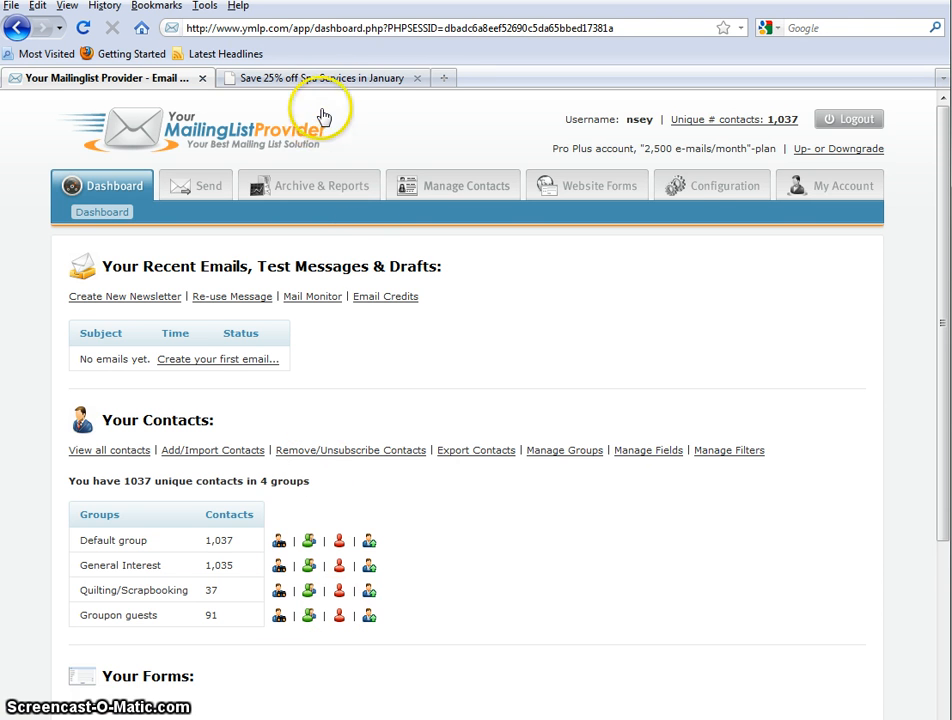
# Show the lodge's January 2011 newsletter page and select its web address.
pyautogui.click(320, 76)
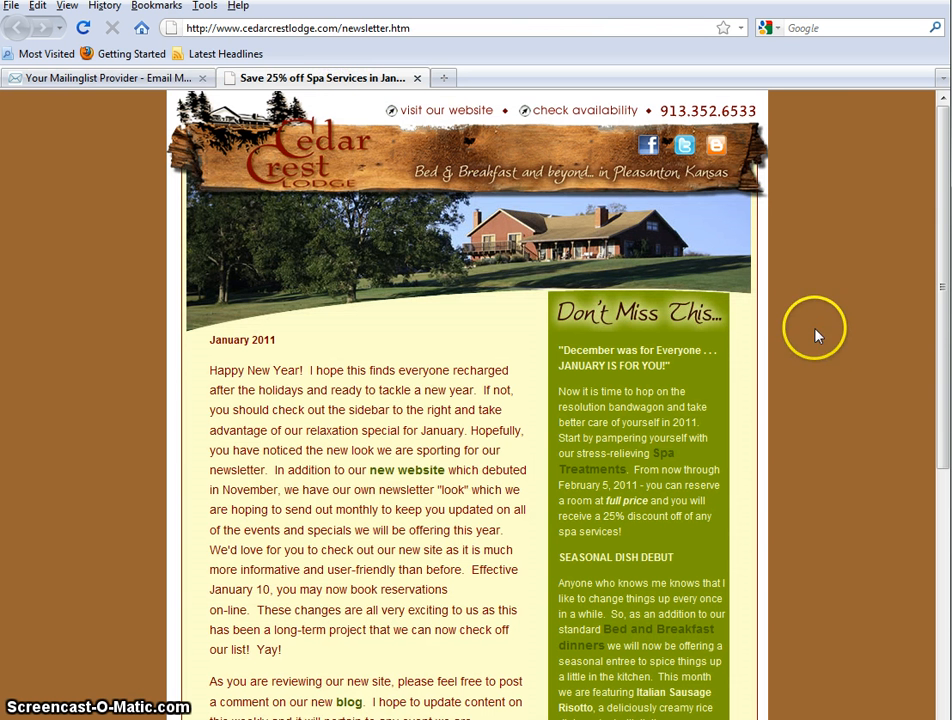
pyautogui.moveTo(850, 508)
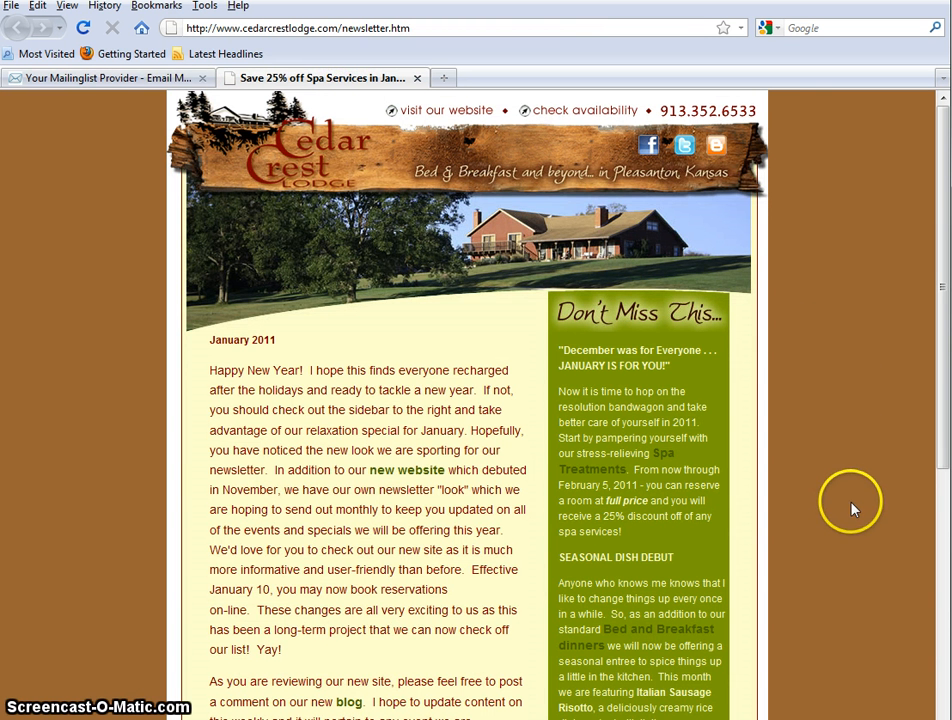
pyautogui.moveTo(852, 360)
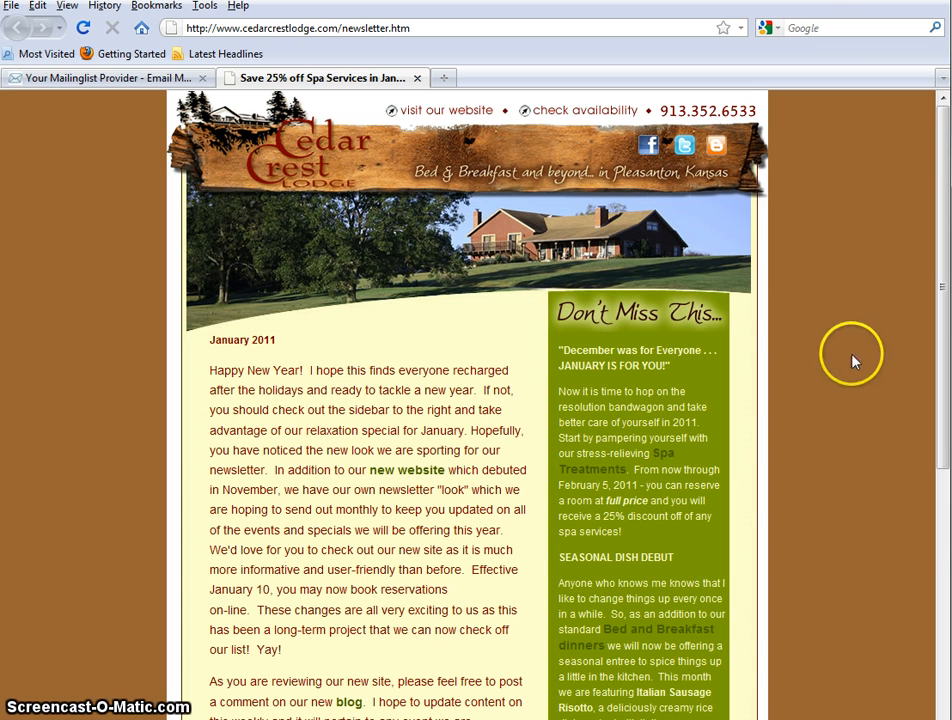
pyautogui.moveTo(864, 310)
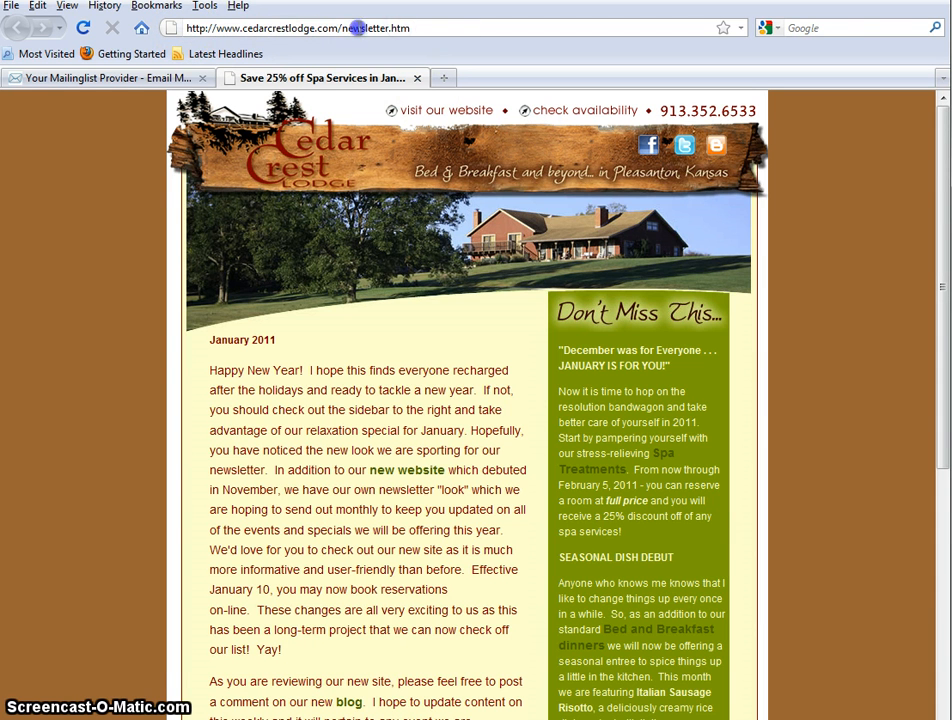
pyautogui.click(290, 28)
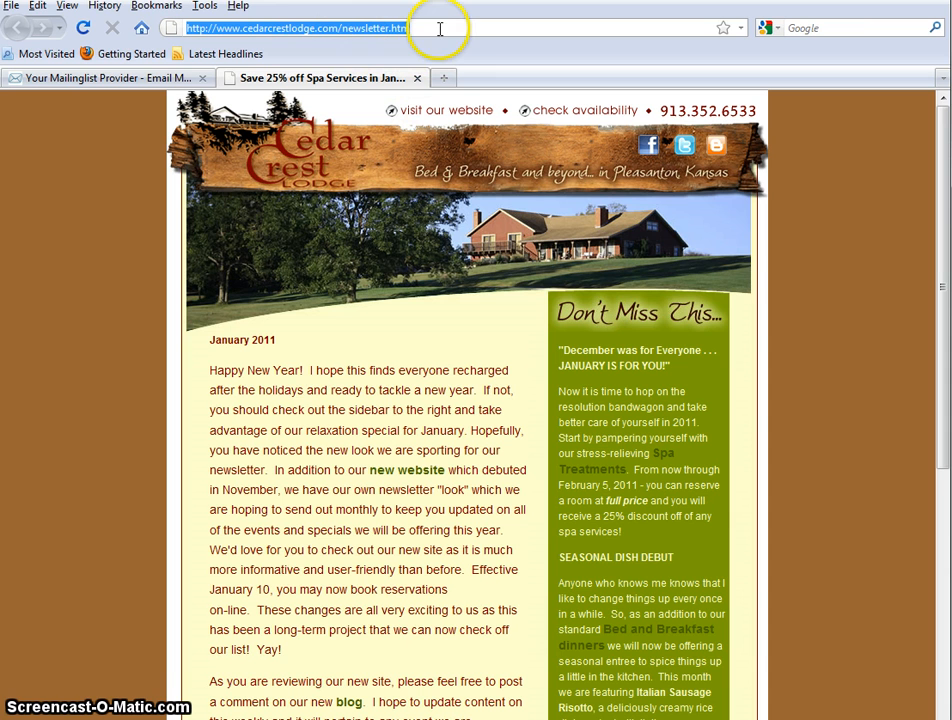
pyautogui.moveTo(440, 38)
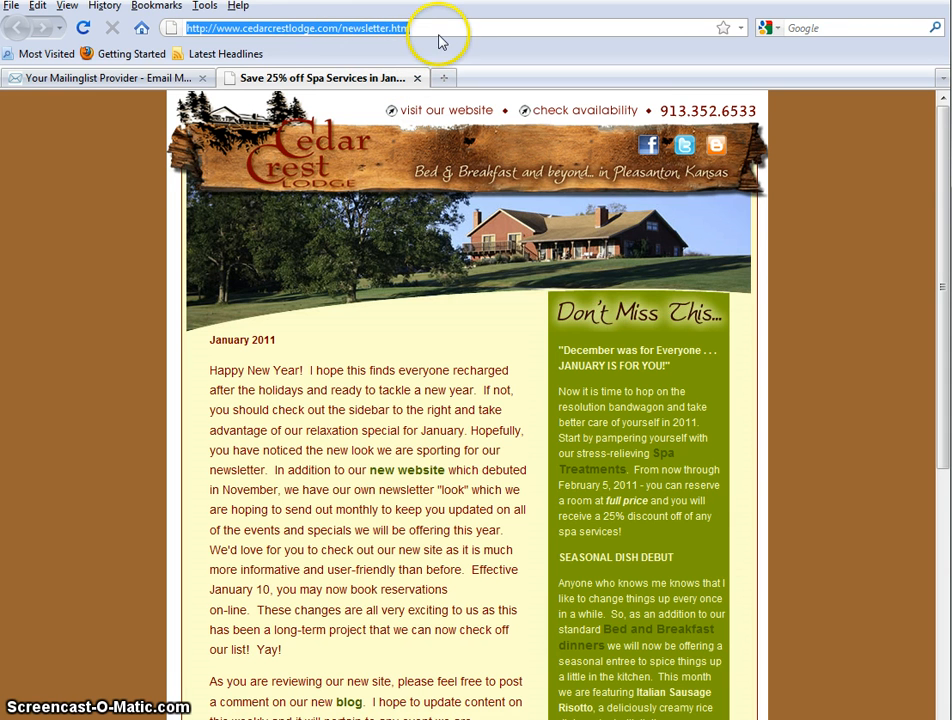
pyautogui.moveTo(440, 24)
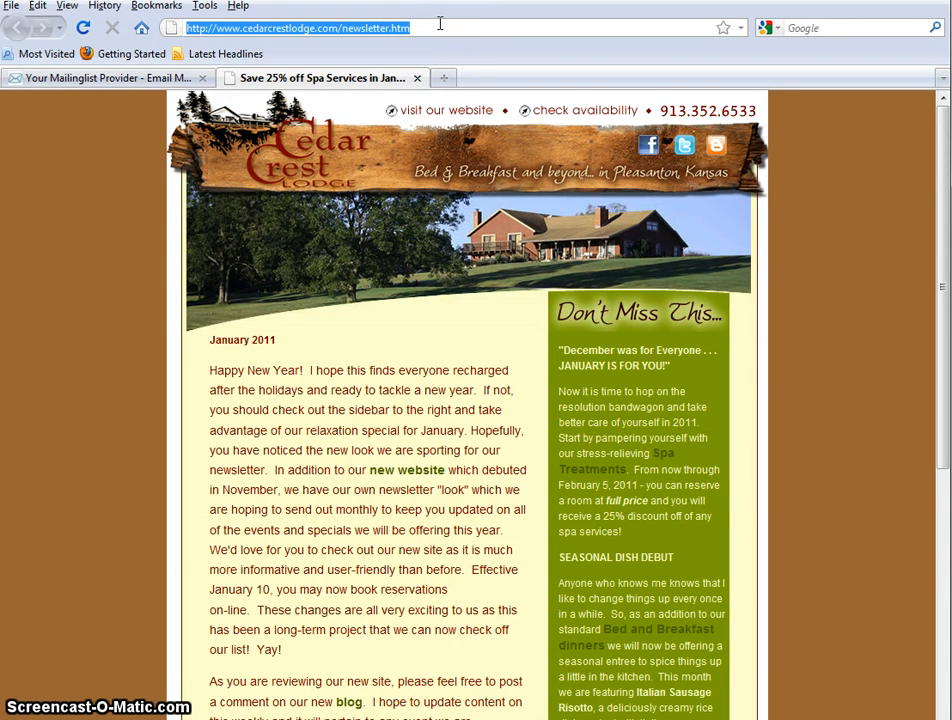
pyautogui.moveTo(416, 198)
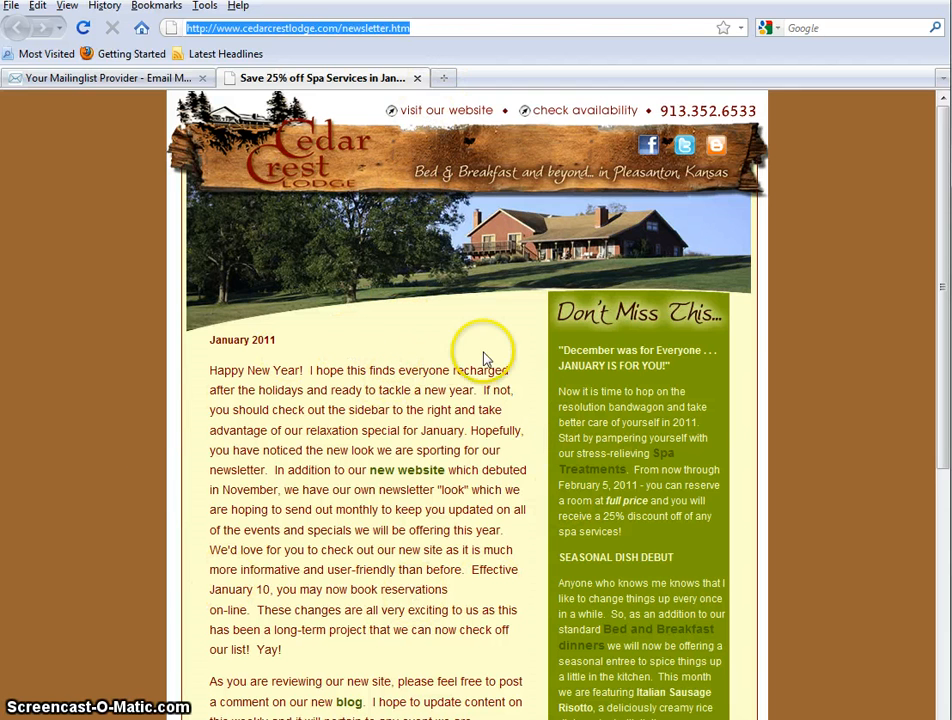
pyautogui.moveTo(448, 348)
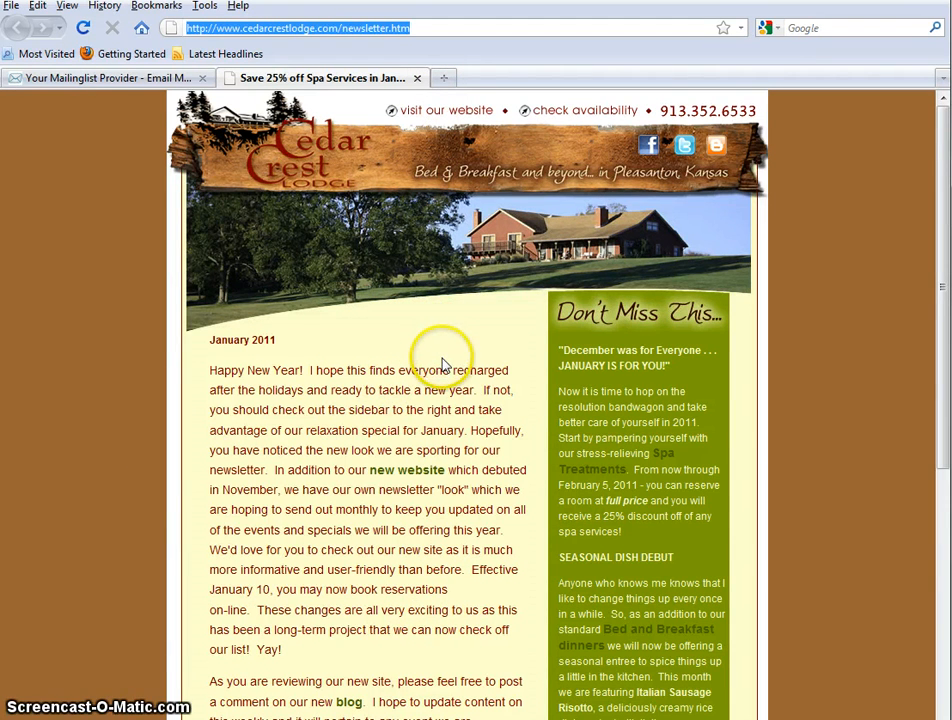
pyautogui.moveTo(490, 350)
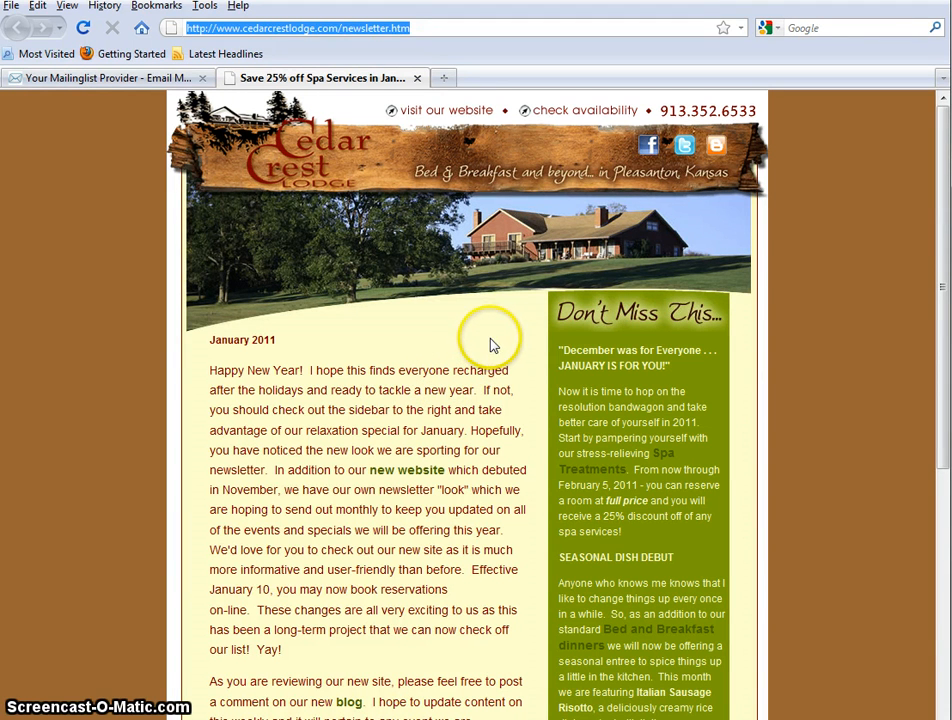
pyautogui.moveTo(470, 280)
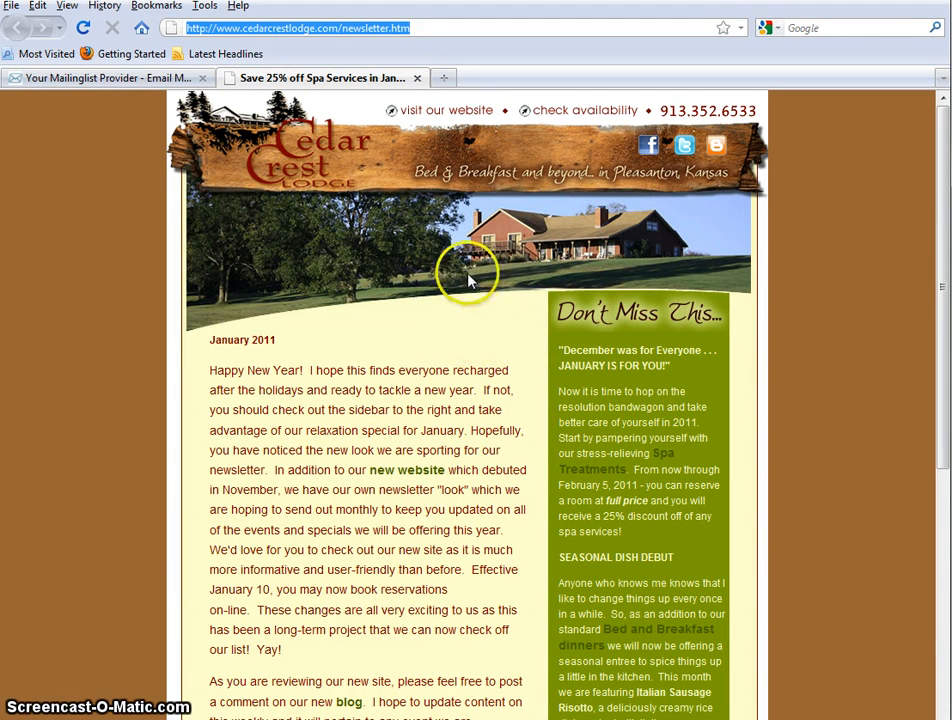
pyautogui.moveTo(770, 276)
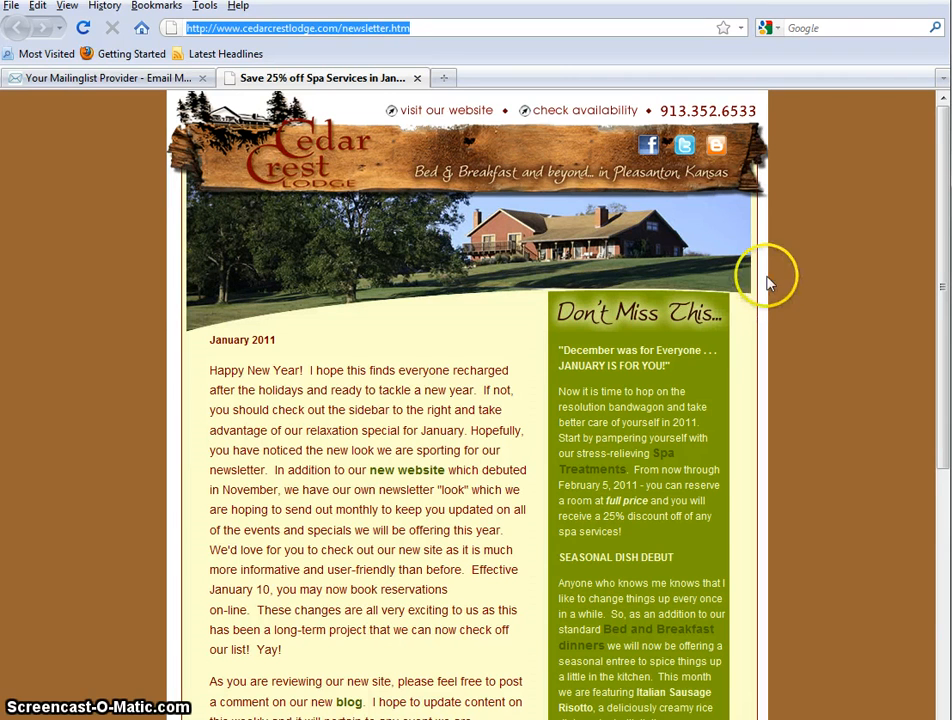
pyautogui.moveTo(798, 604)
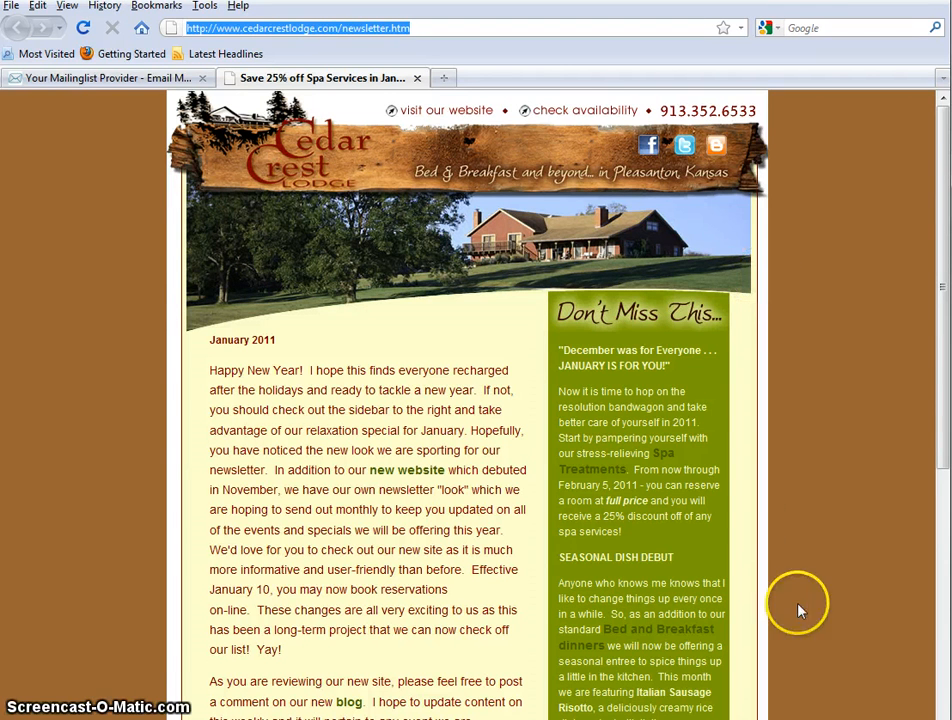
pyautogui.moveTo(218, 480)
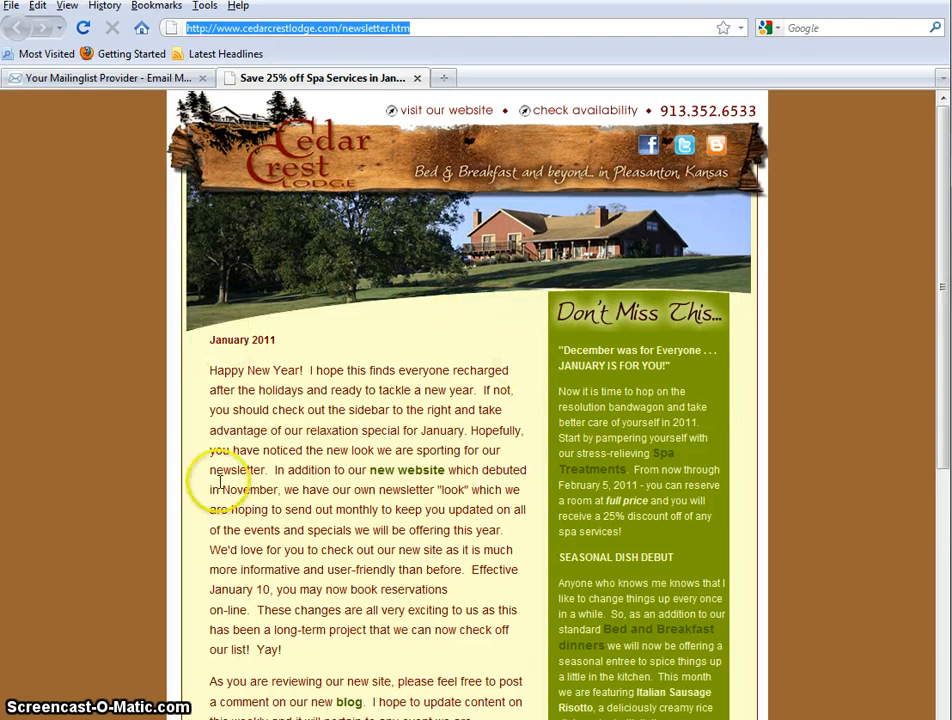
pyautogui.moveTo(732, 564)
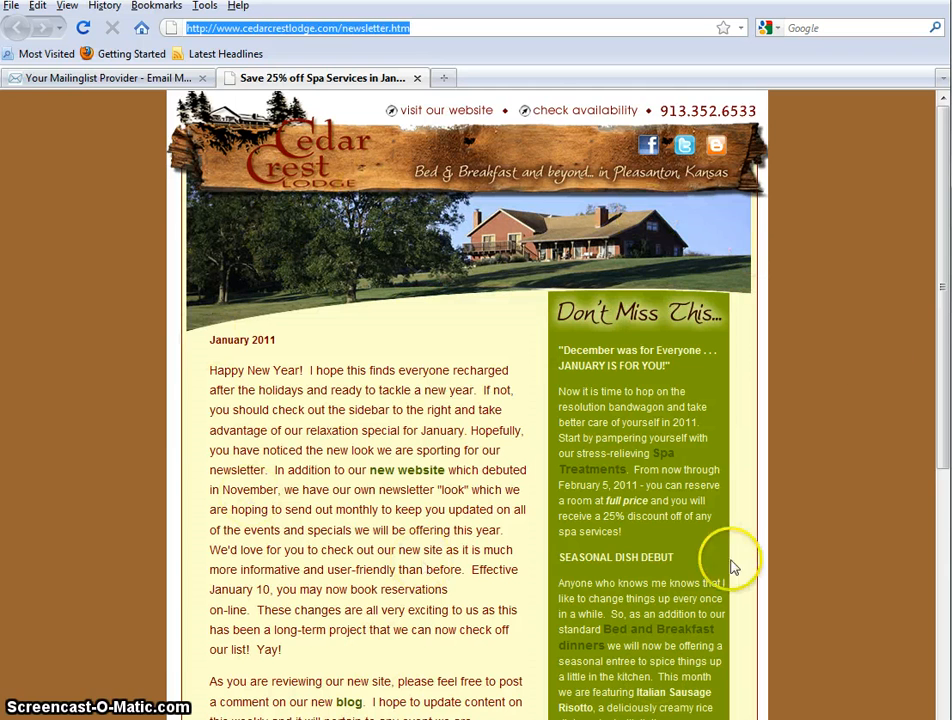
pyautogui.moveTo(830, 304)
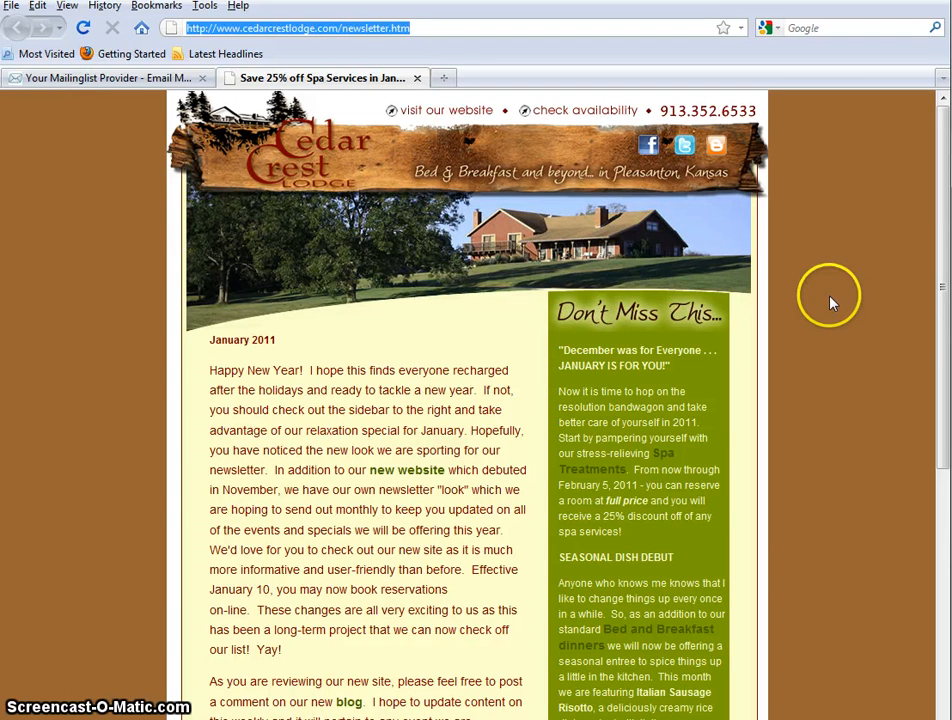
pyautogui.moveTo(220, 270)
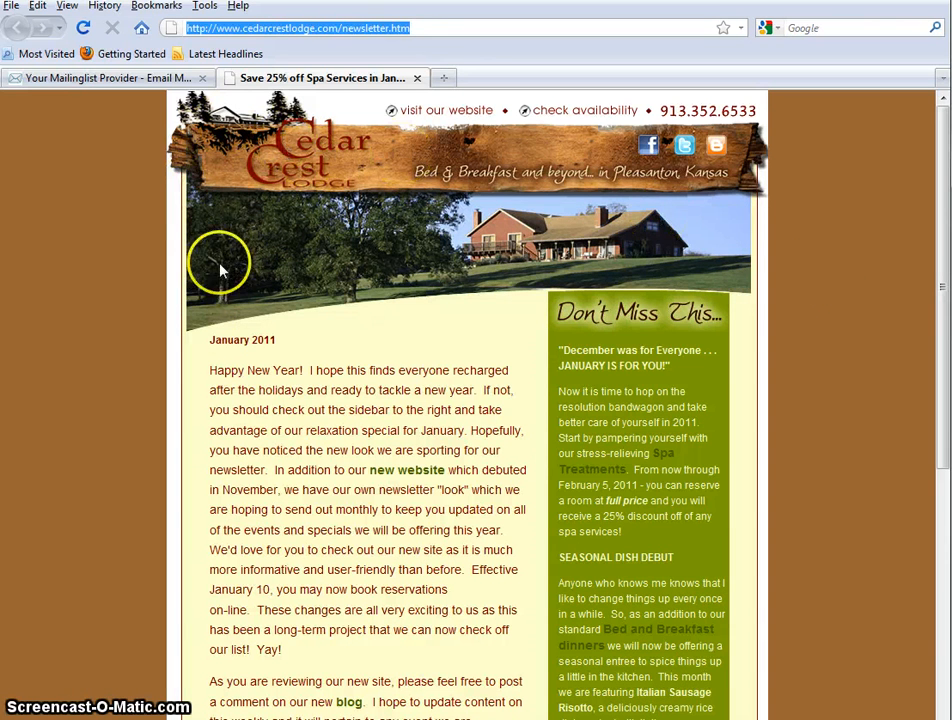
pyautogui.moveTo(276, 304)
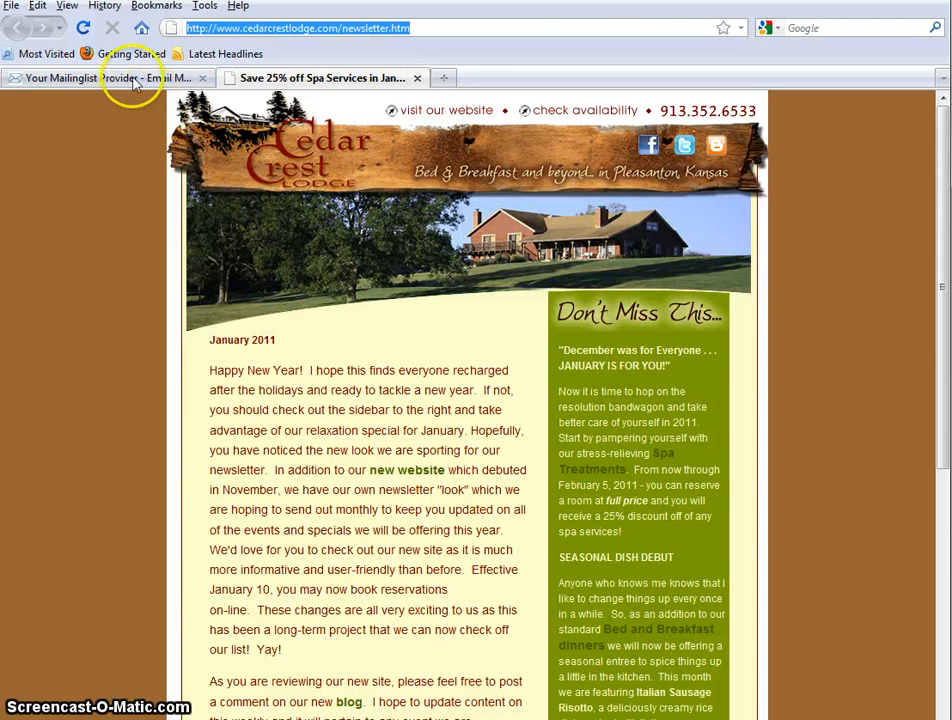
# Return to the YMLP dashboard listing recent emails and the four contact groups.
pyautogui.click(100, 78)
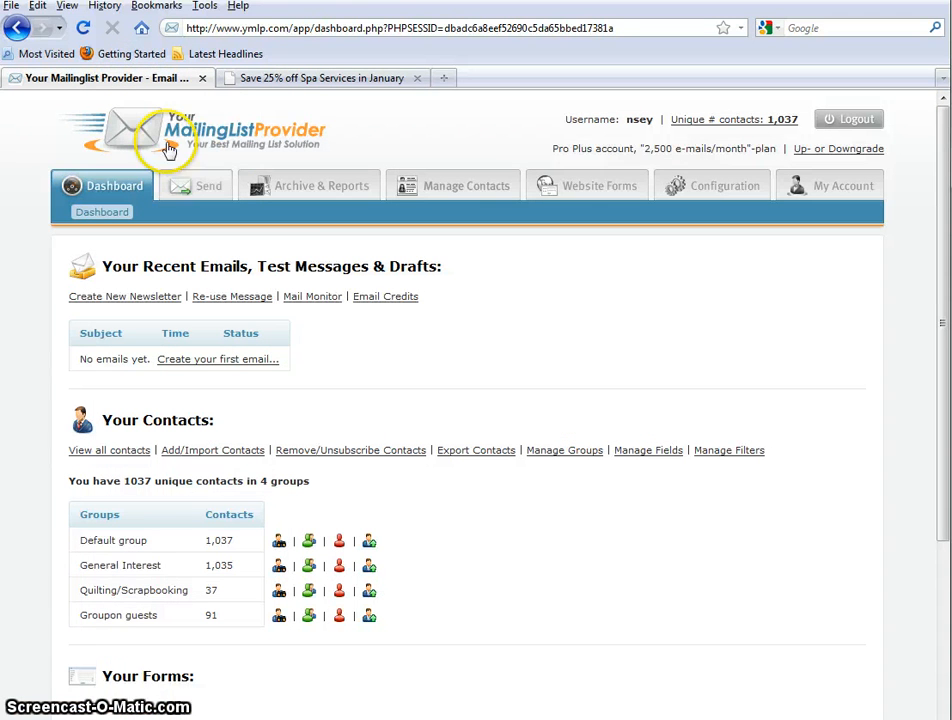
pyautogui.moveTo(380, 296)
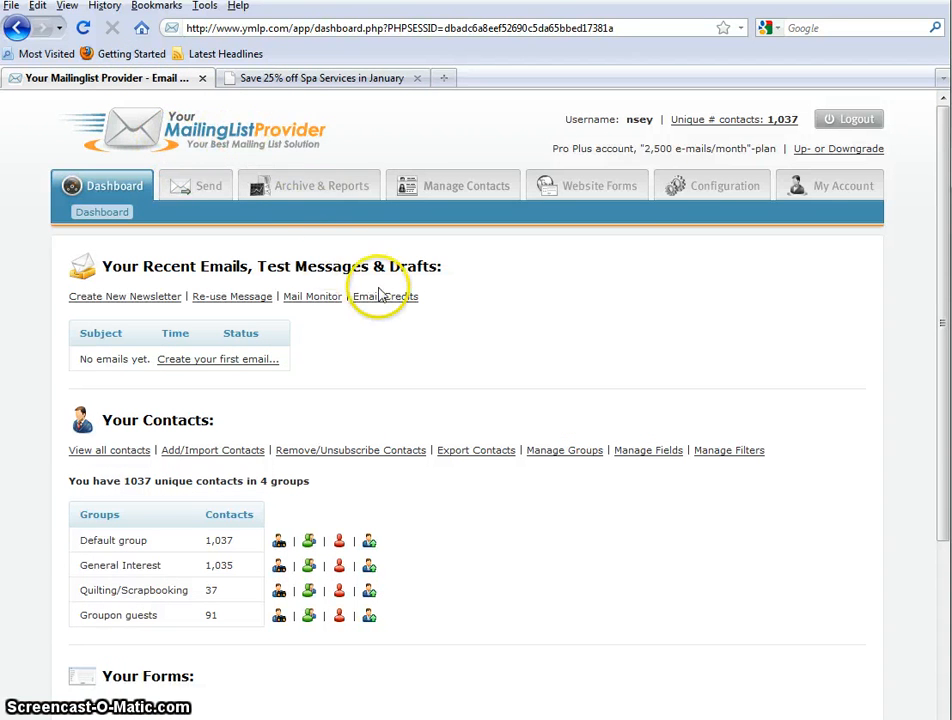
pyautogui.moveTo(472, 420)
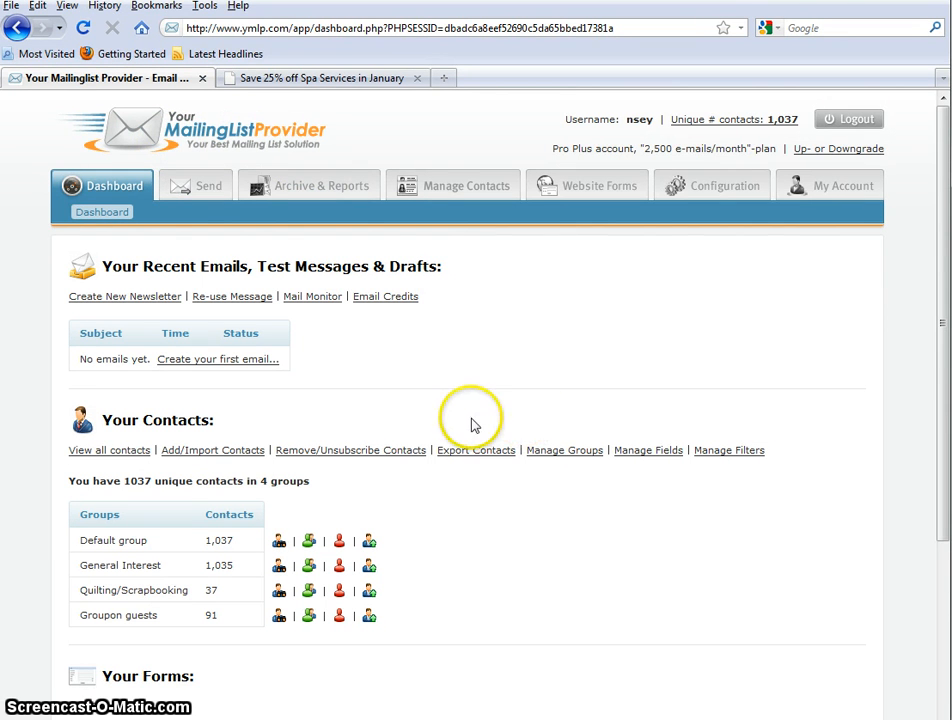
pyautogui.moveTo(444, 416)
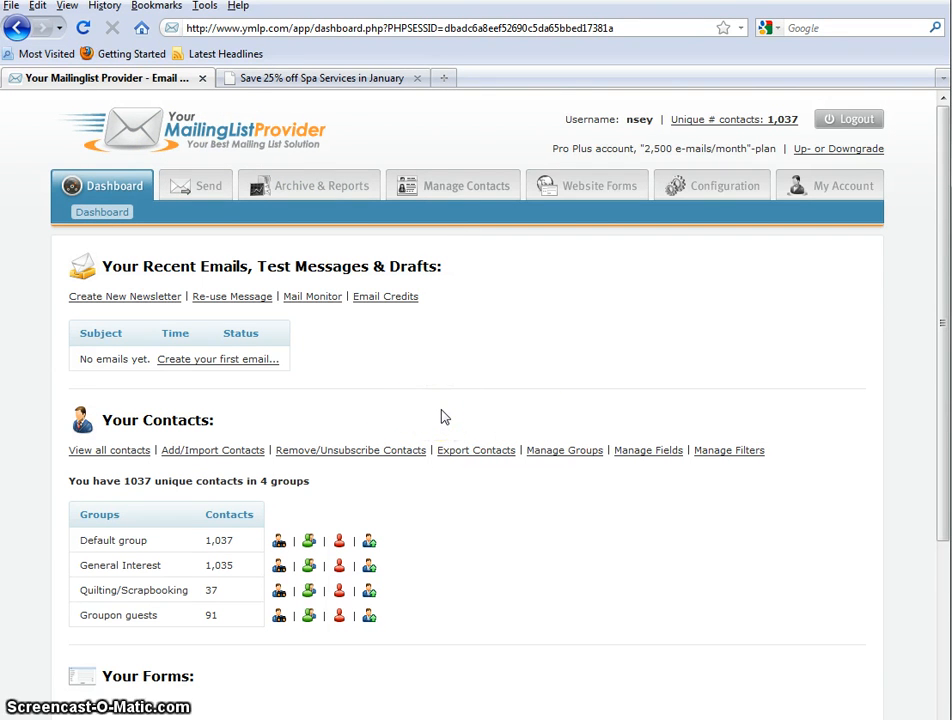
pyautogui.moveTo(418, 396)
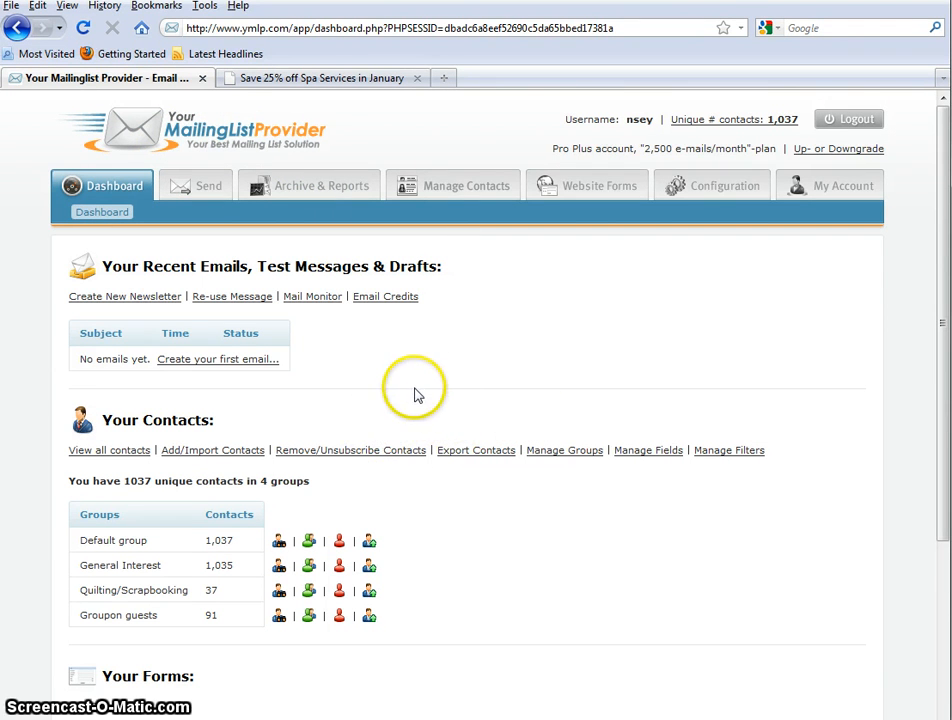
pyautogui.moveTo(478, 376)
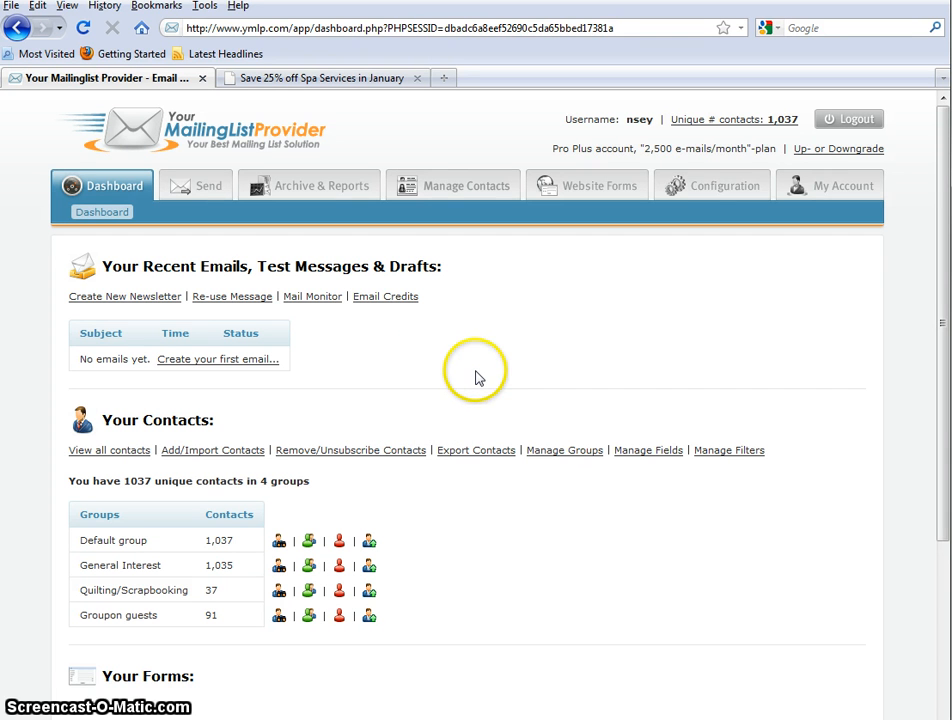
pyautogui.moveTo(460, 418)
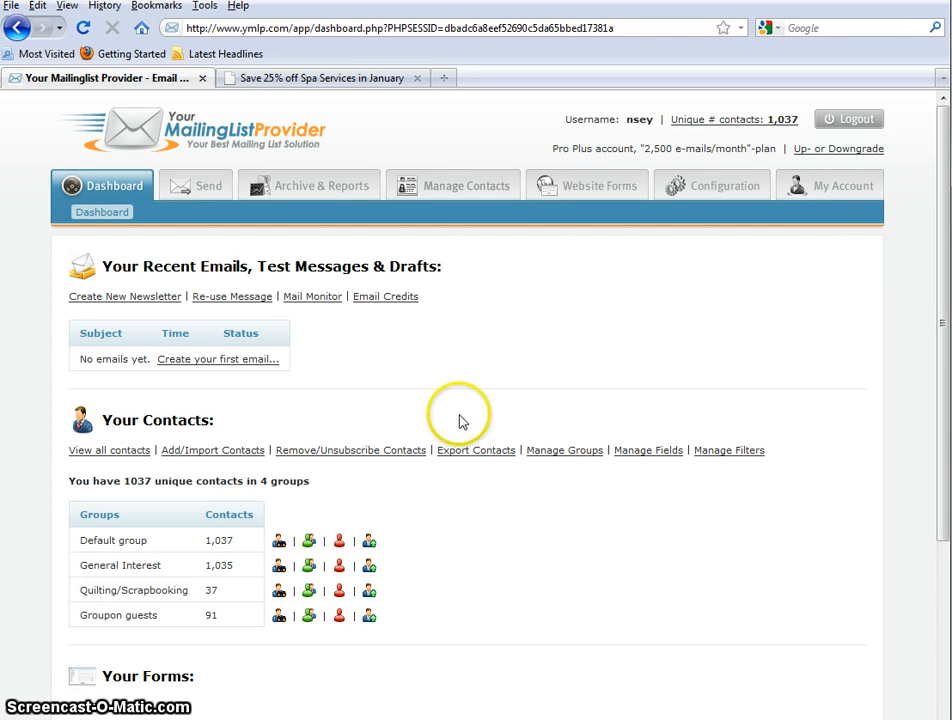
pyautogui.moveTo(424, 184)
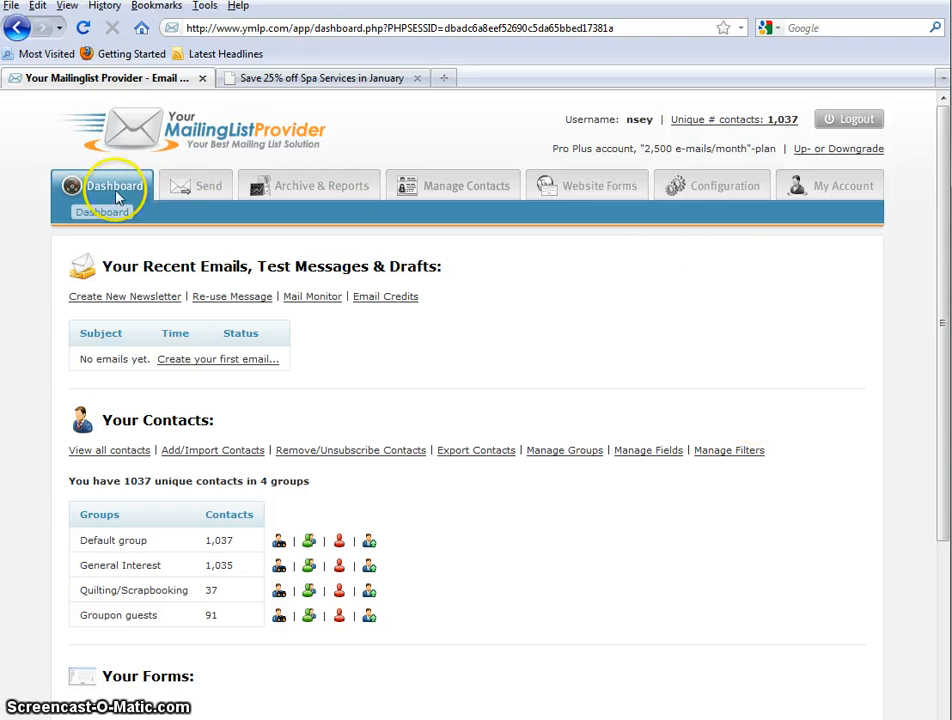
pyautogui.moveTo(58, 536)
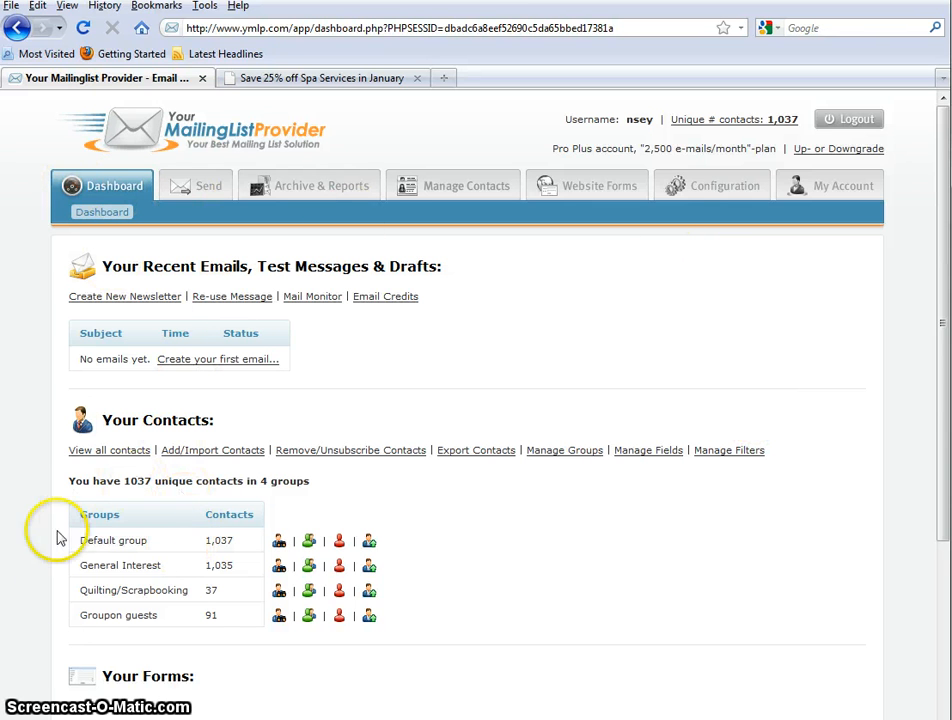
pyautogui.moveTo(416, 496)
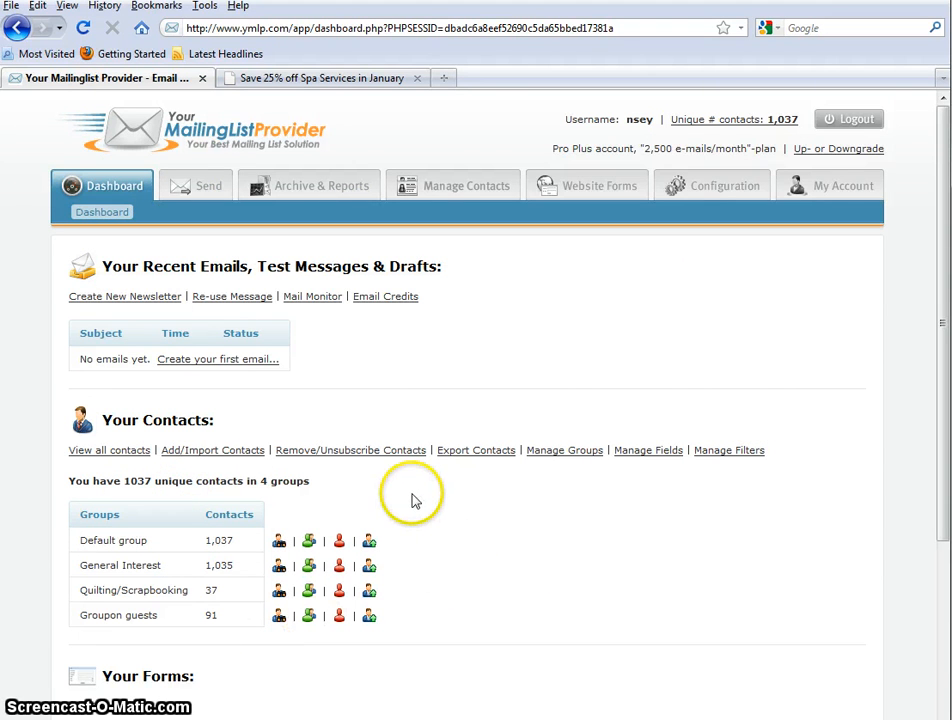
pyautogui.moveTo(140, 470)
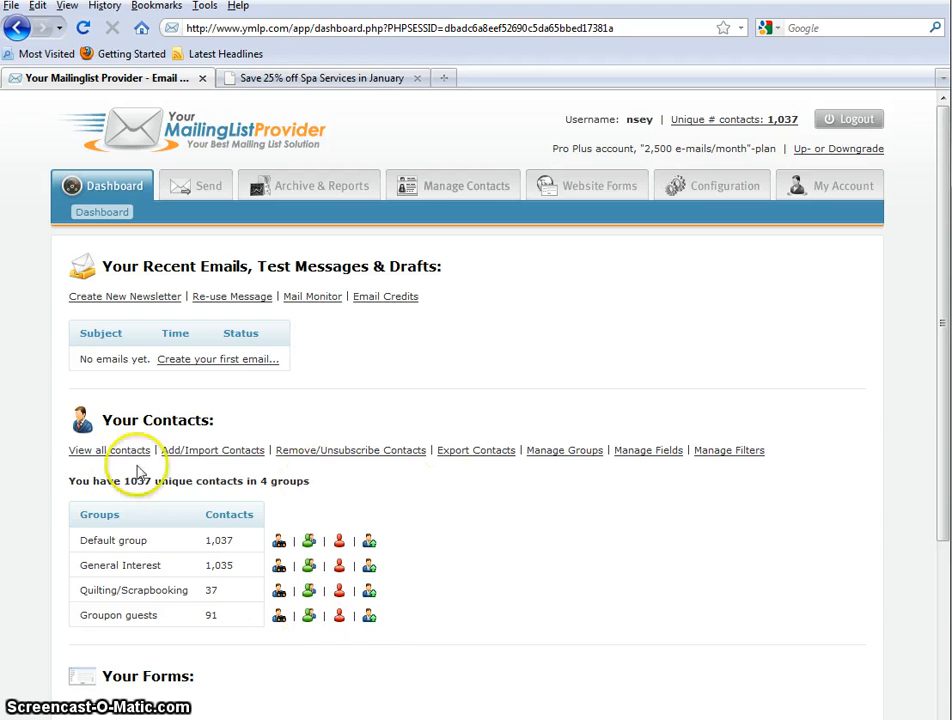
pyautogui.moveTo(210, 496)
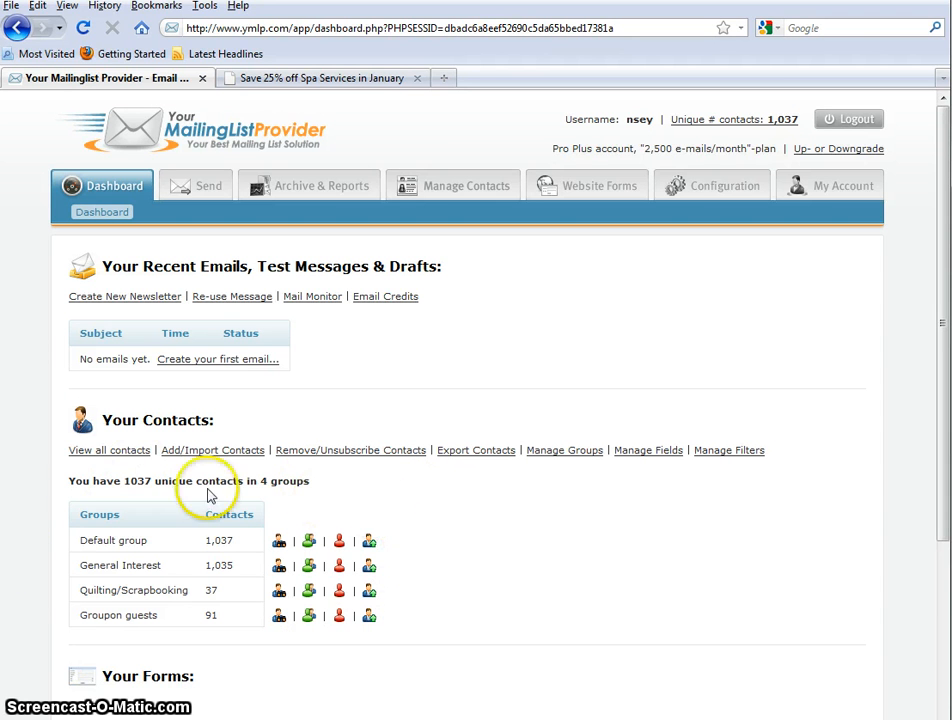
pyautogui.moveTo(378, 500)
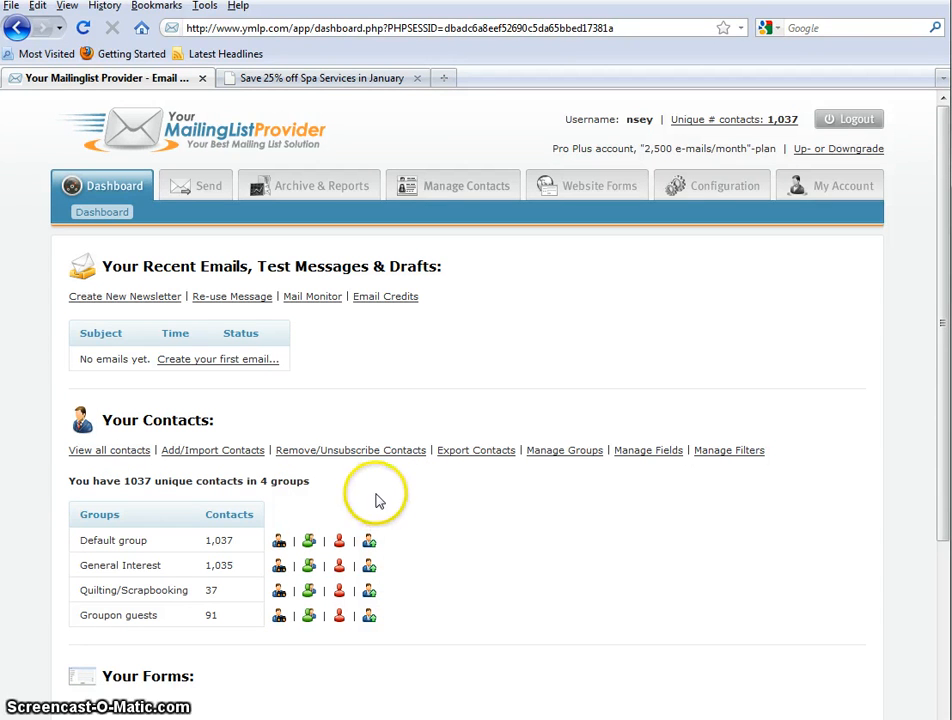
pyautogui.moveTo(78, 308)
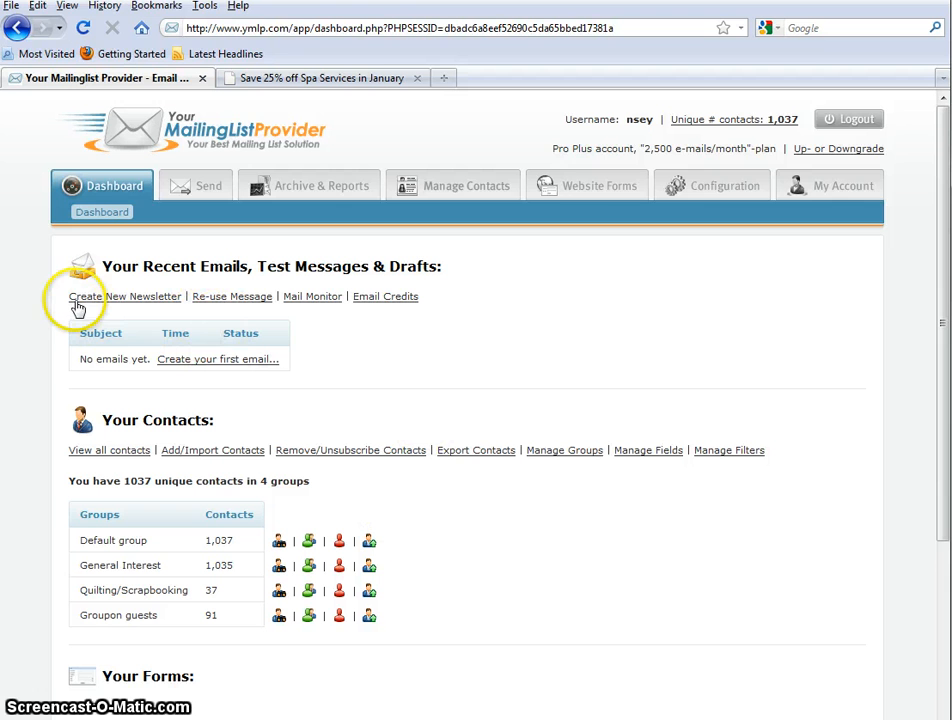
pyautogui.moveTo(140, 302)
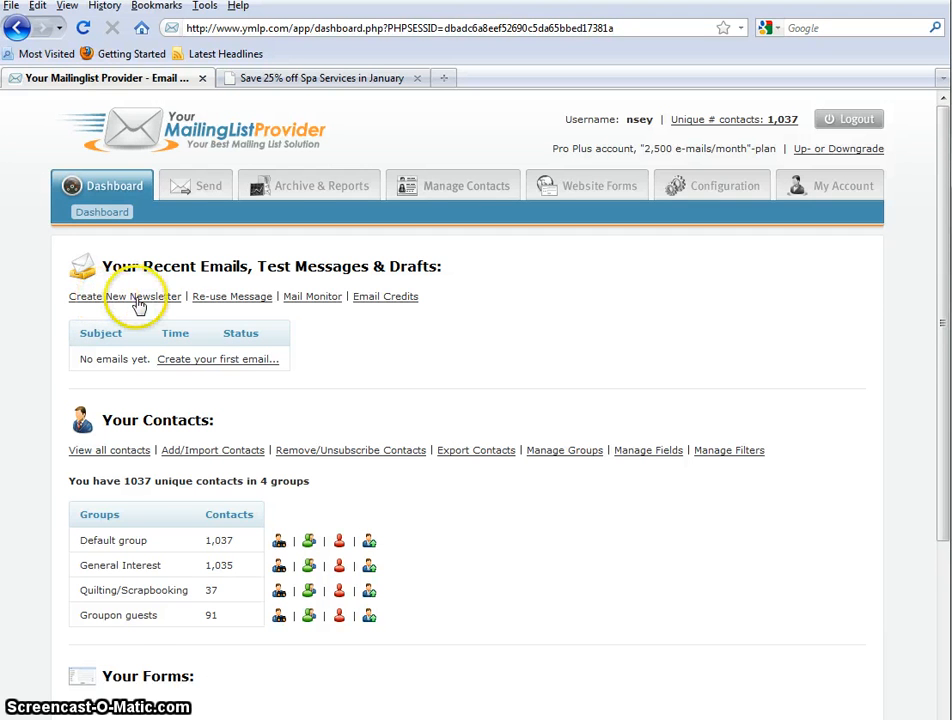
# Begin a new newsletter using the pasted-HTML-code format.
pyautogui.click(124, 296)
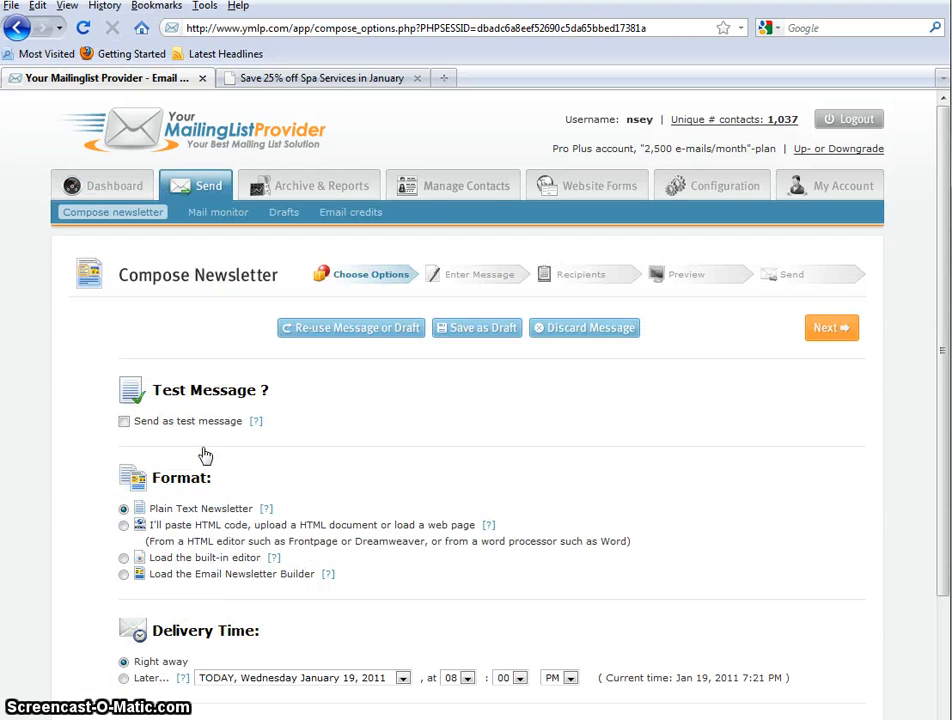
pyautogui.scroll(-3)
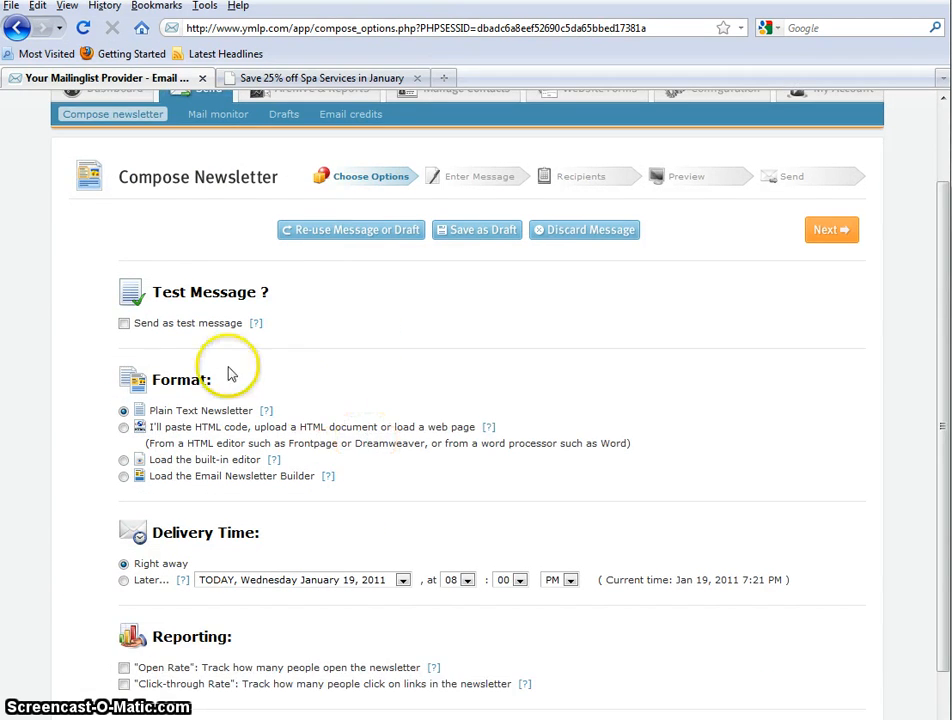
pyautogui.moveTo(184, 330)
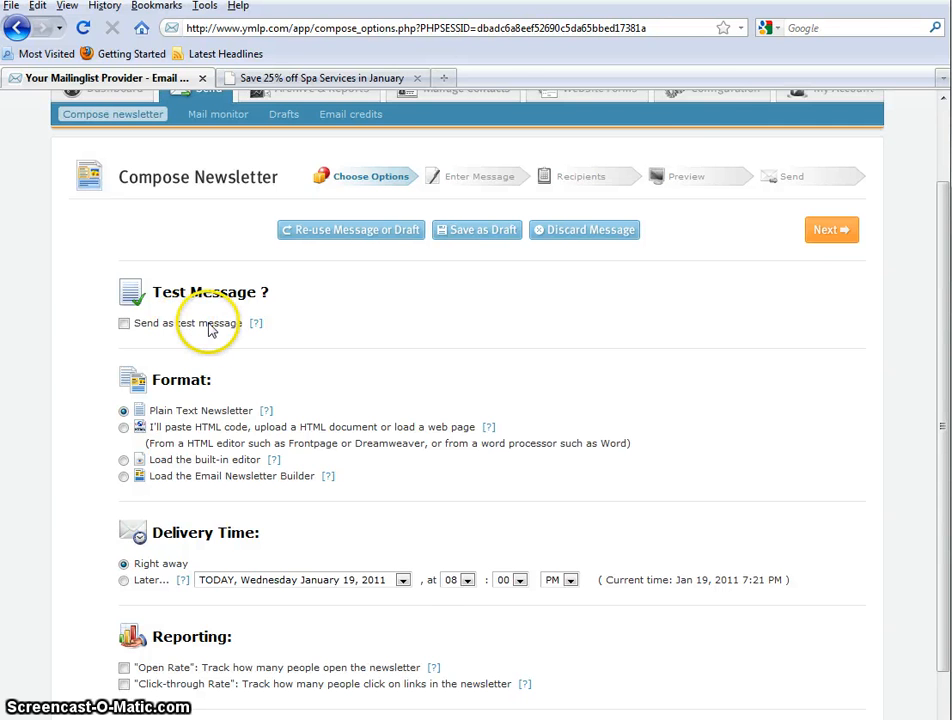
pyautogui.click(320, 78)
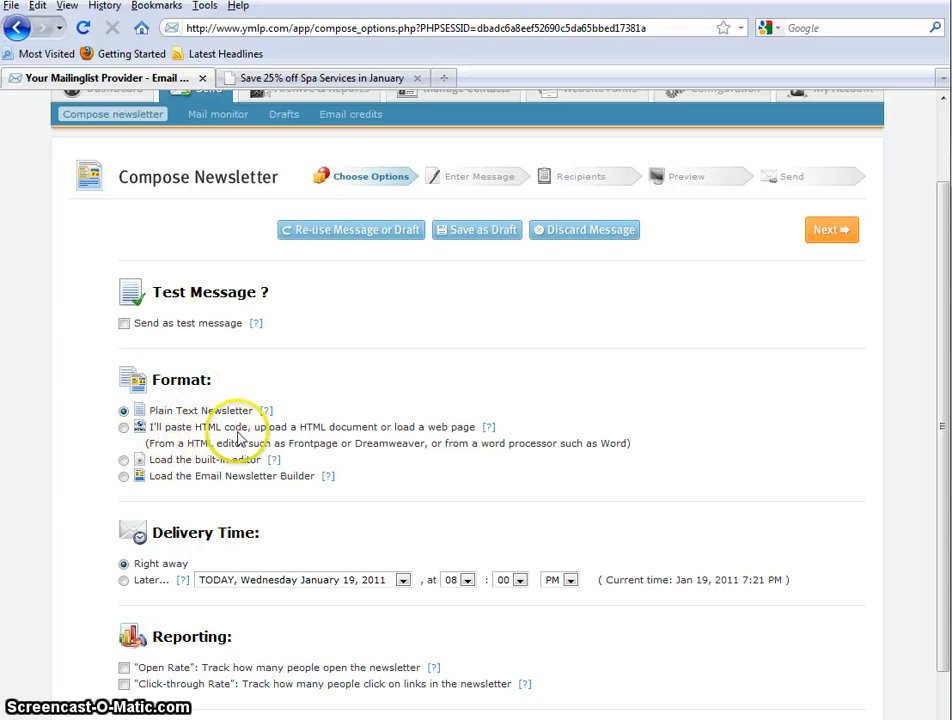
pyautogui.moveTo(384, 428)
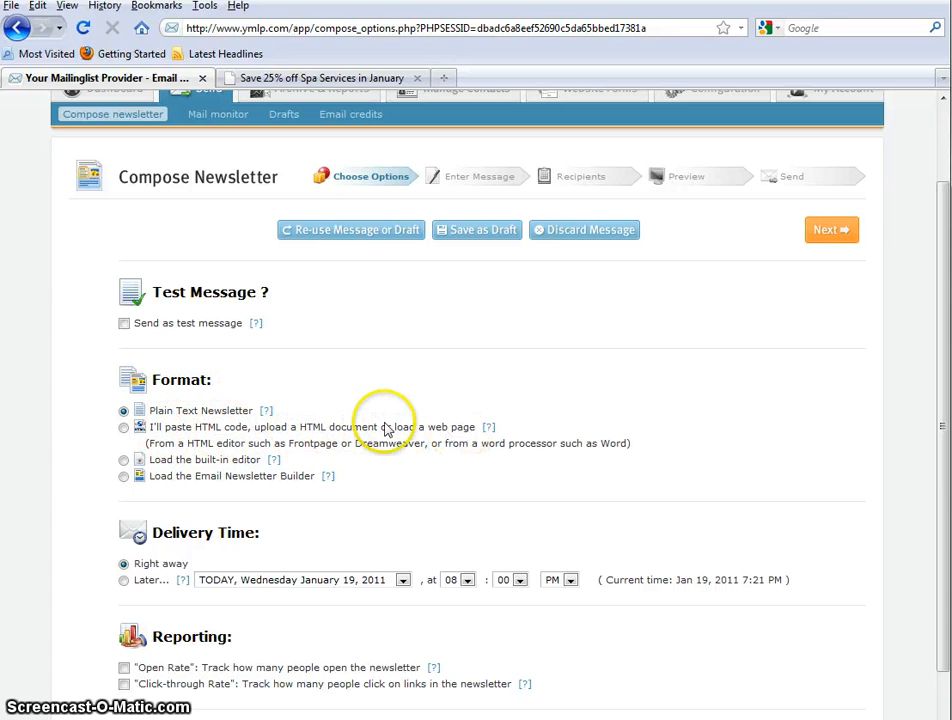
pyautogui.click(124, 428)
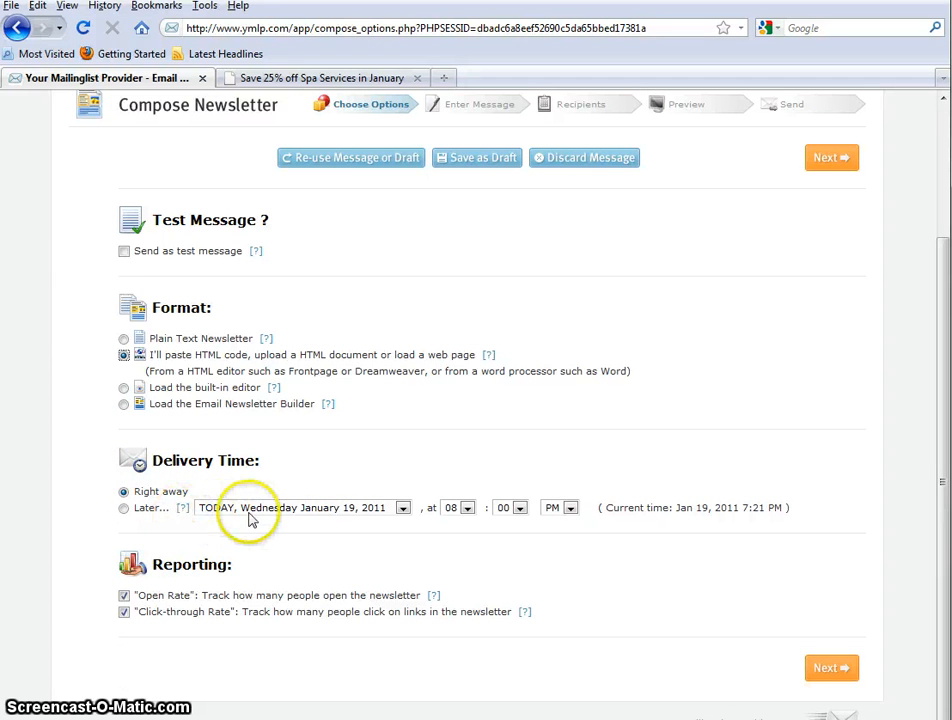
# Schedule delivery for later: Thursday January 20, 2011 at 09 AM.
pyautogui.click(124, 508)
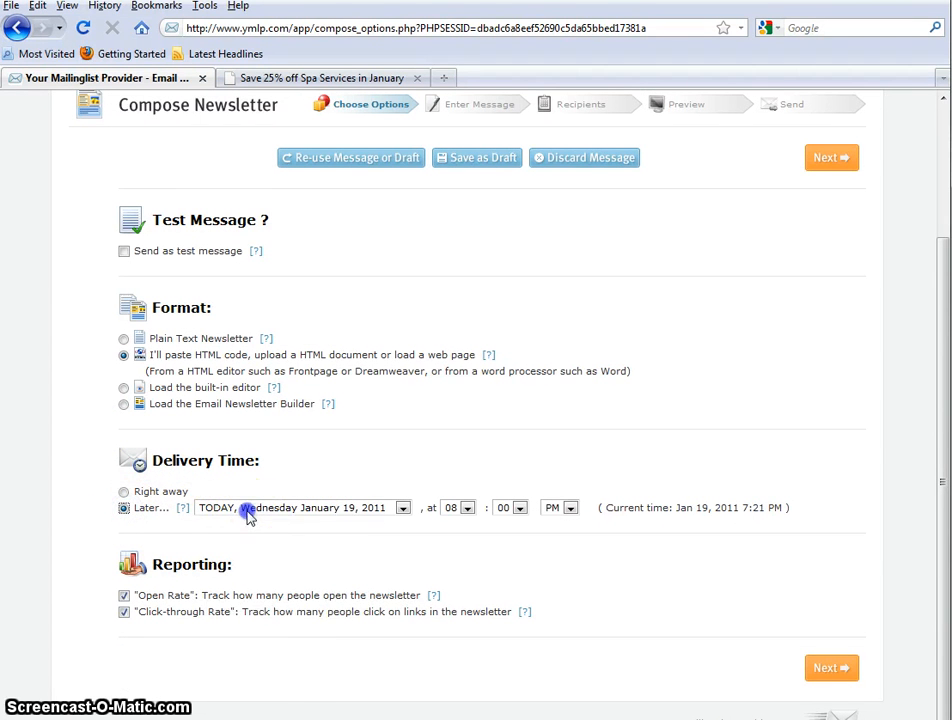
pyautogui.click(400, 508)
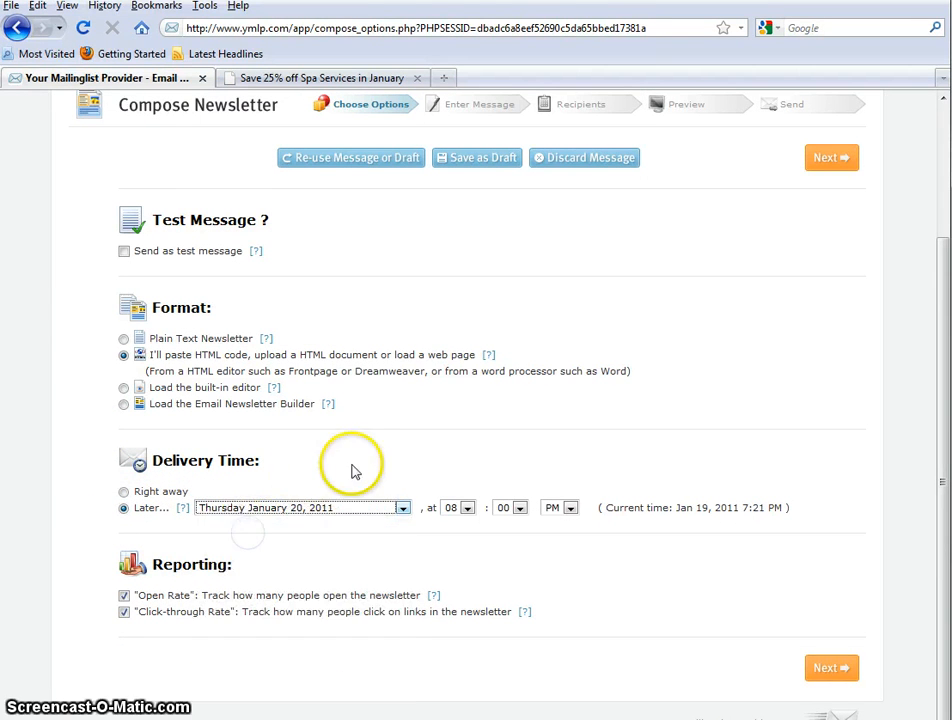
pyautogui.moveTo(380, 540)
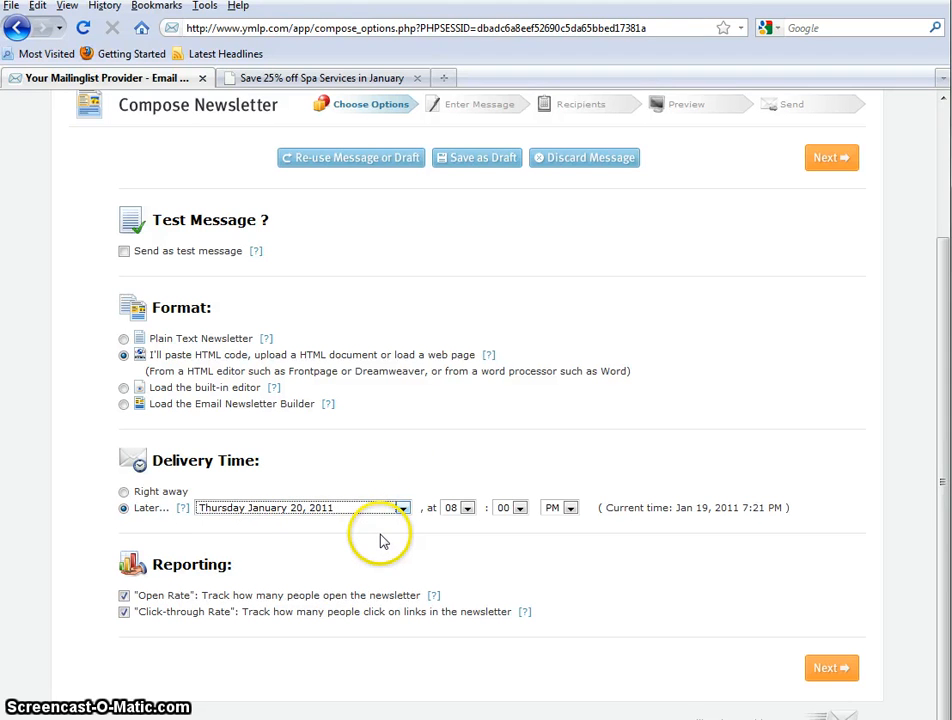
pyautogui.moveTo(278, 512)
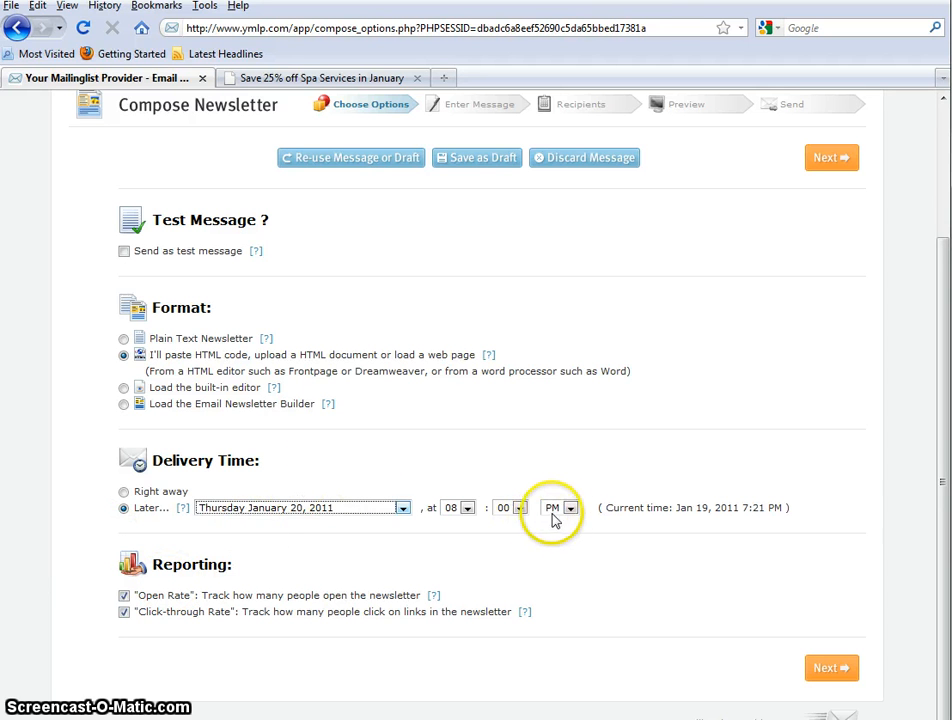
pyautogui.click(560, 508)
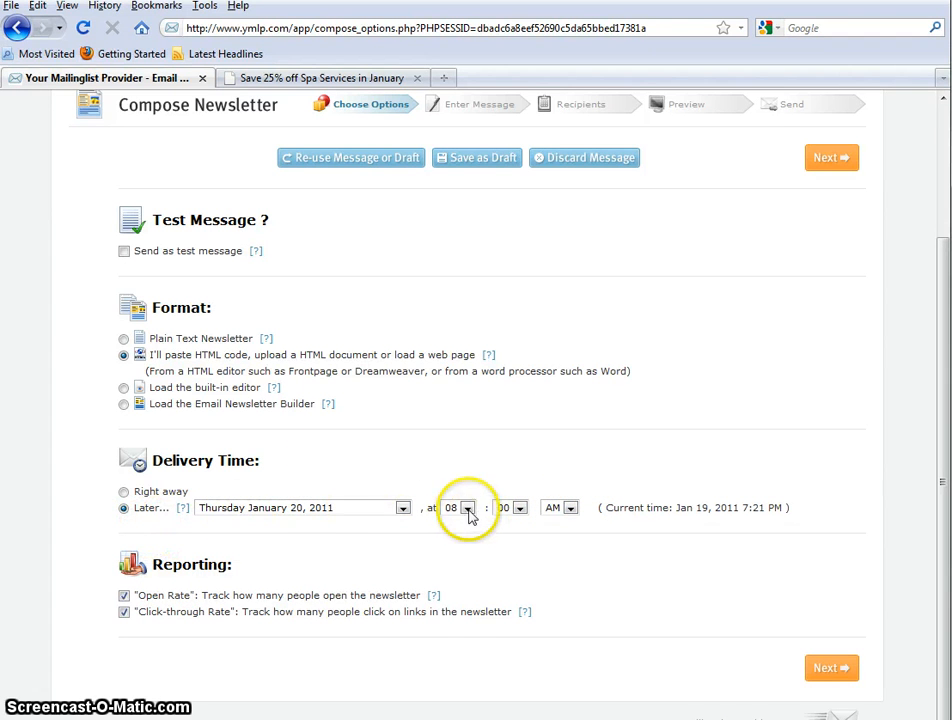
pyautogui.click(468, 508)
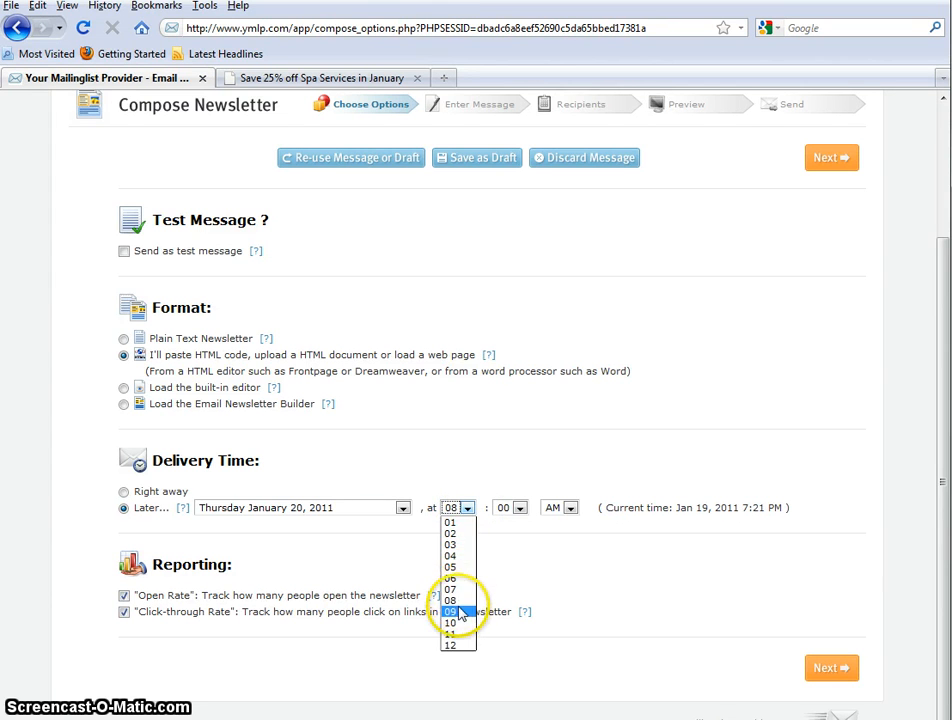
pyautogui.click(452, 612)
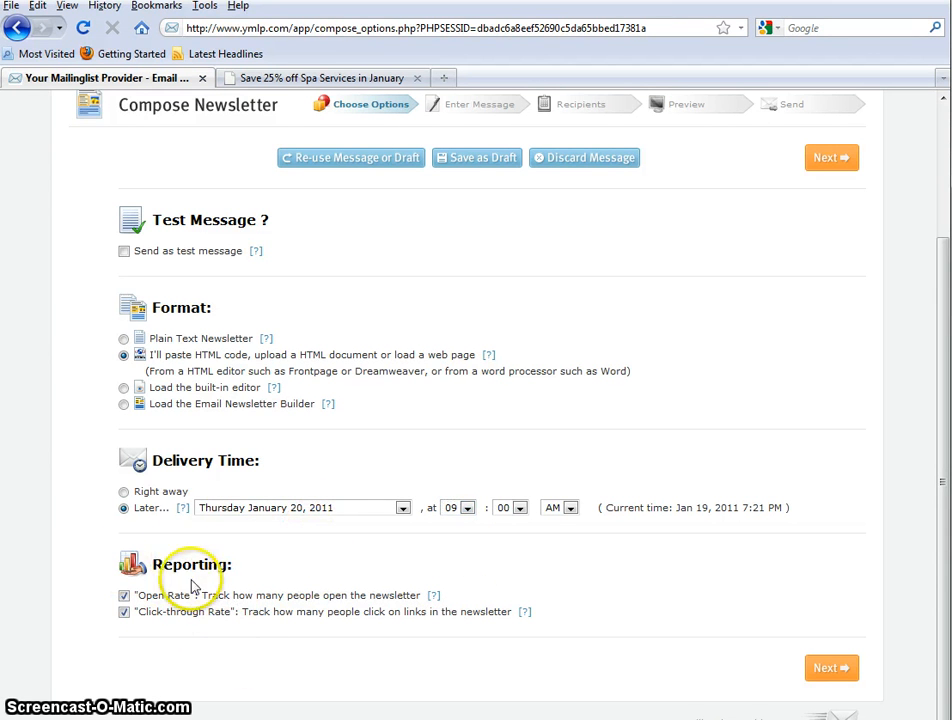
pyautogui.moveTo(252, 584)
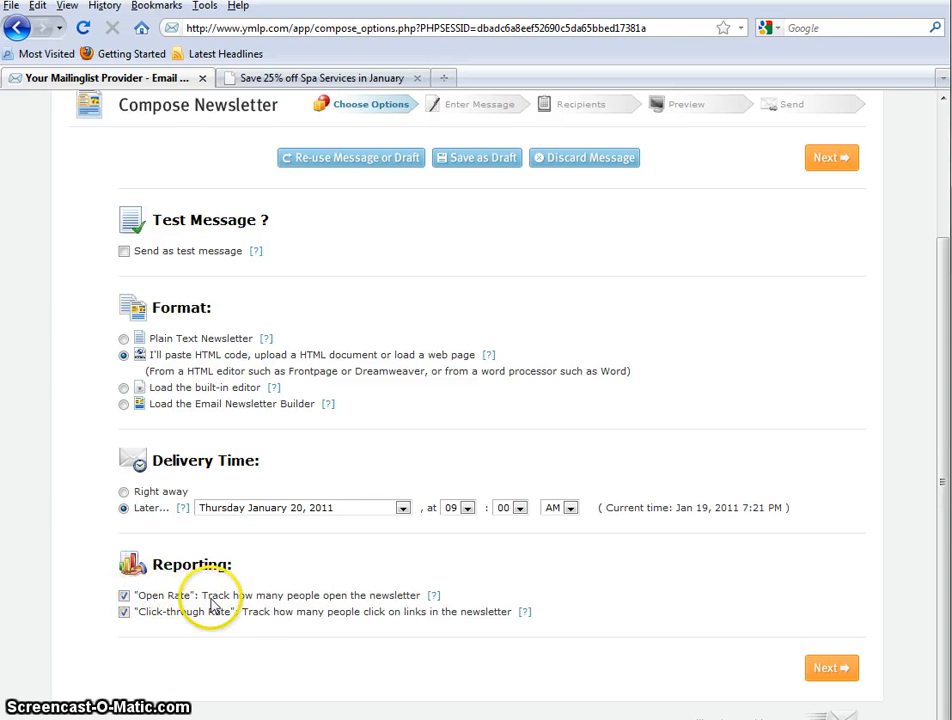
pyautogui.moveTo(390, 604)
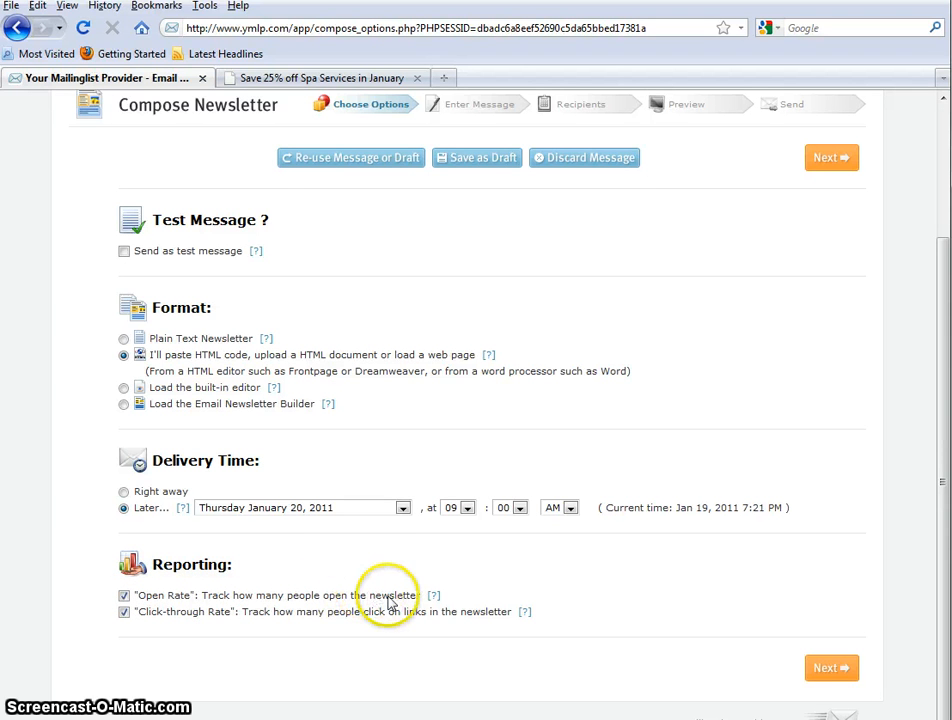
pyautogui.moveTo(228, 604)
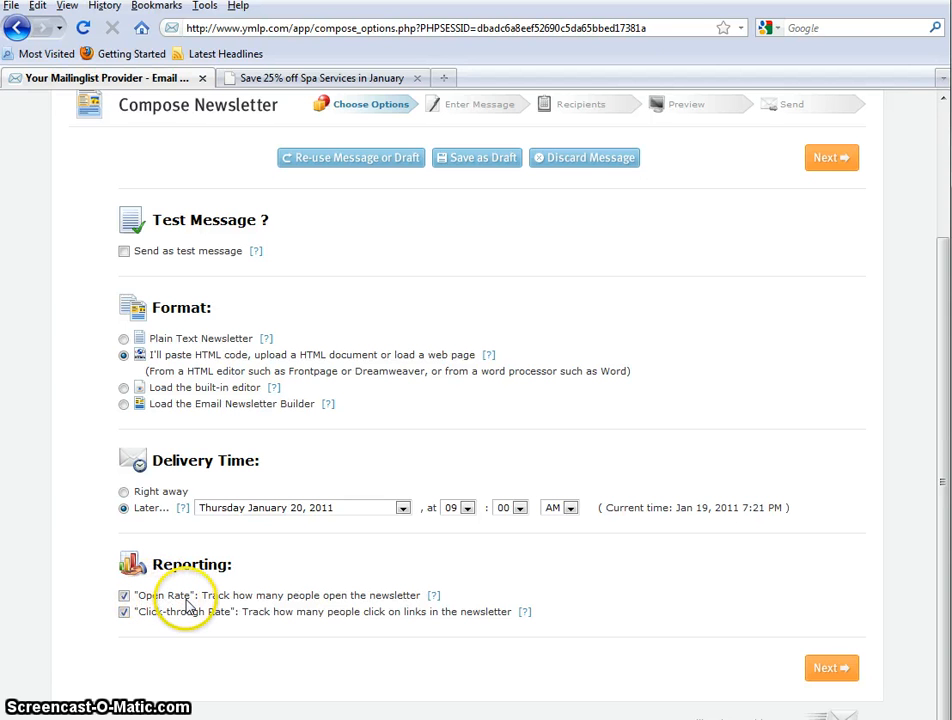
pyautogui.moveTo(348, 596)
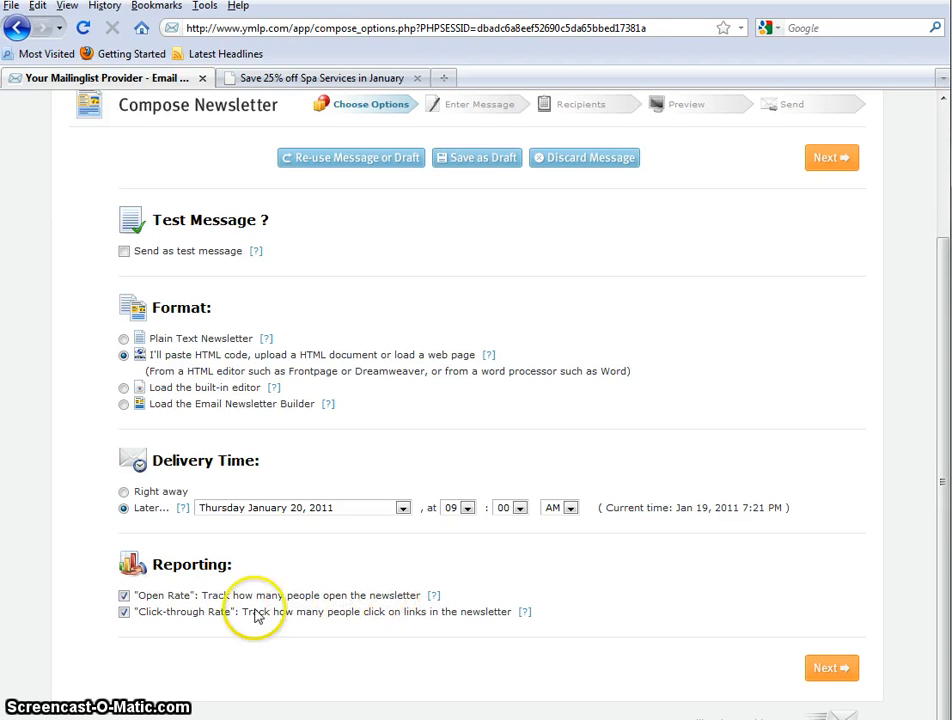
pyautogui.moveTo(170, 624)
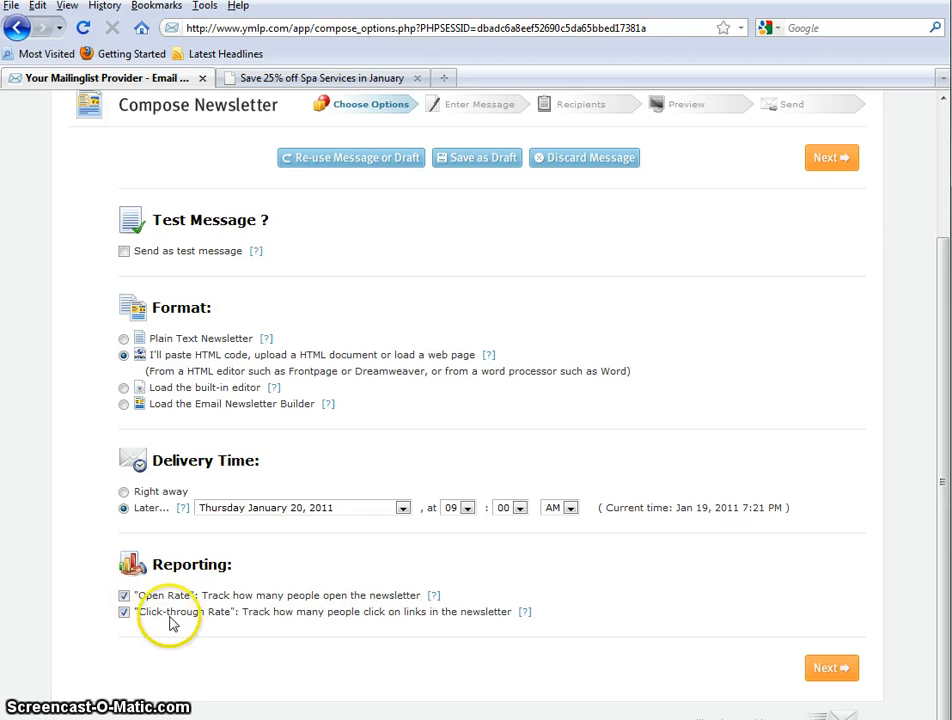
pyautogui.moveTo(342, 624)
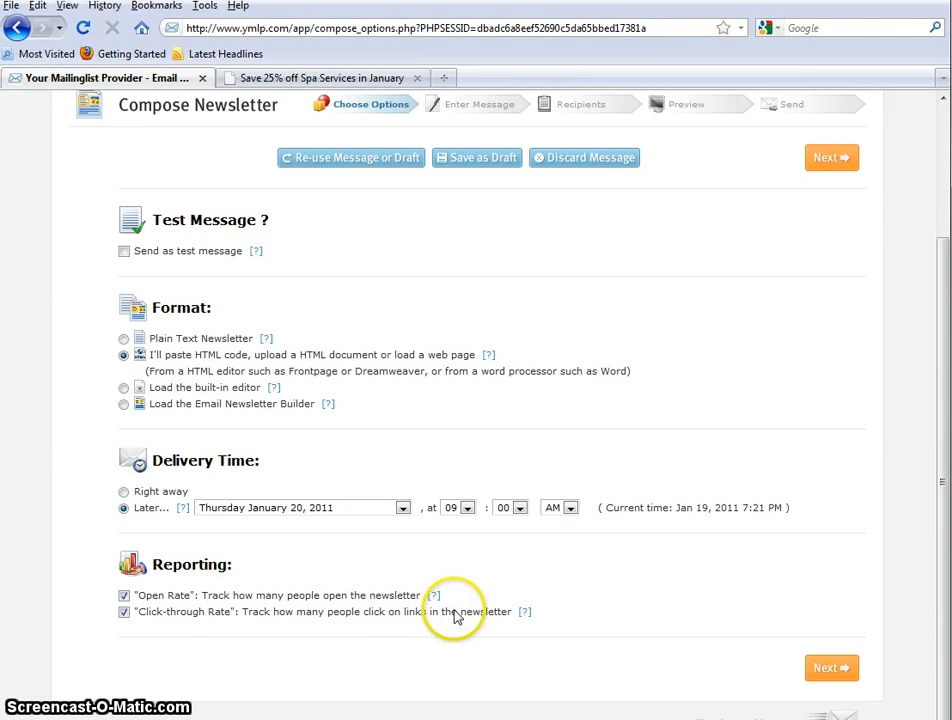
pyautogui.moveTo(360, 648)
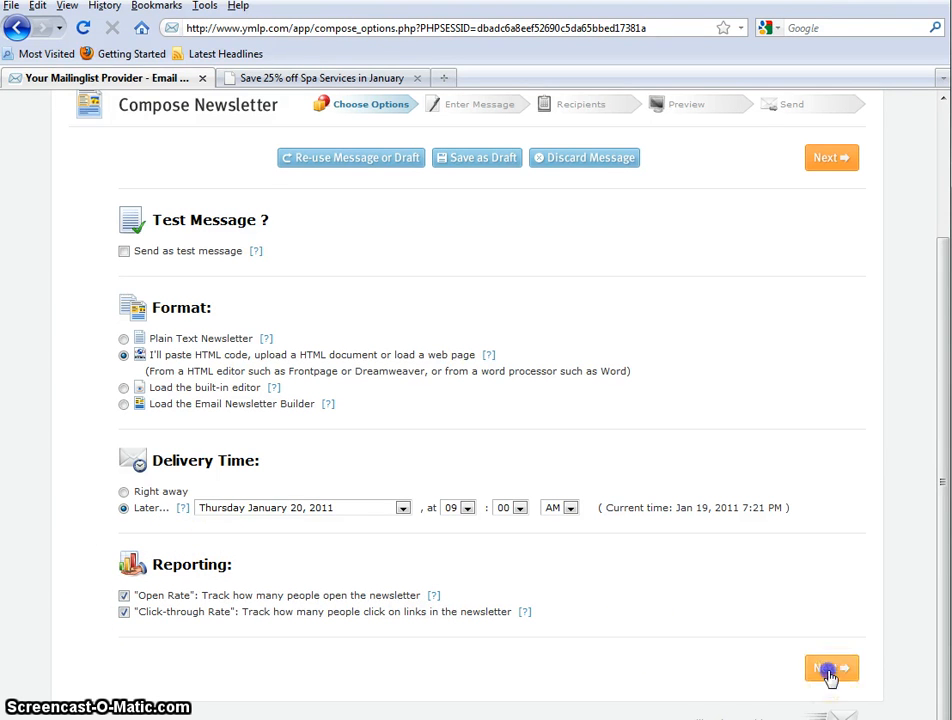
# Keep open-rate and click-through tracking on and continue to the Enter Message step.
pyautogui.click(832, 668)
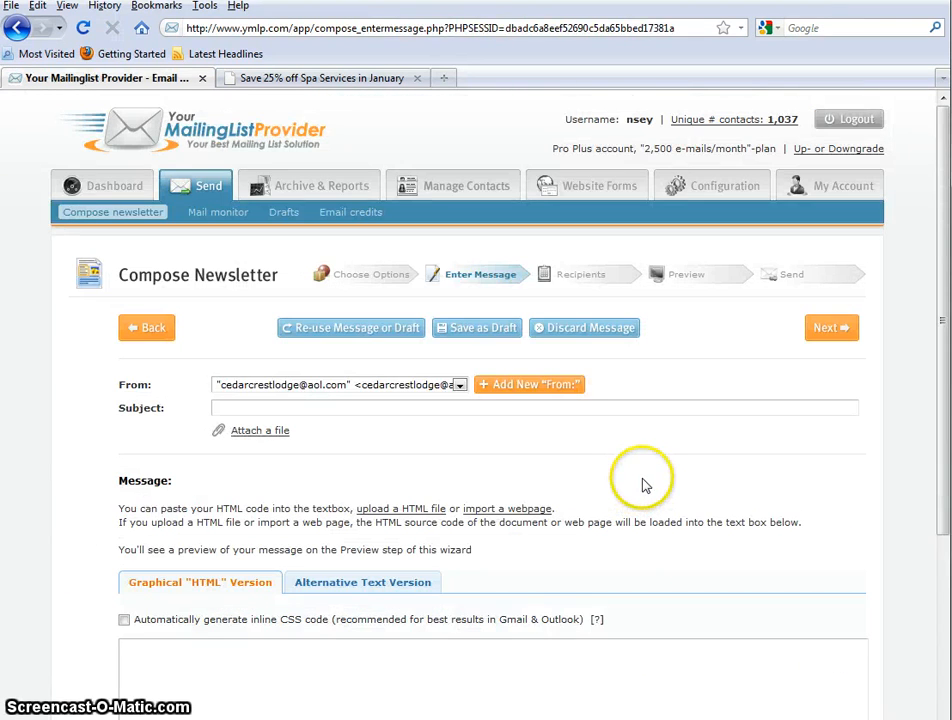
pyautogui.moveTo(788, 410)
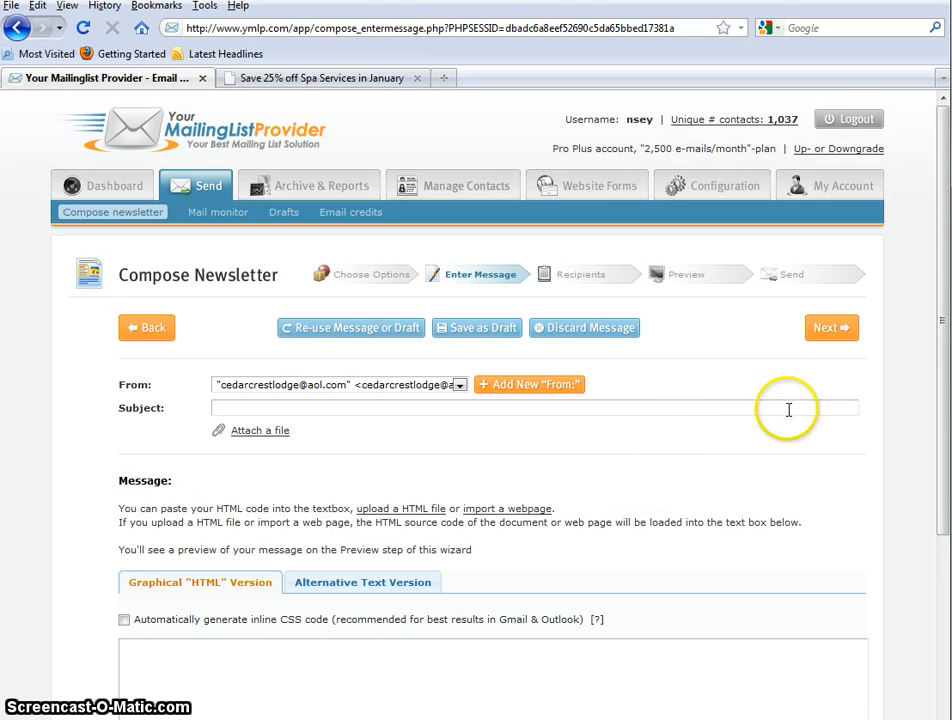
pyautogui.moveTo(318, 440)
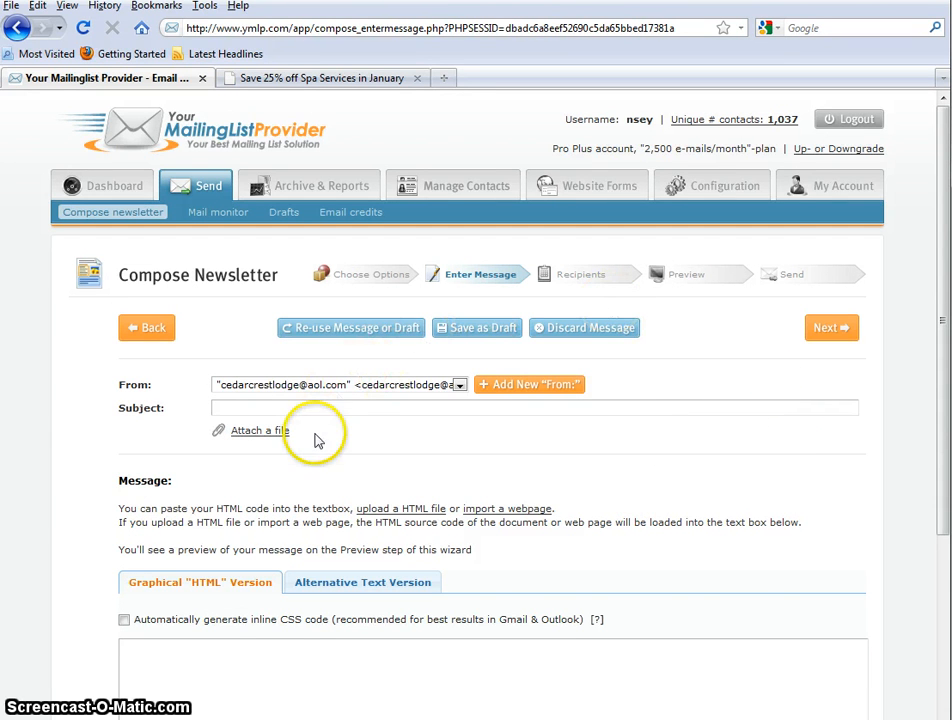
pyautogui.moveTo(144, 396)
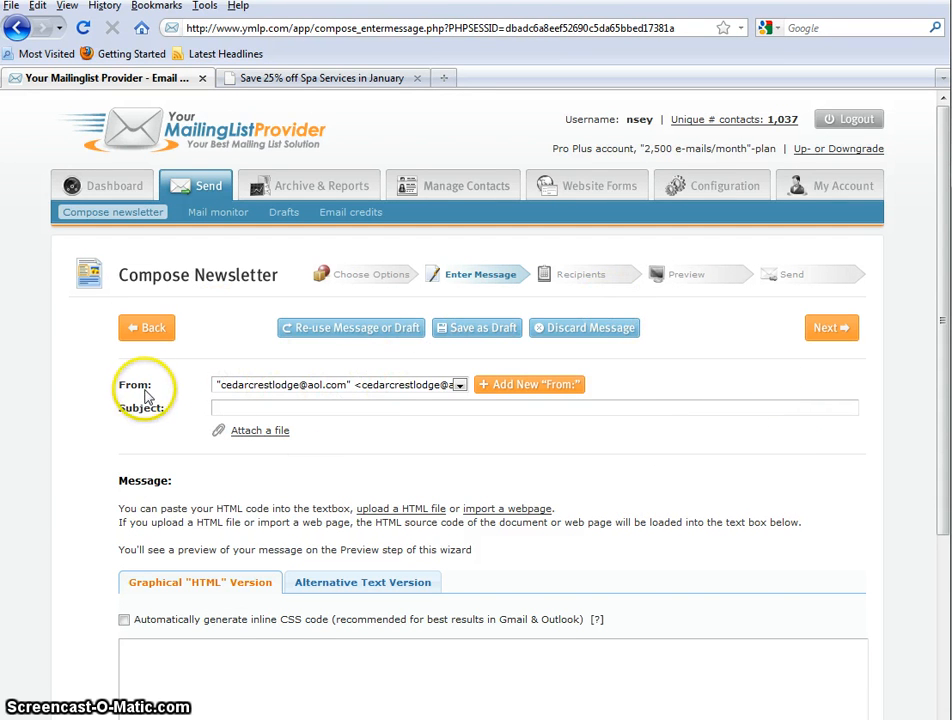
pyautogui.moveTo(480, 430)
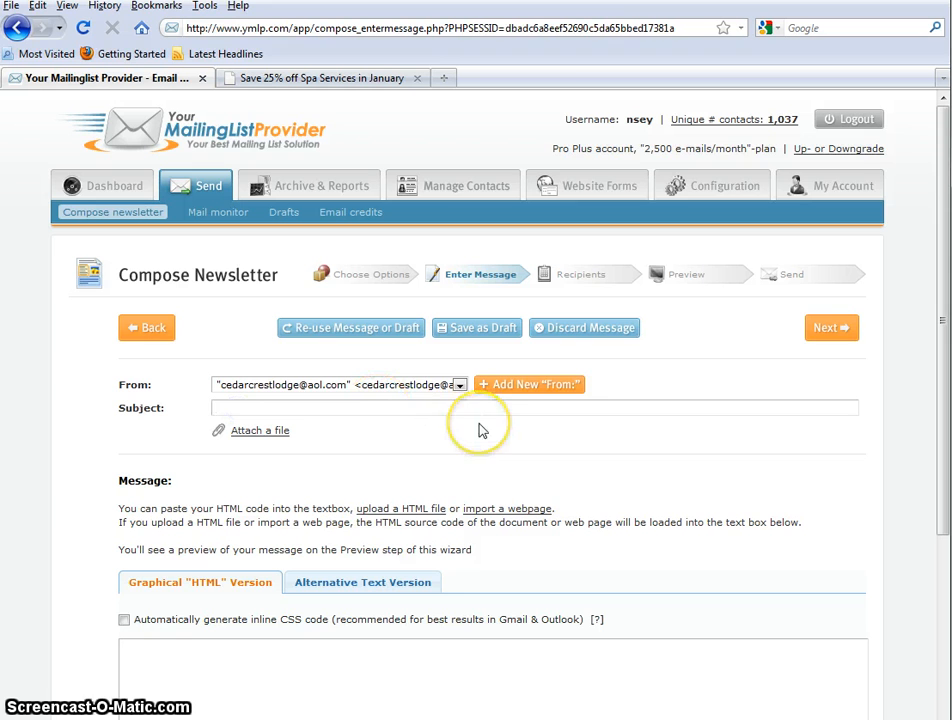
pyautogui.moveTo(484, 430)
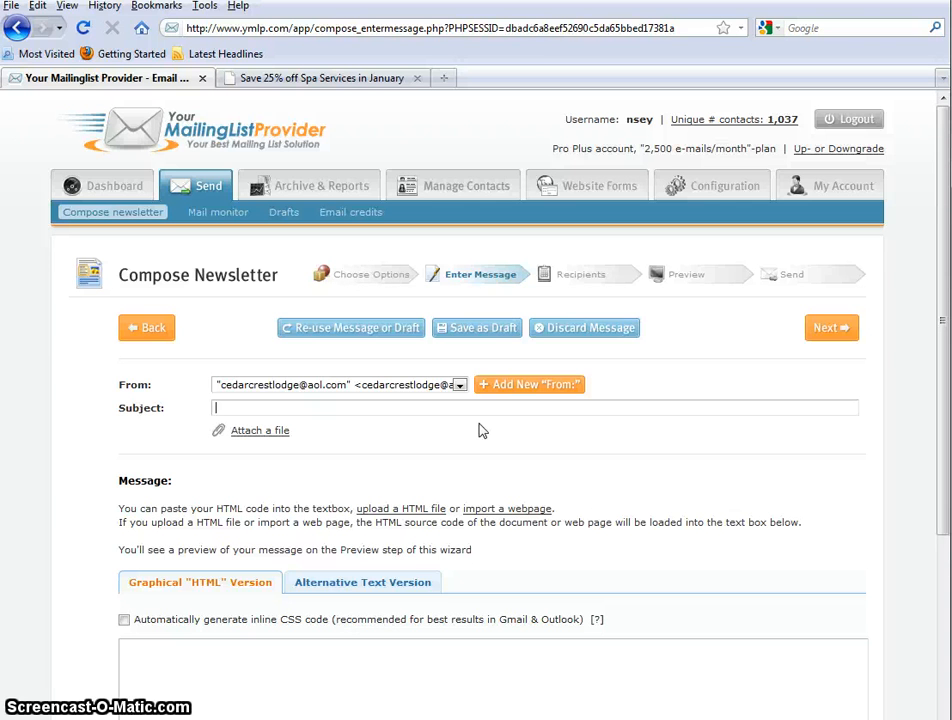
# Enter subject 'Cedar Crest Lodge January 2011 Newsletter', then view the lodge's newsletter page.
pyautogui.write('Cedar Cre')
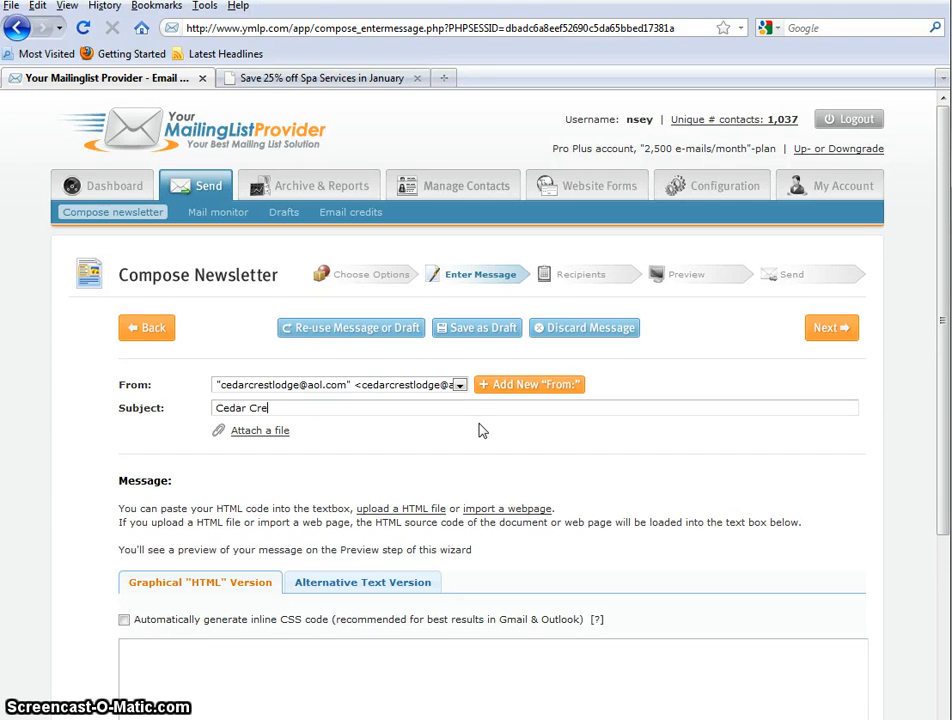
pyautogui.write('st Lod')
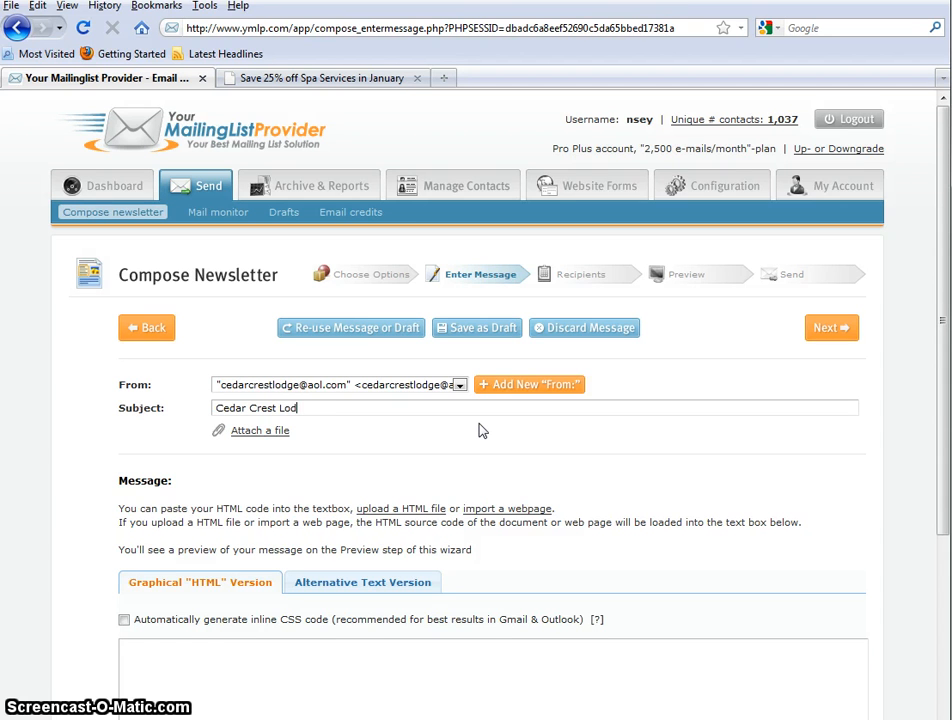
pyautogui.write('ge')
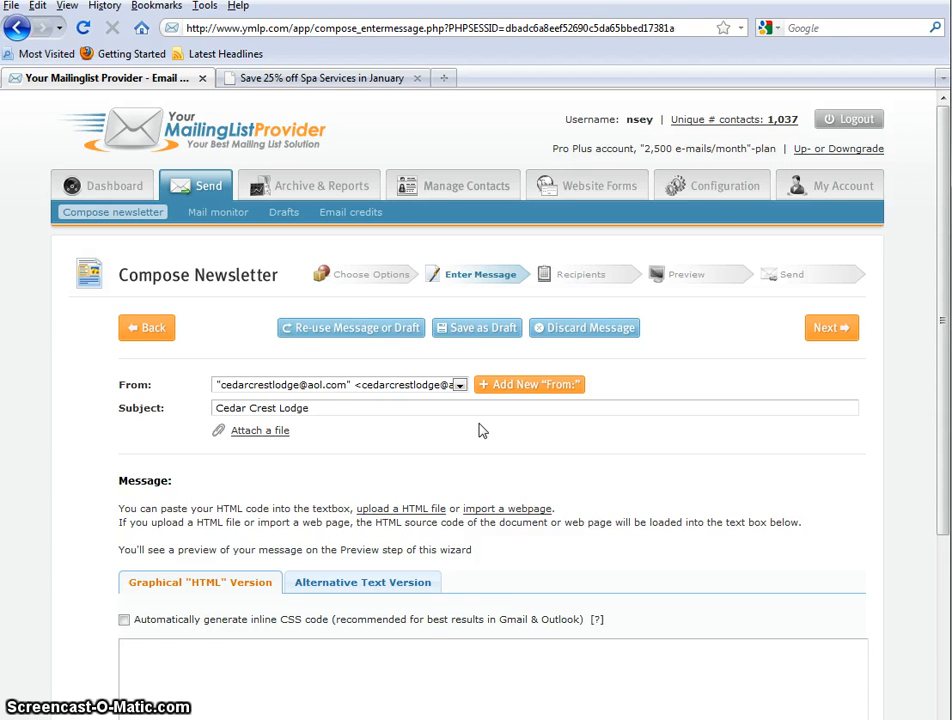
pyautogui.write('January')
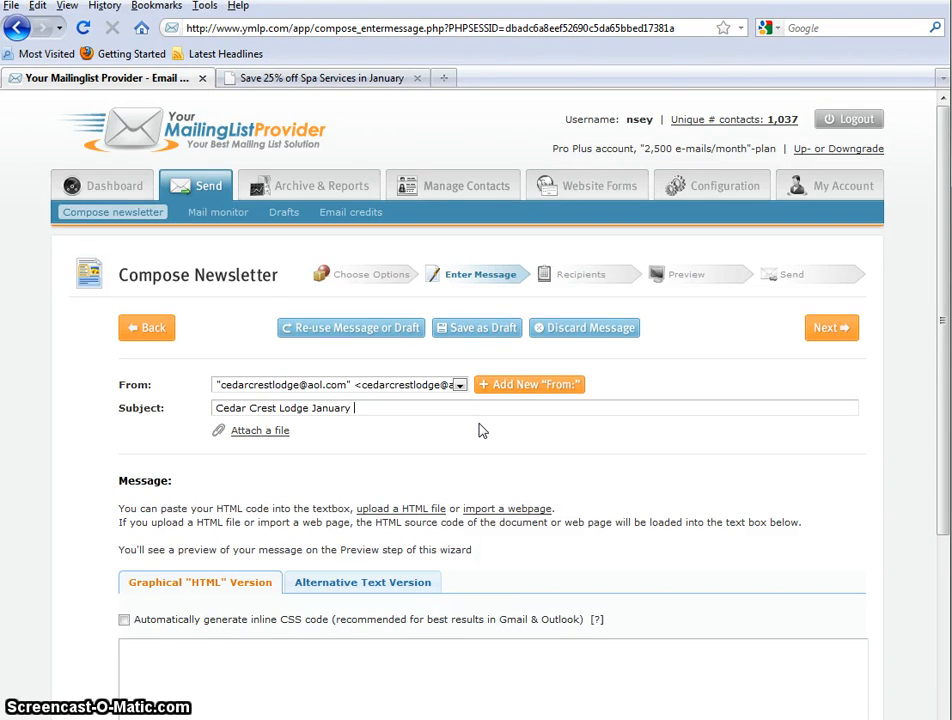
pyautogui.write('2011 New')
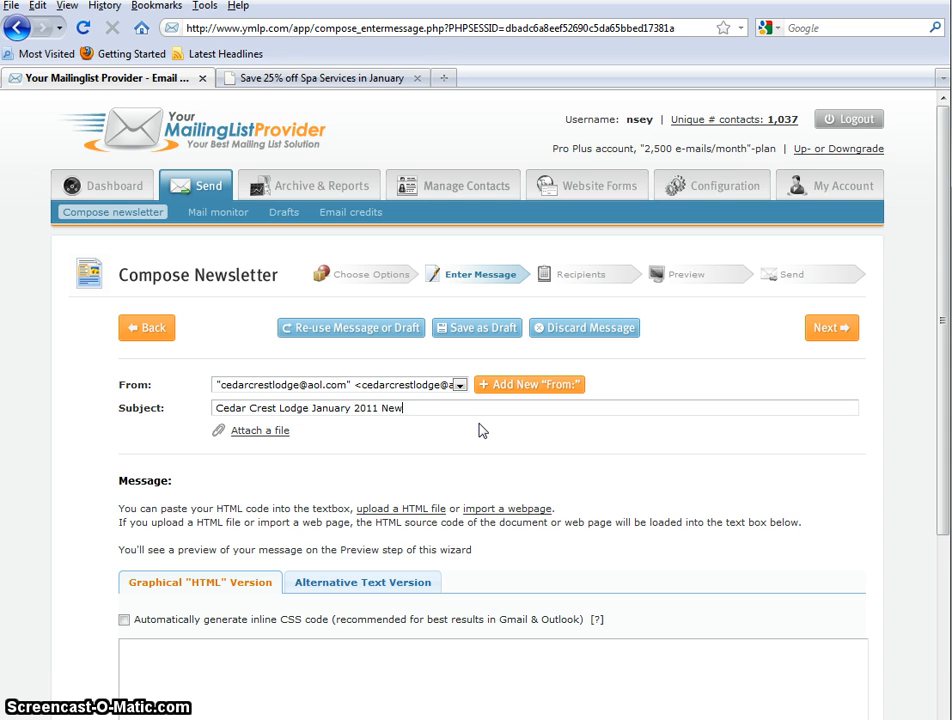
pyautogui.write('sletter')
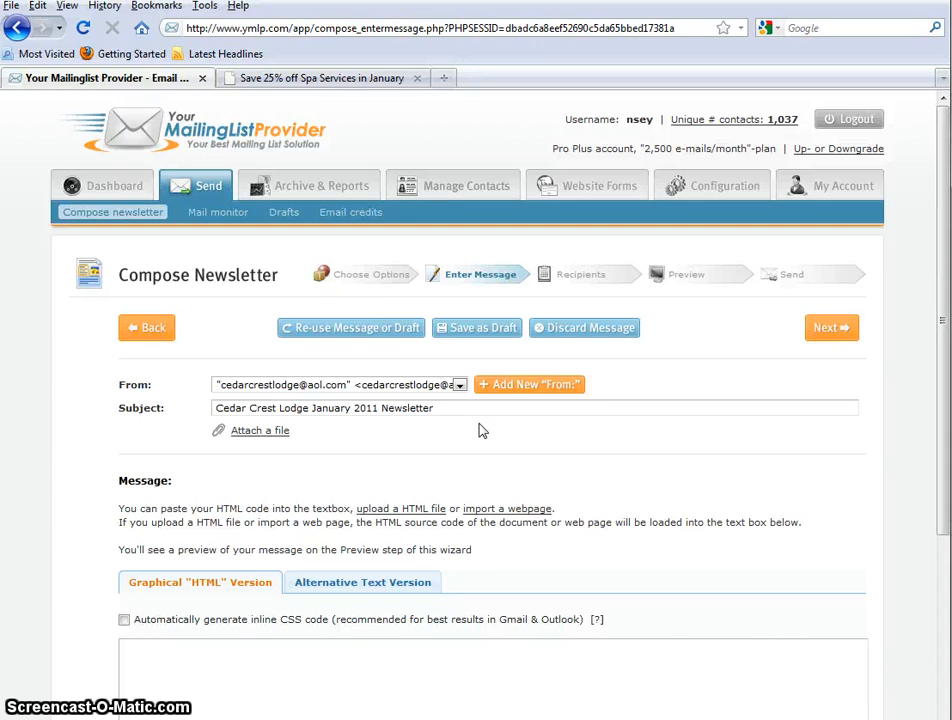
pyautogui.click(536, 408)
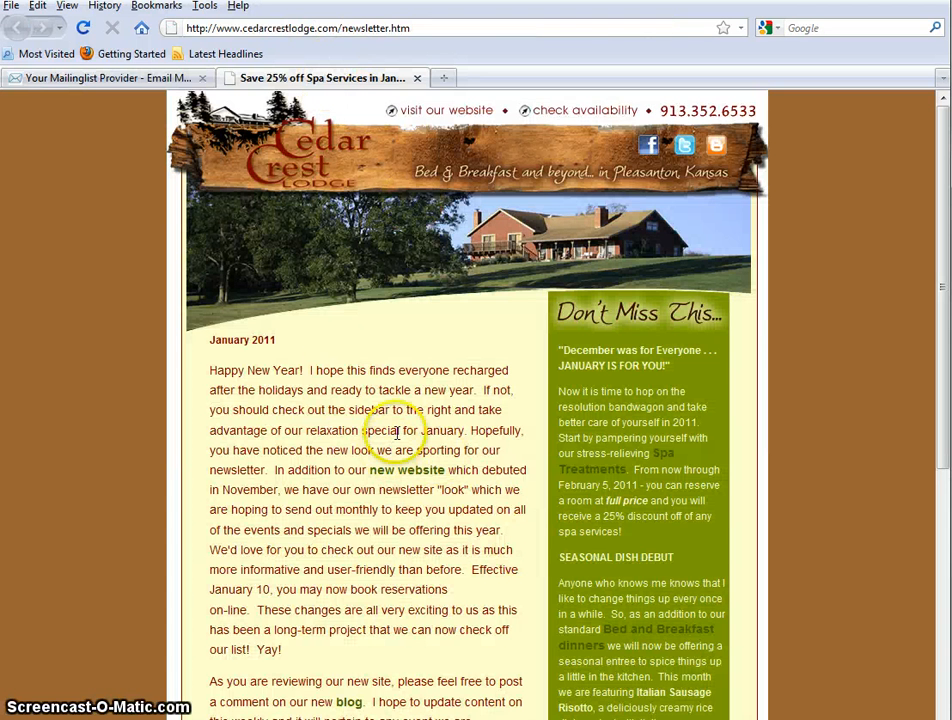
pyautogui.moveTo(680, 436)
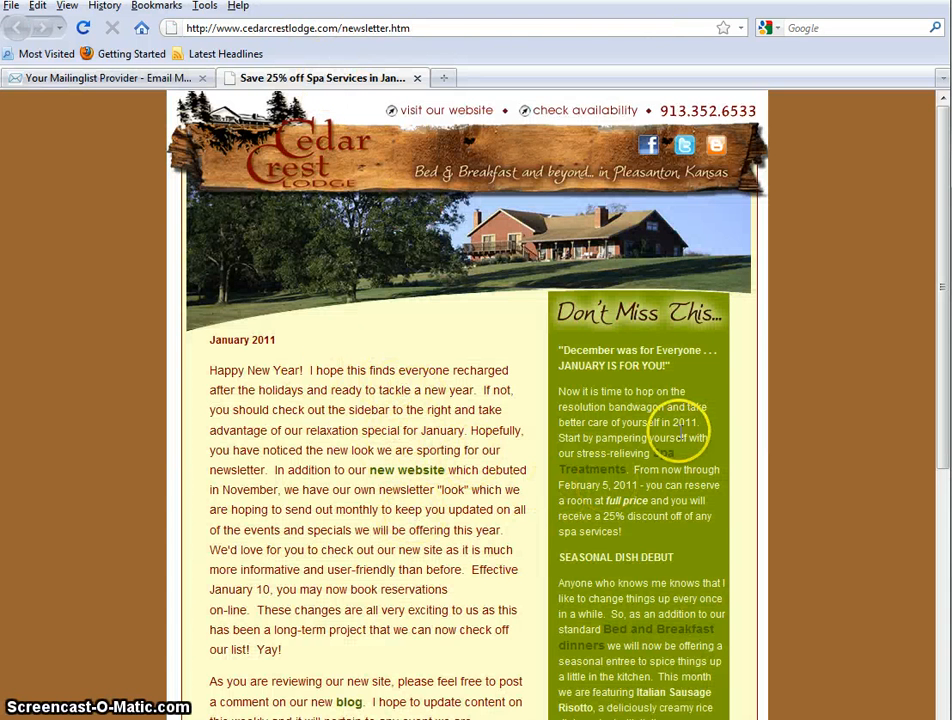
pyautogui.moveTo(608, 482)
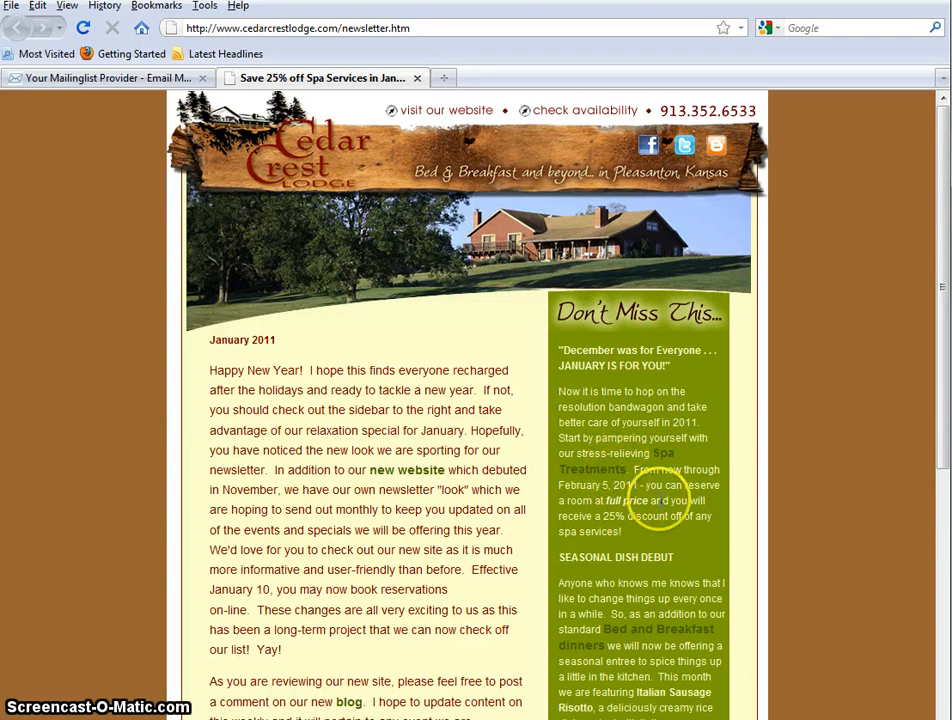
# Read down the newsletter page to the soup recipe and footer, then return to composing.
pyautogui.scroll(-3)
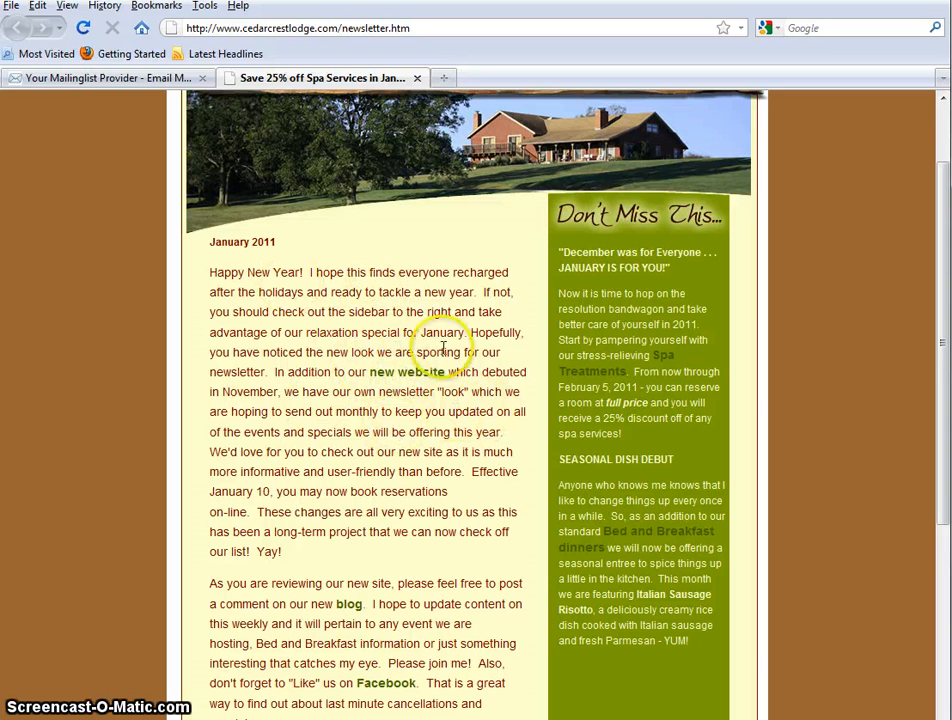
pyautogui.moveTo(488, 332)
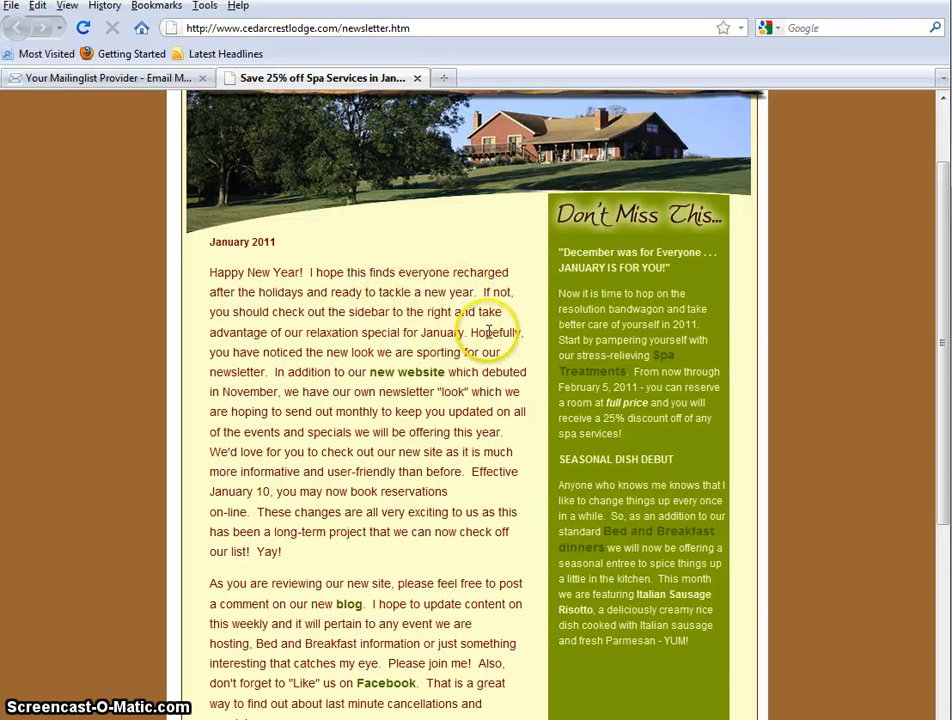
pyautogui.scroll(-3)
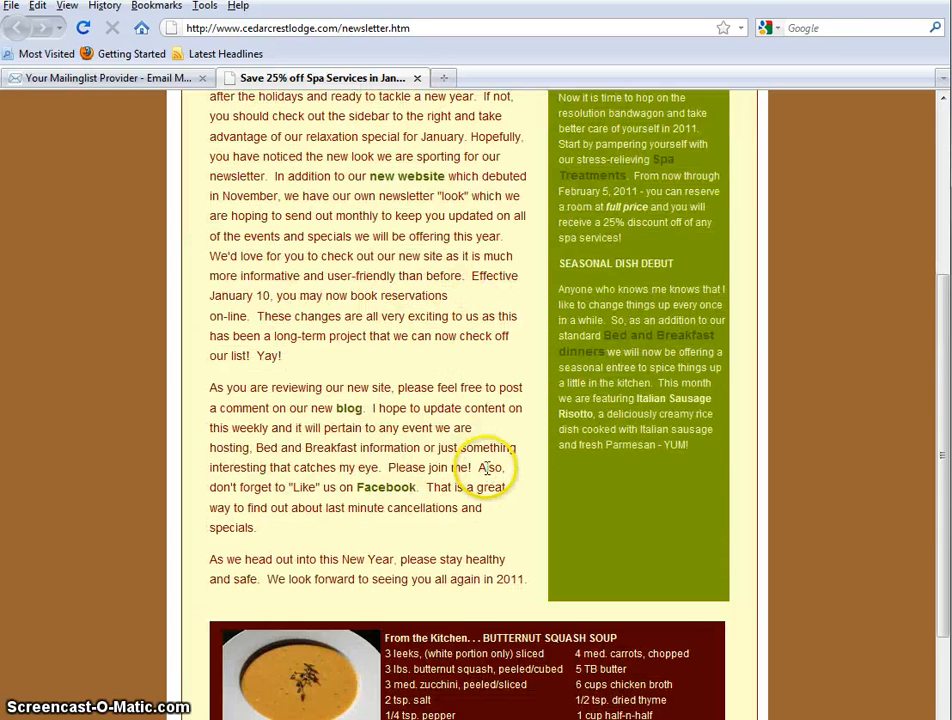
pyautogui.scroll(-3)
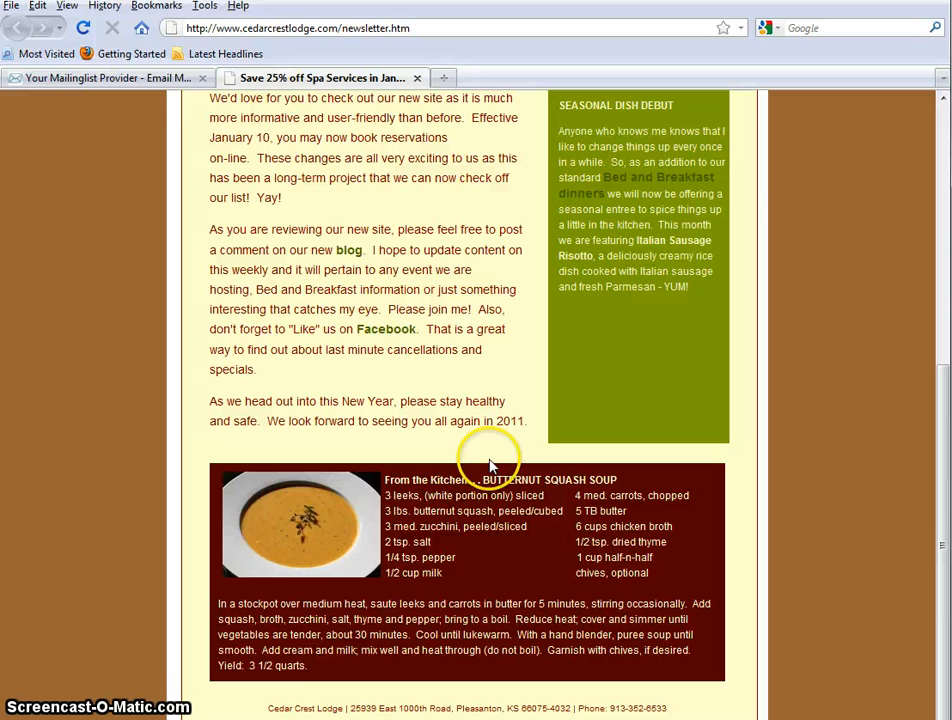
pyautogui.moveTo(552, 496)
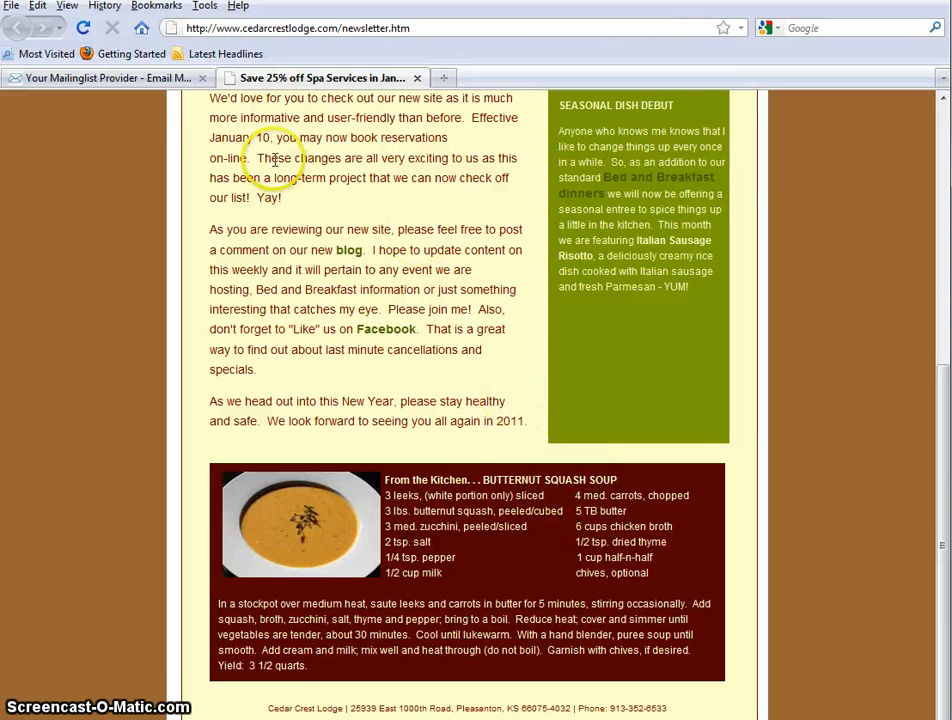
pyautogui.click(100, 78)
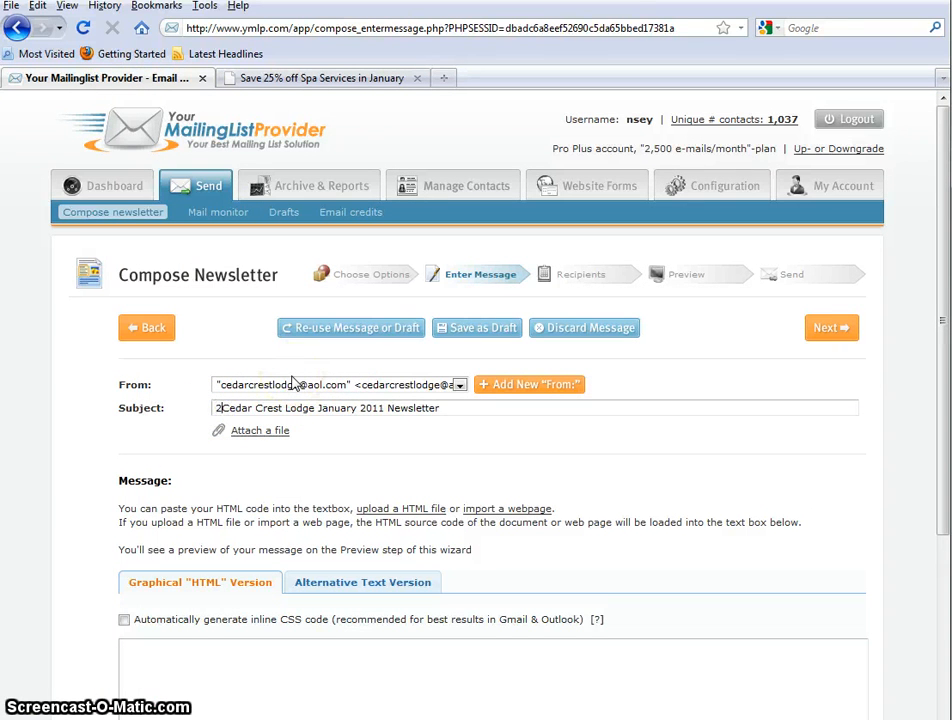
# Prefix the subject with '25% off Spa Services at Cedar Crest Lodge, Seasonal Recipe - '.
pyautogui.write('5')
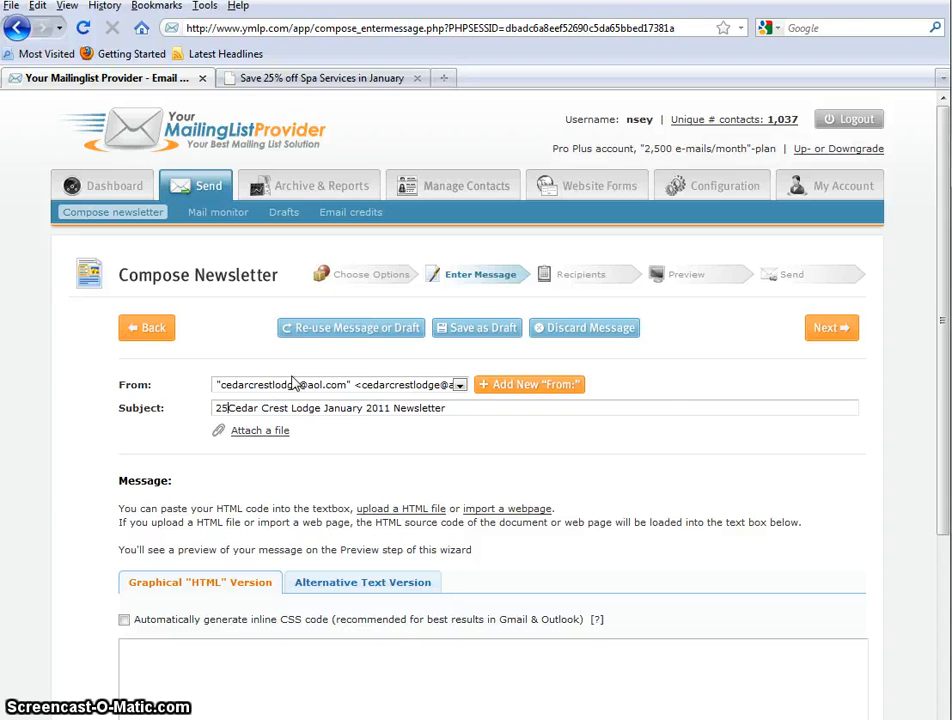
pyautogui.write('% off Spa Services at')
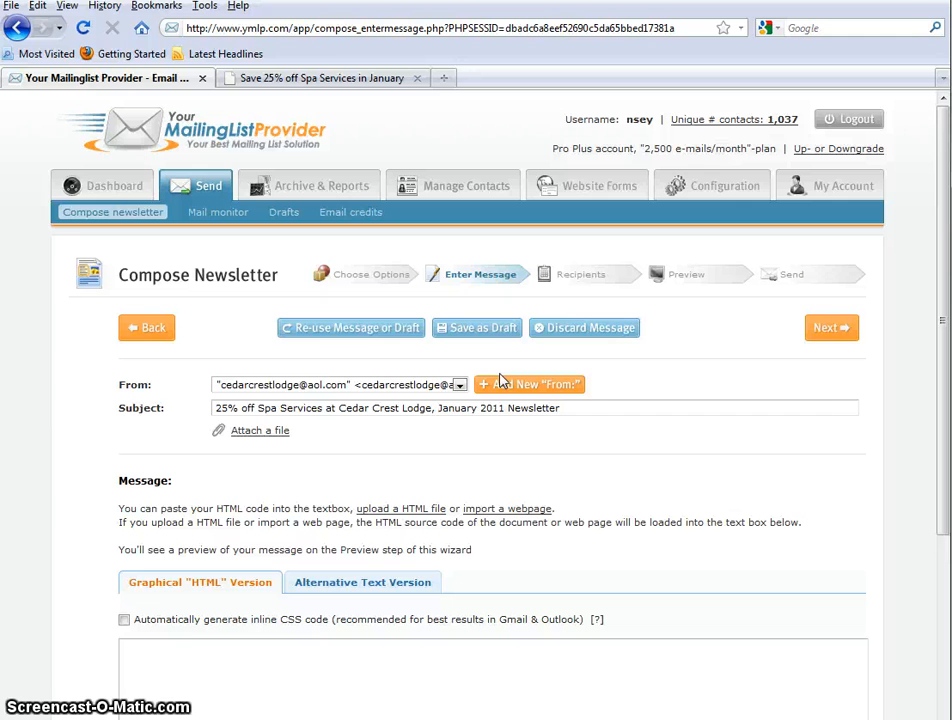
pyautogui.write('Seasonal')
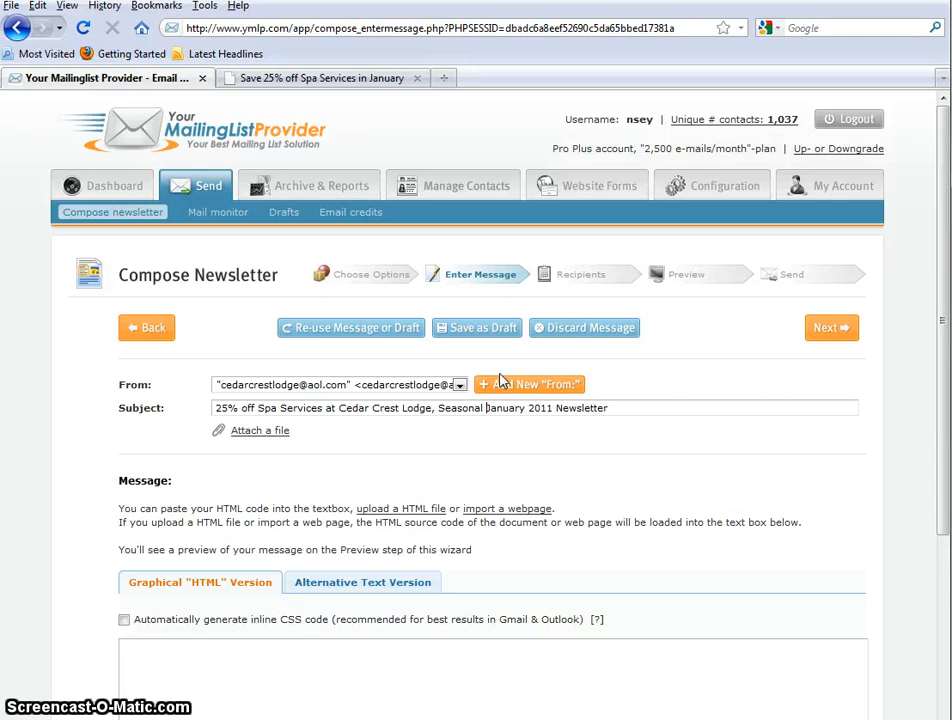
pyautogui.write('Recipe -')
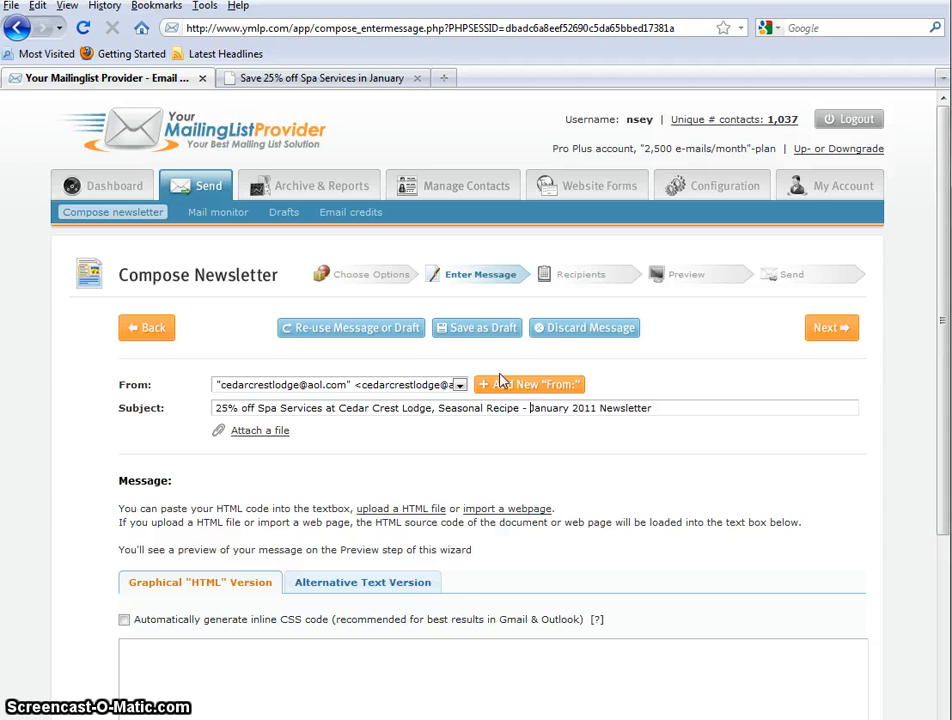
pyautogui.moveTo(378, 432)
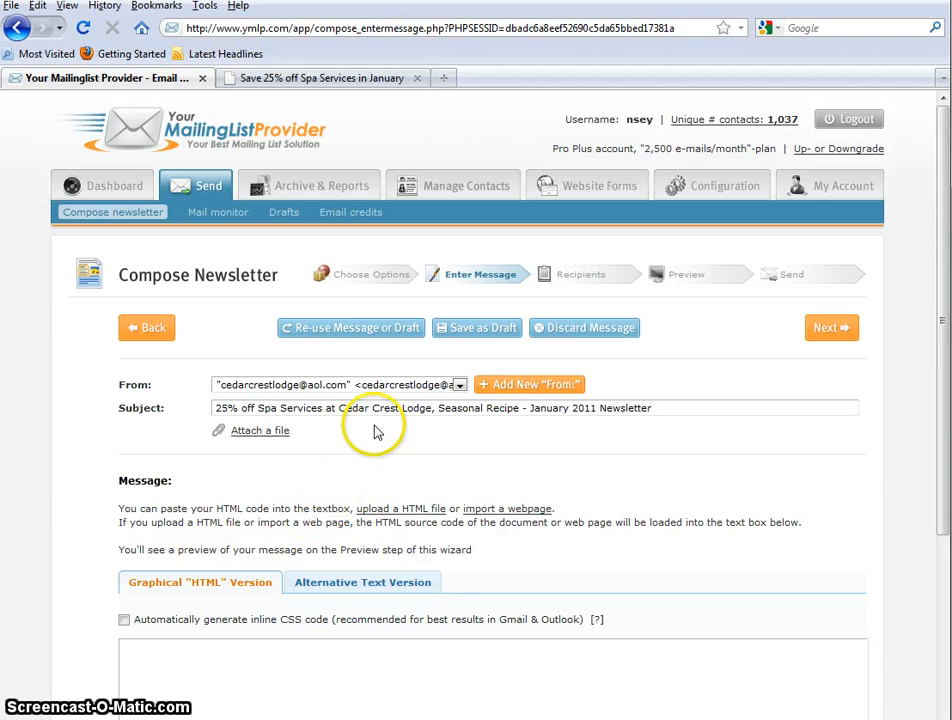
pyautogui.moveTo(252, 504)
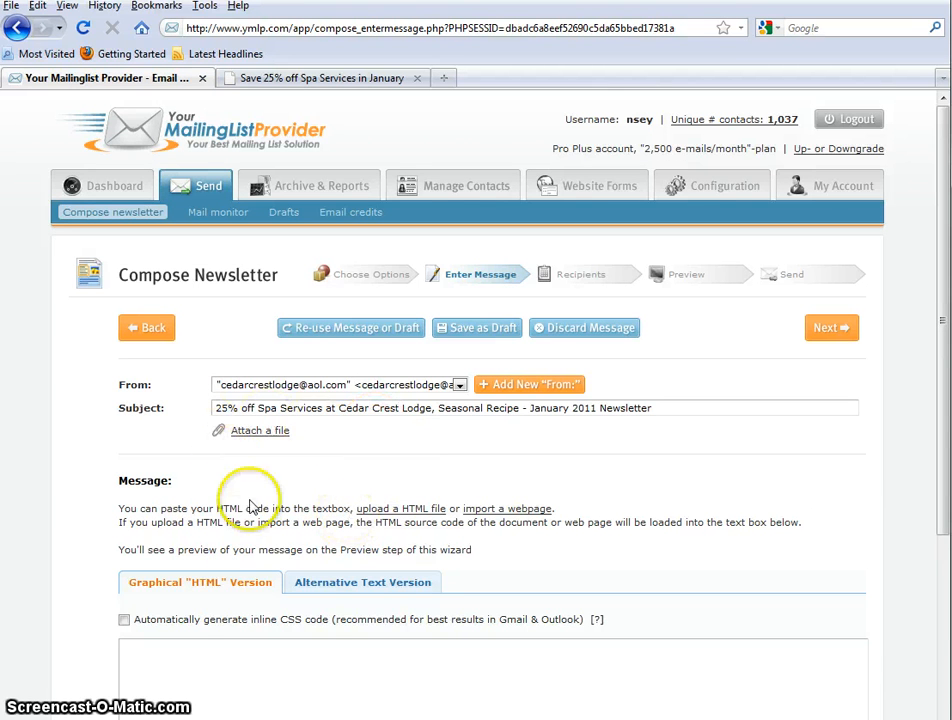
pyautogui.moveTo(332, 494)
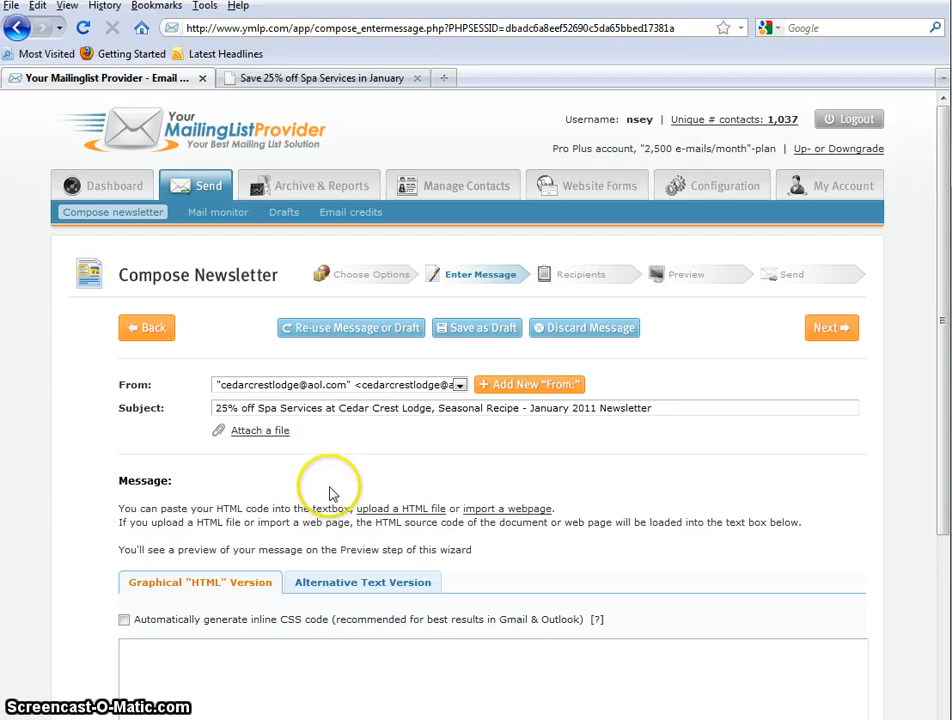
pyautogui.moveTo(410, 516)
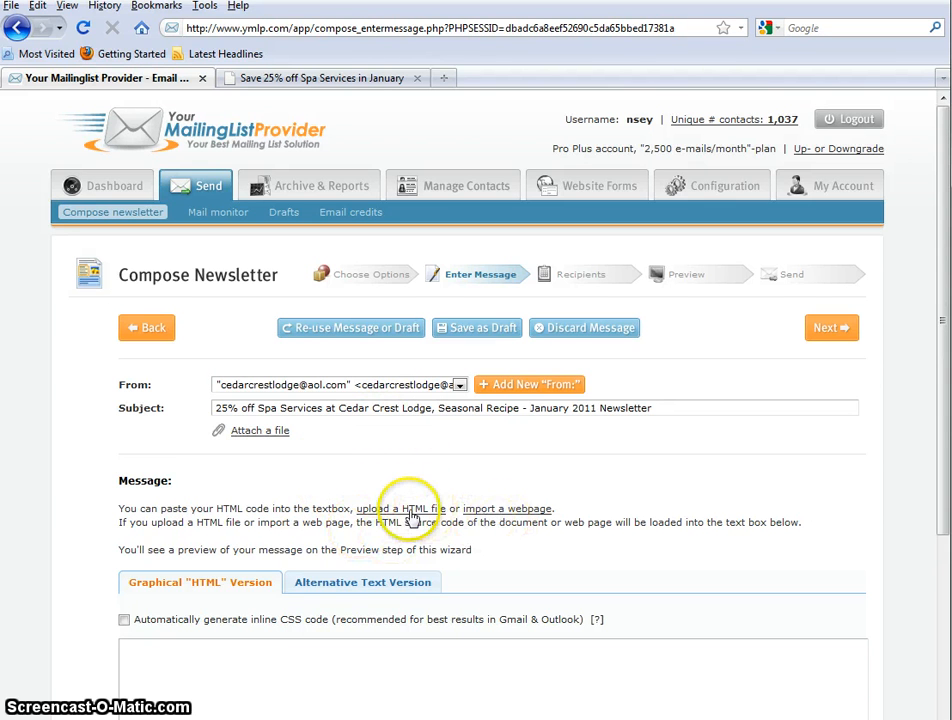
pyautogui.moveTo(168, 512)
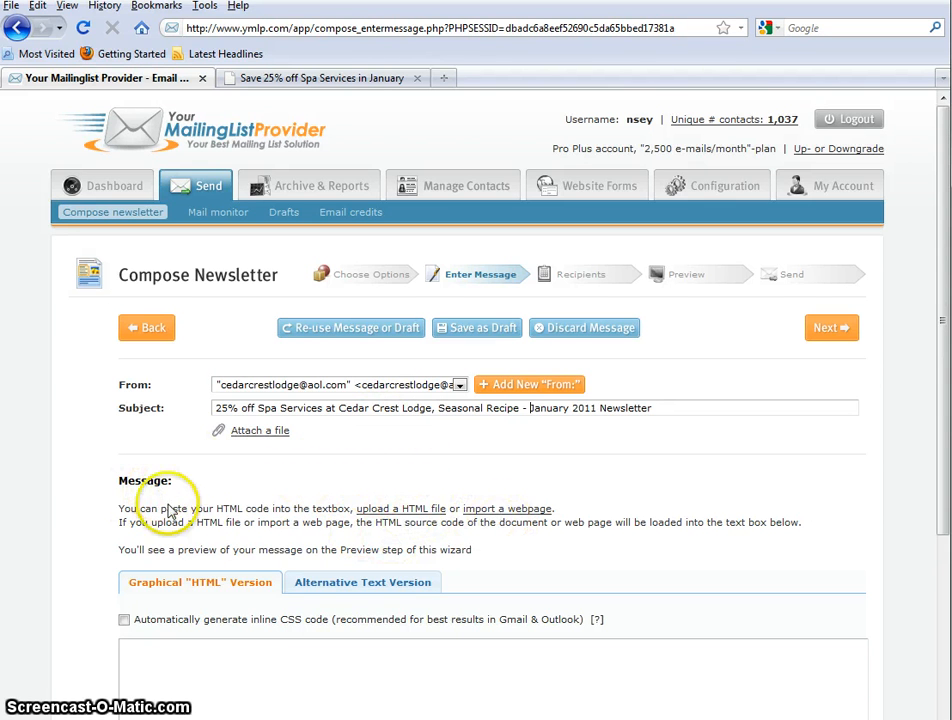
pyautogui.moveTo(516, 512)
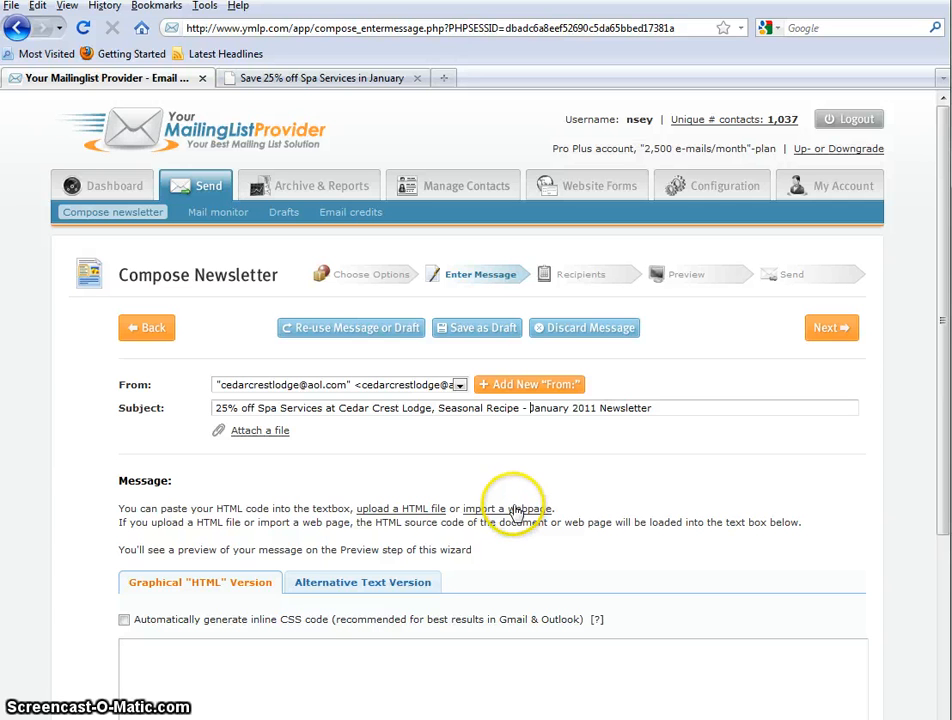
# Bring up the import-a-webpage loader and select its existing URL for replacement.
pyautogui.click(506, 510)
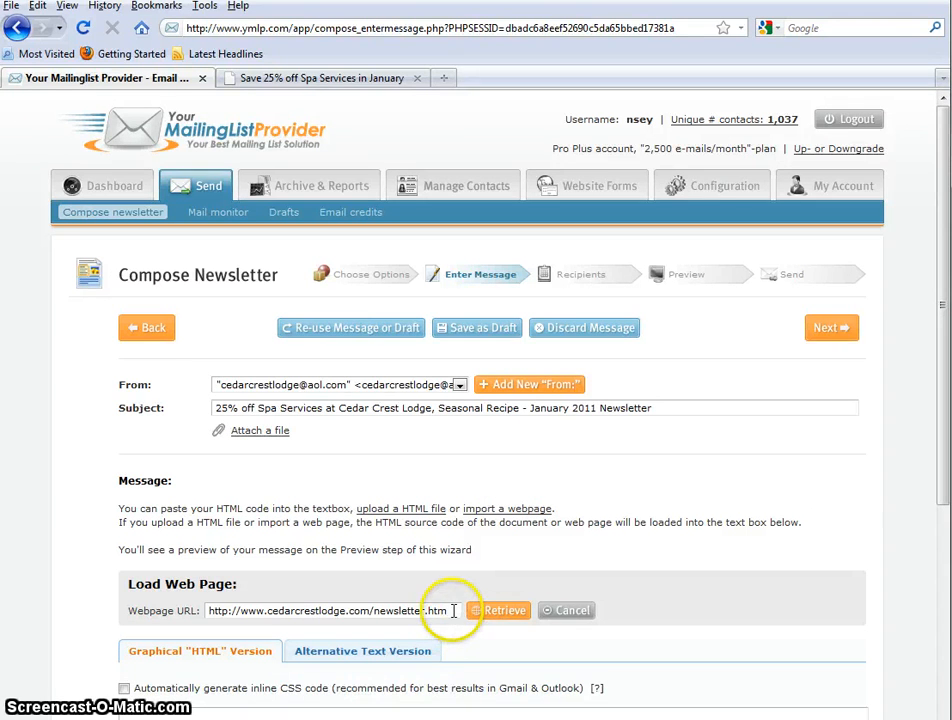
pyautogui.moveTo(568, 530)
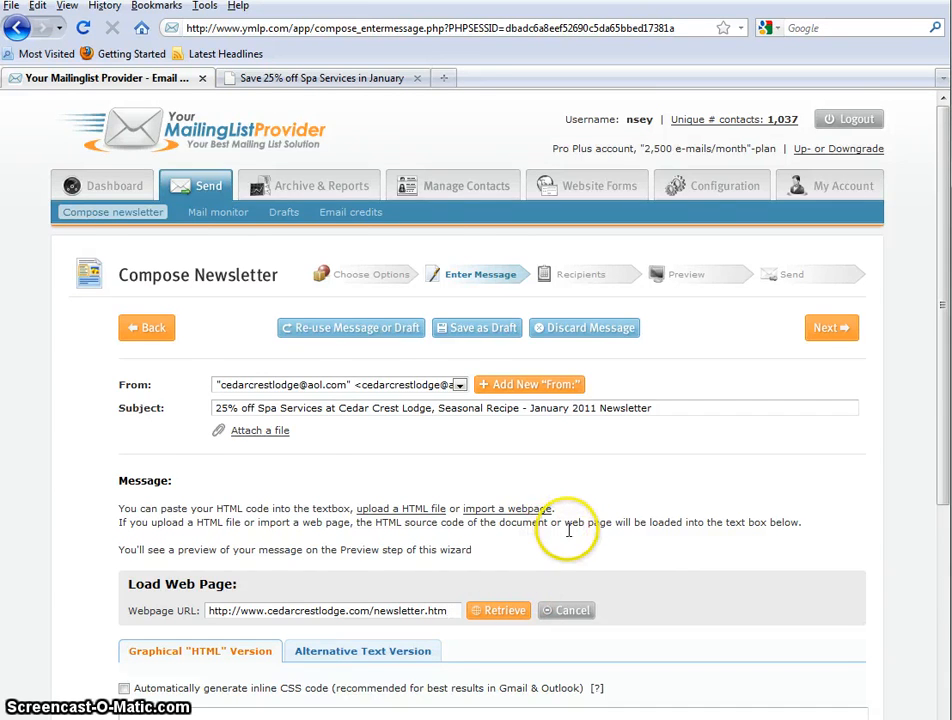
pyautogui.scroll(-3)
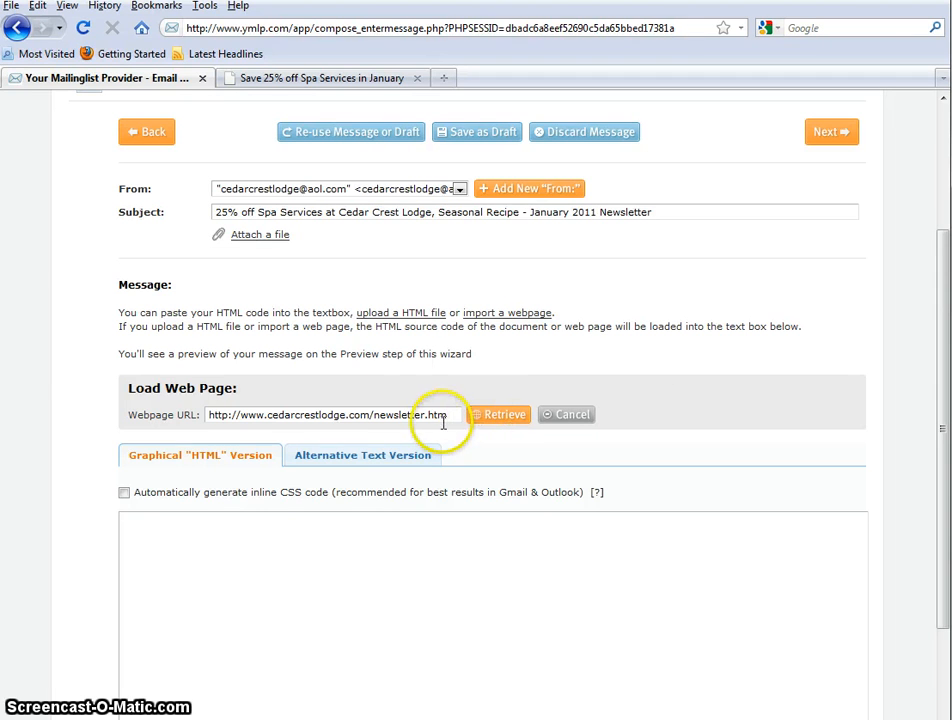
pyautogui.tripleClick(336, 414)
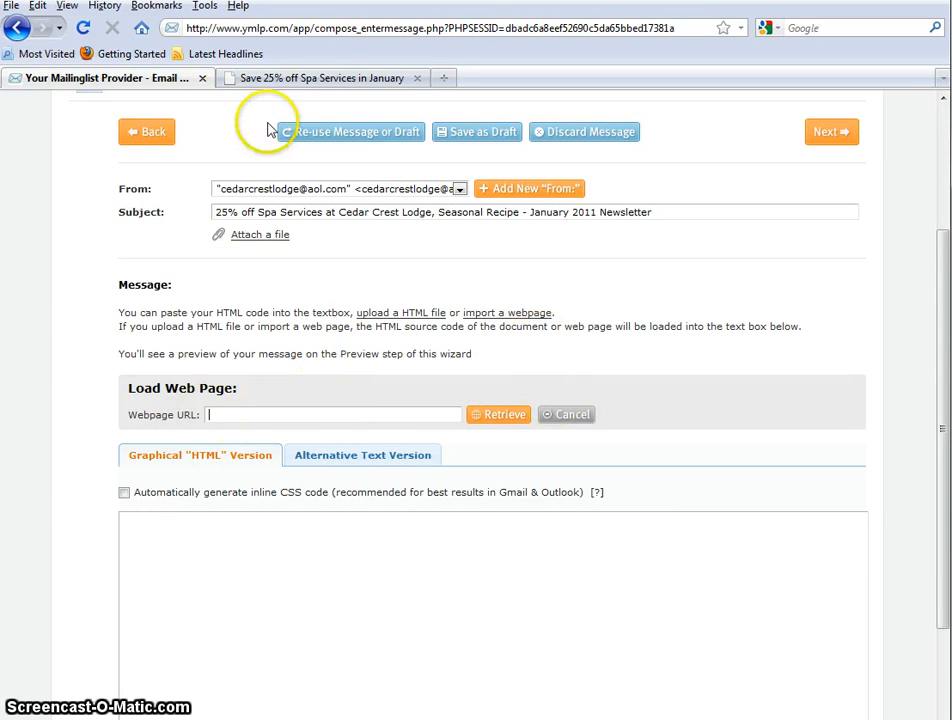
pyautogui.click(320, 78)
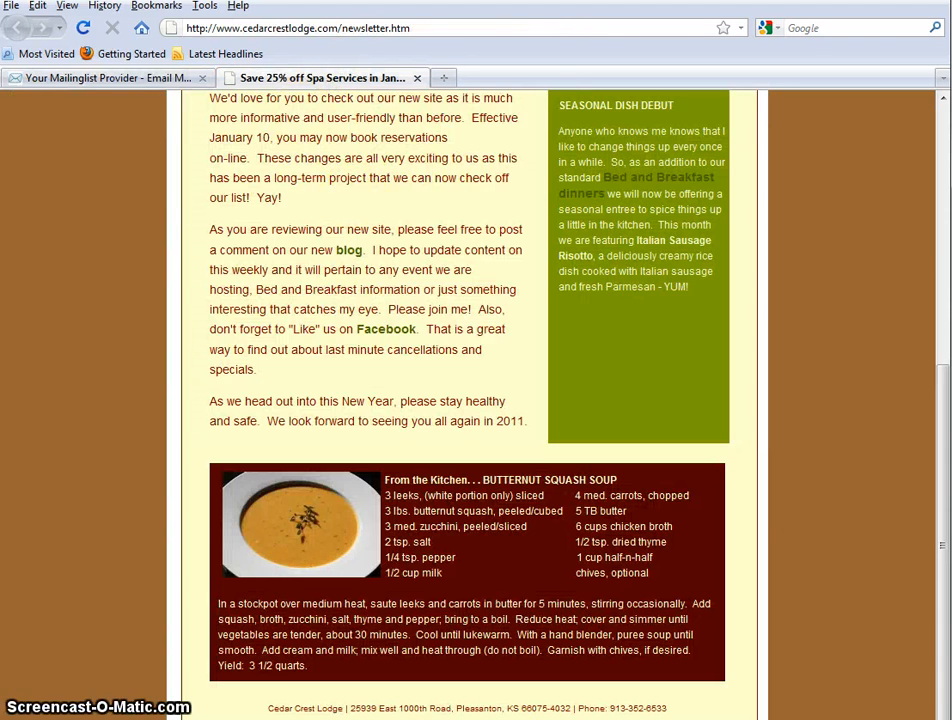
pyautogui.scroll(3)
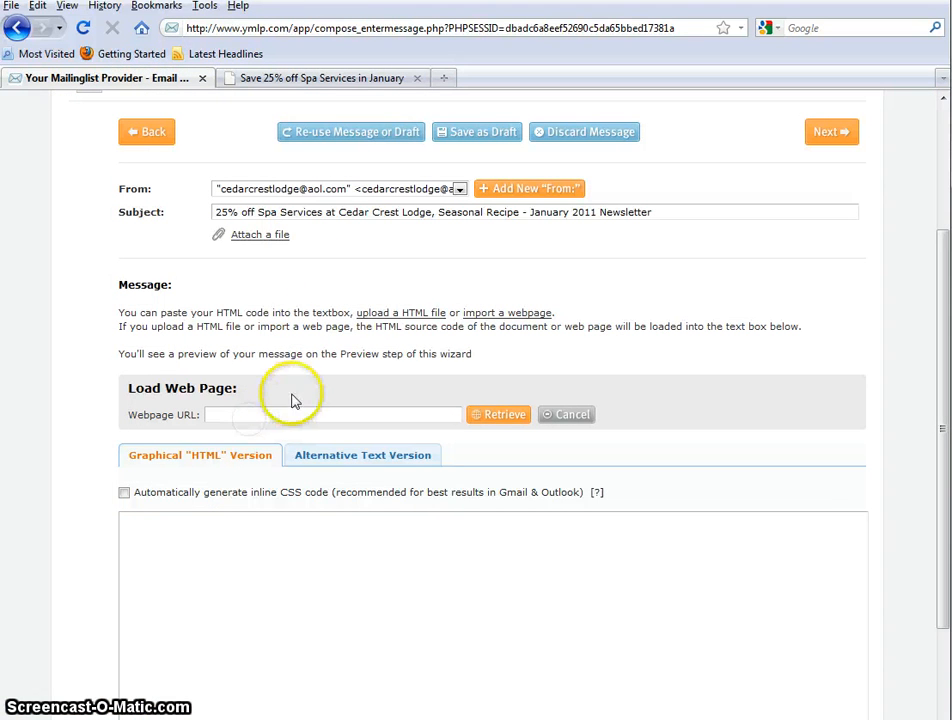
pyautogui.write('http://www.cedarcrestlodge.com/newsletter.html')
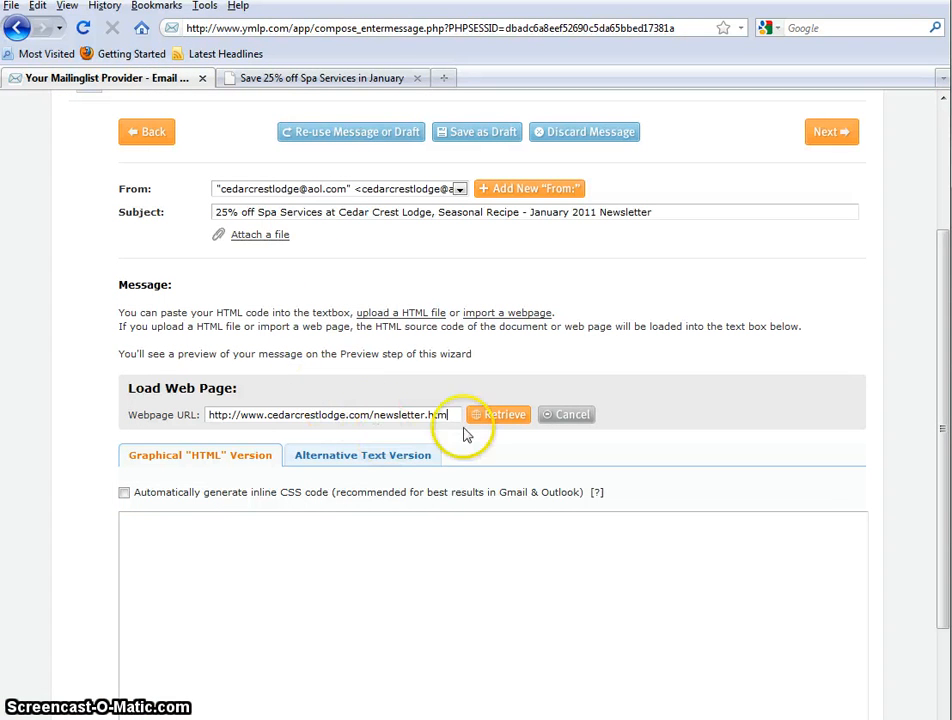
pyautogui.click(500, 414)
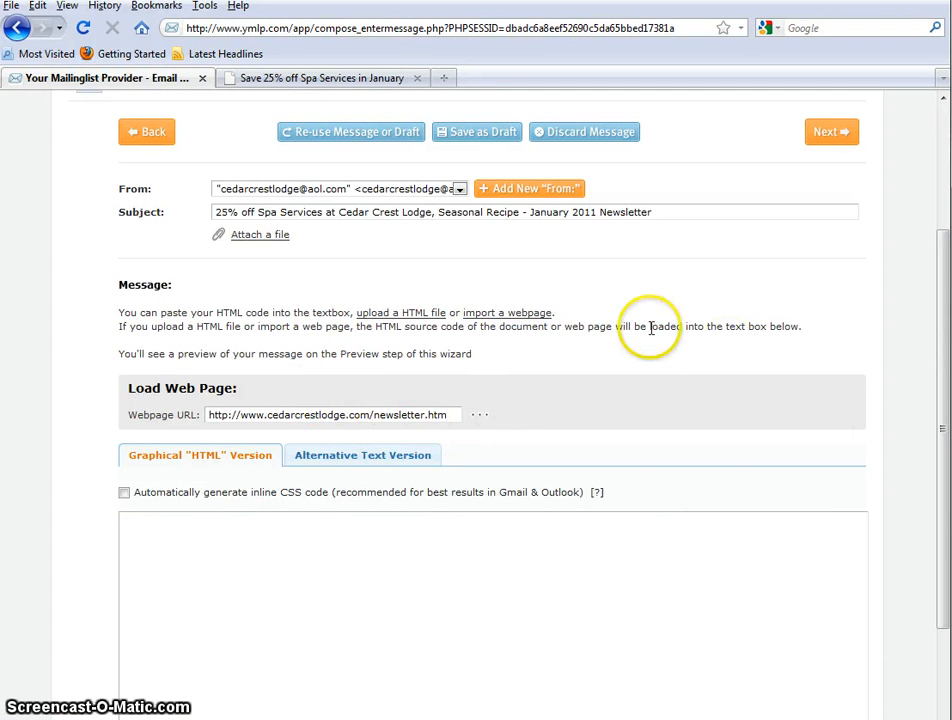
pyautogui.moveTo(590, 414)
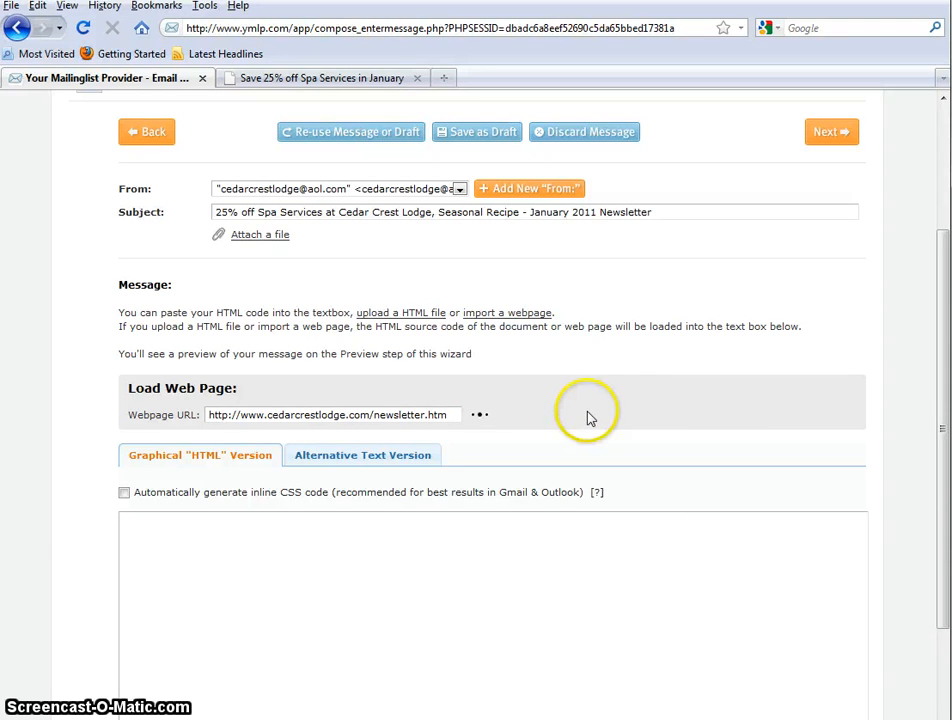
pyautogui.click(484, 414)
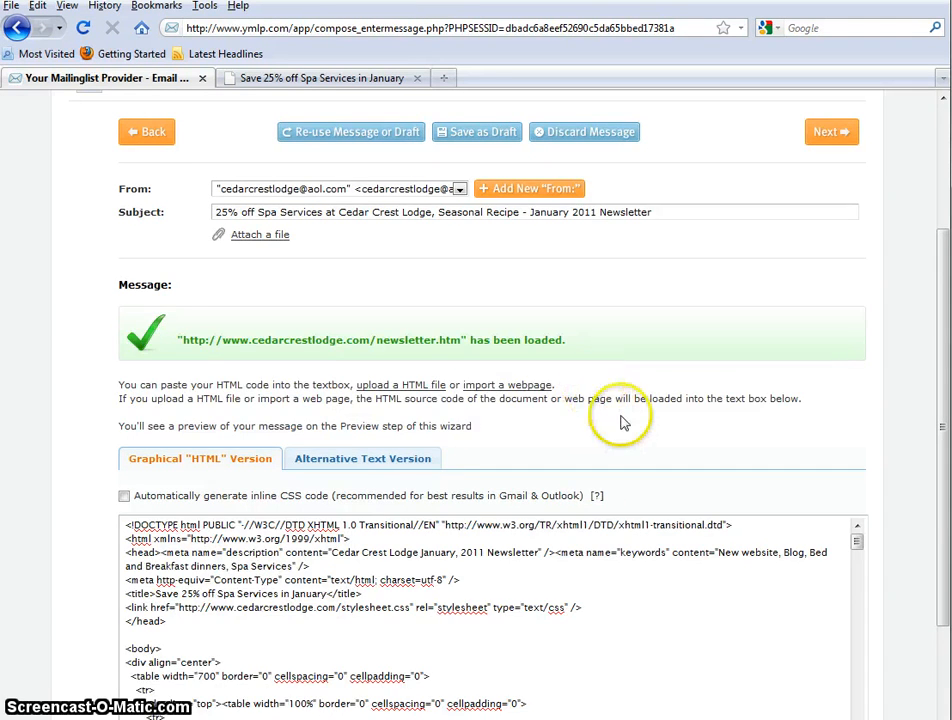
pyautogui.scroll(-3)
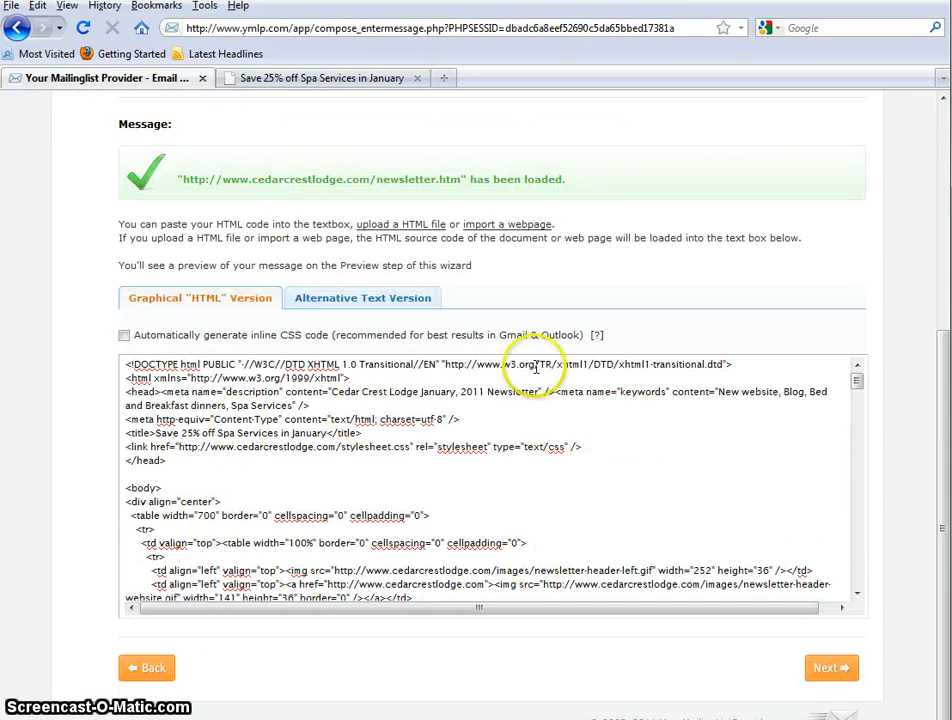
pyautogui.moveTo(100, 550)
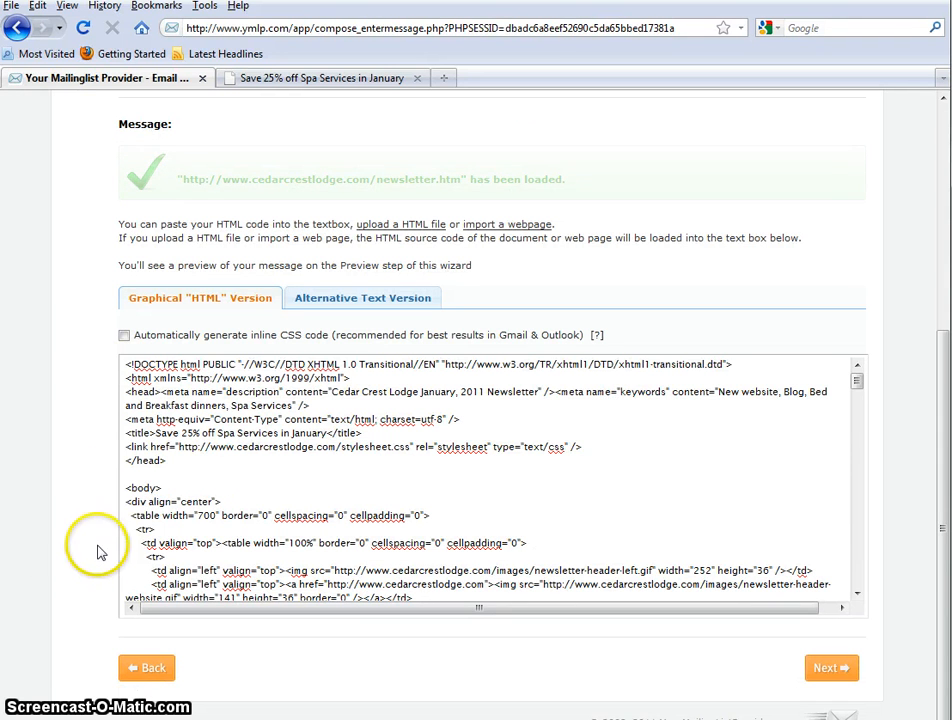
pyautogui.moveTo(870, 650)
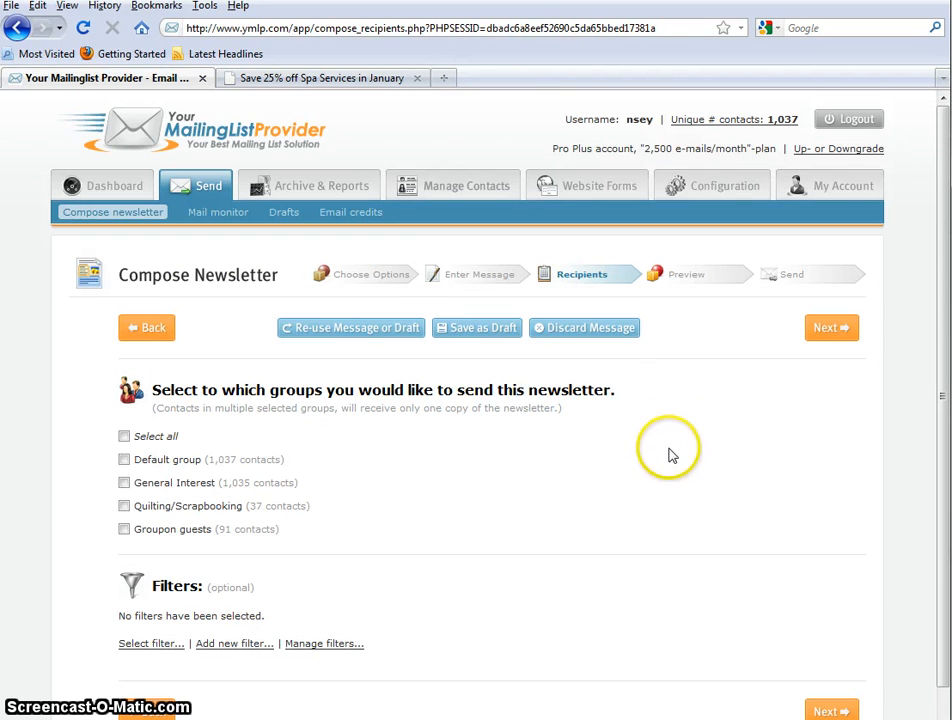
pyautogui.moveTo(196, 456)
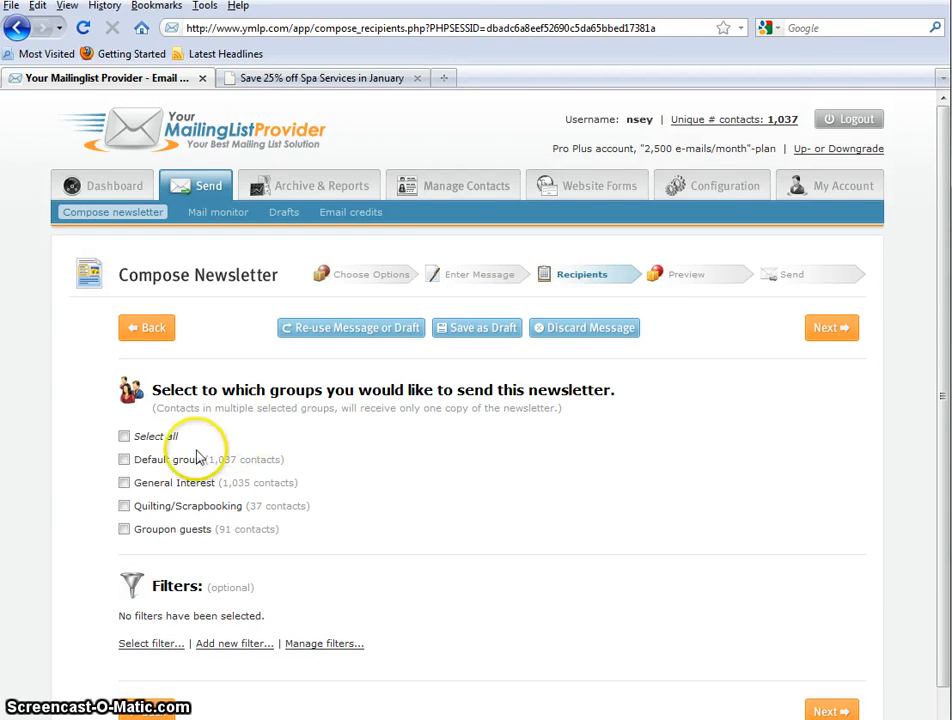
pyautogui.moveTo(458, 404)
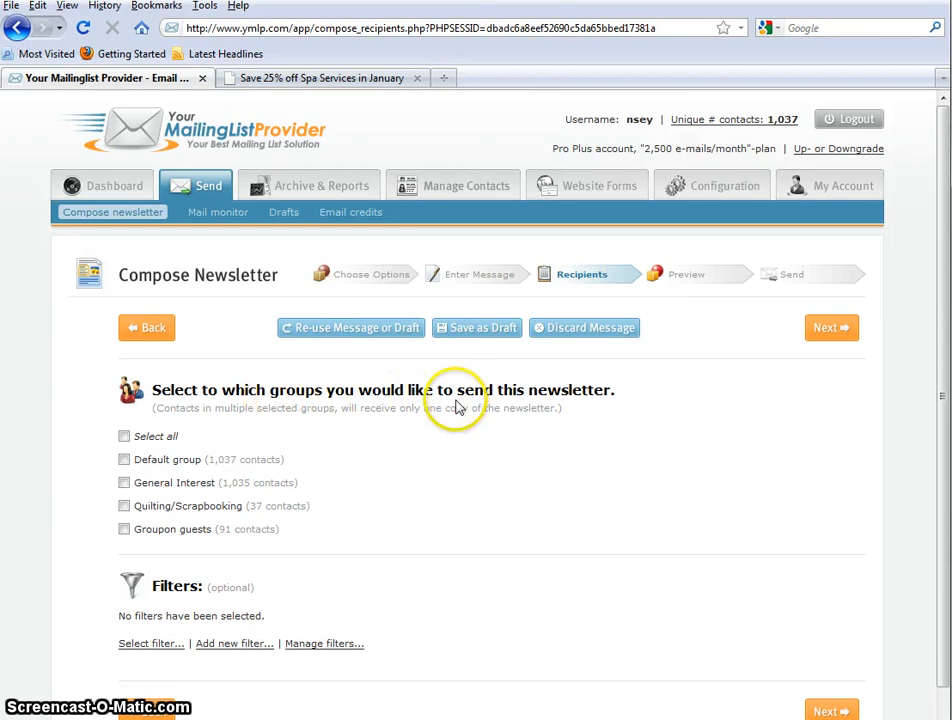
# Send to the Default group of 1,037 contacts and continue to the preview step.
pyautogui.click(124, 458)
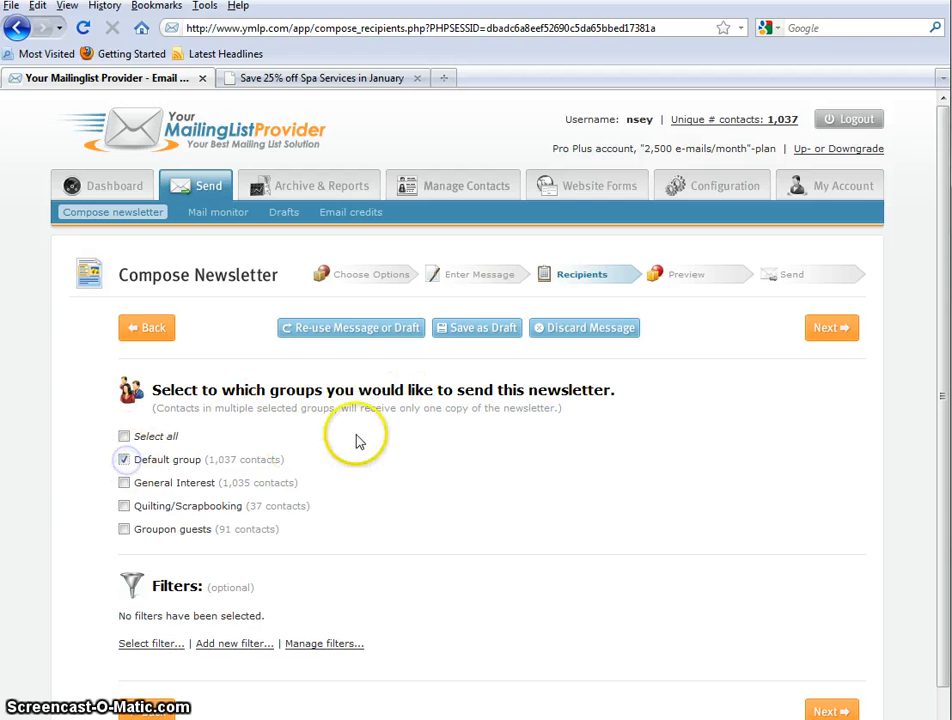
pyautogui.moveTo(192, 510)
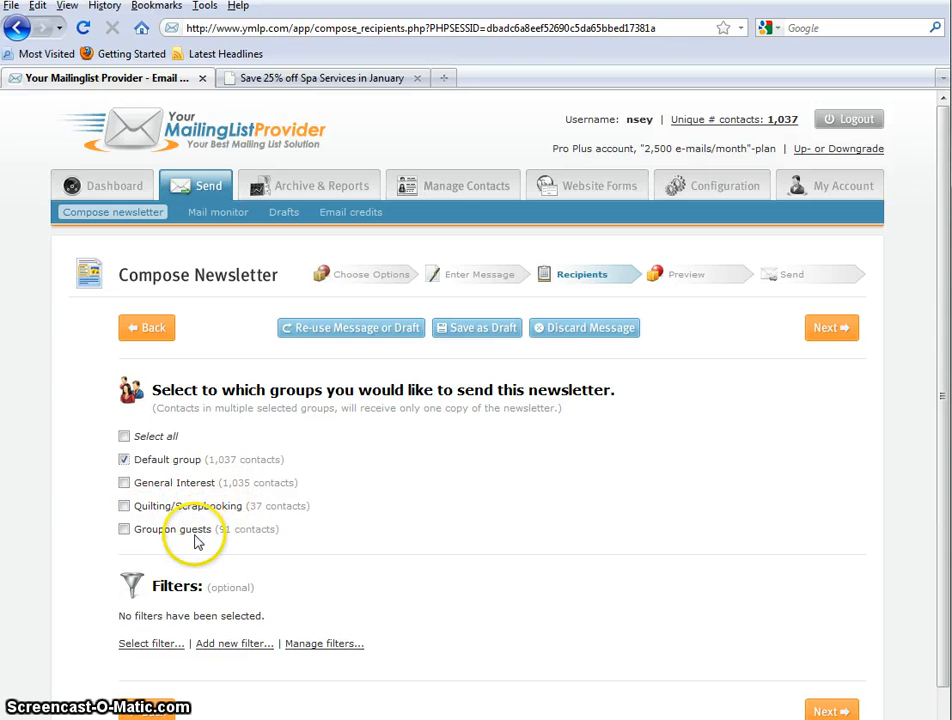
pyautogui.moveTo(240, 504)
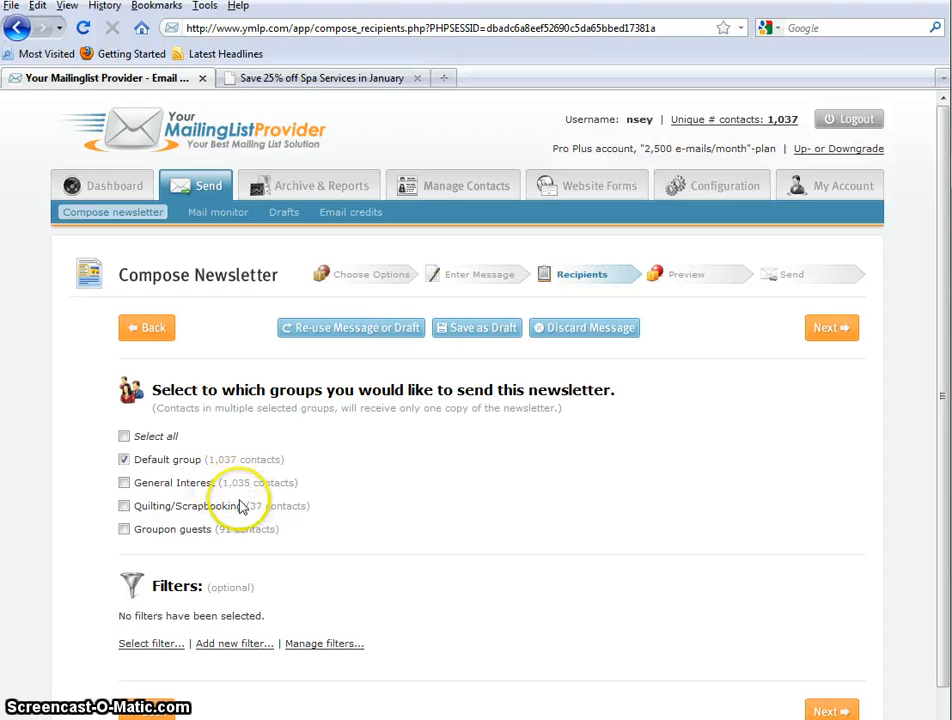
pyautogui.moveTo(156, 540)
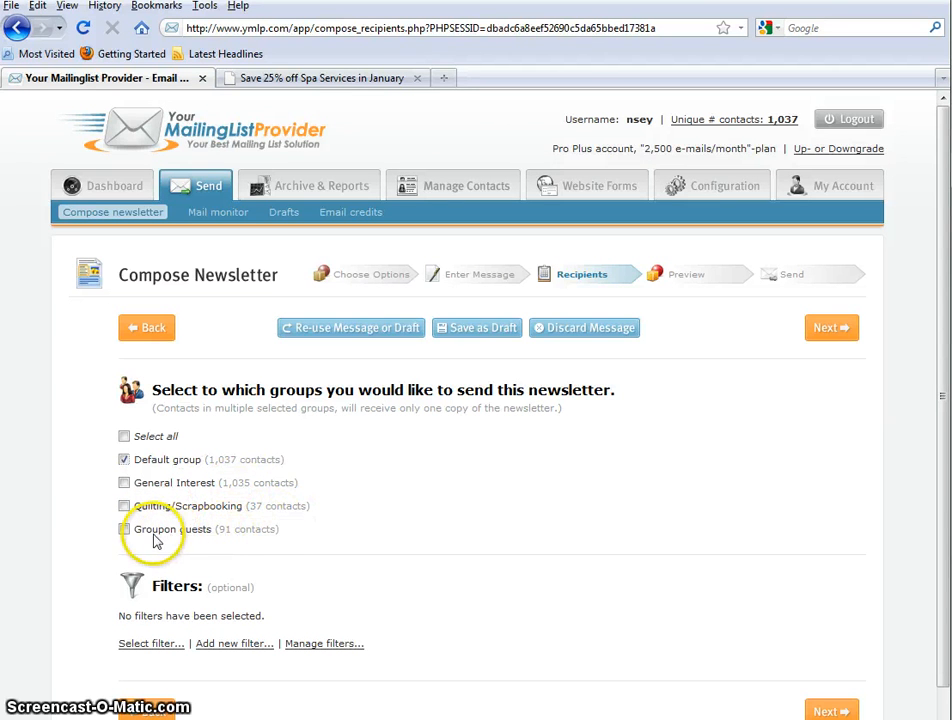
pyautogui.moveTo(284, 510)
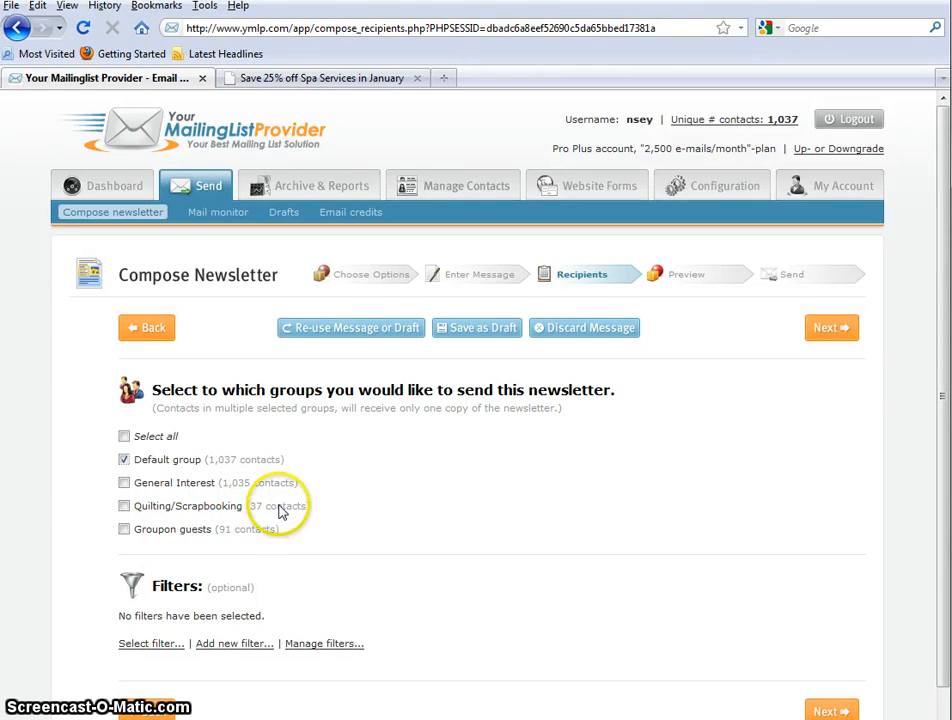
pyautogui.moveTo(136, 454)
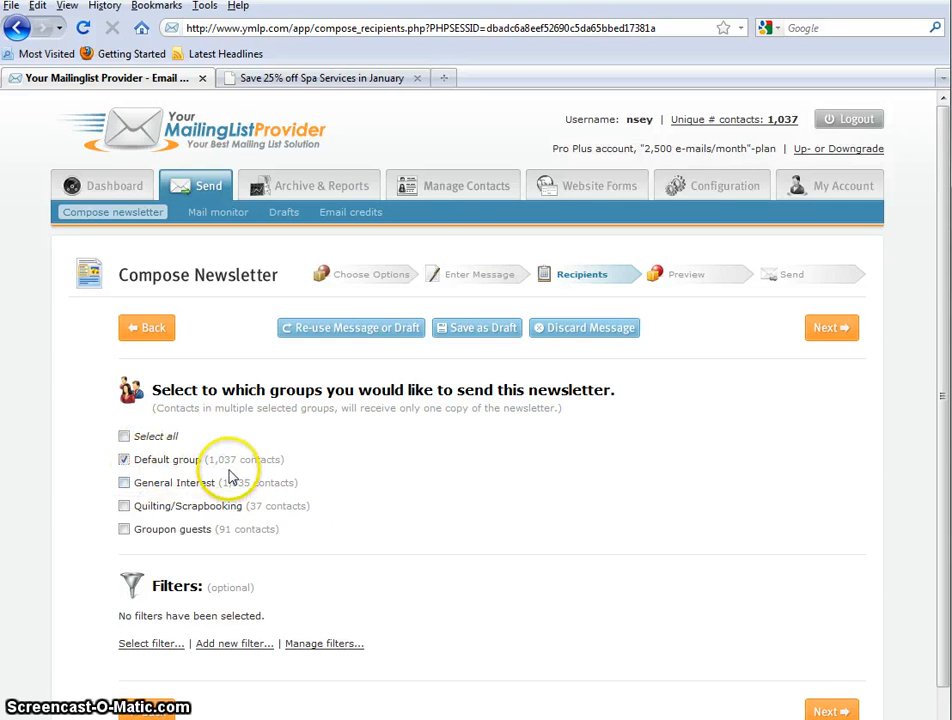
pyautogui.moveTo(356, 436)
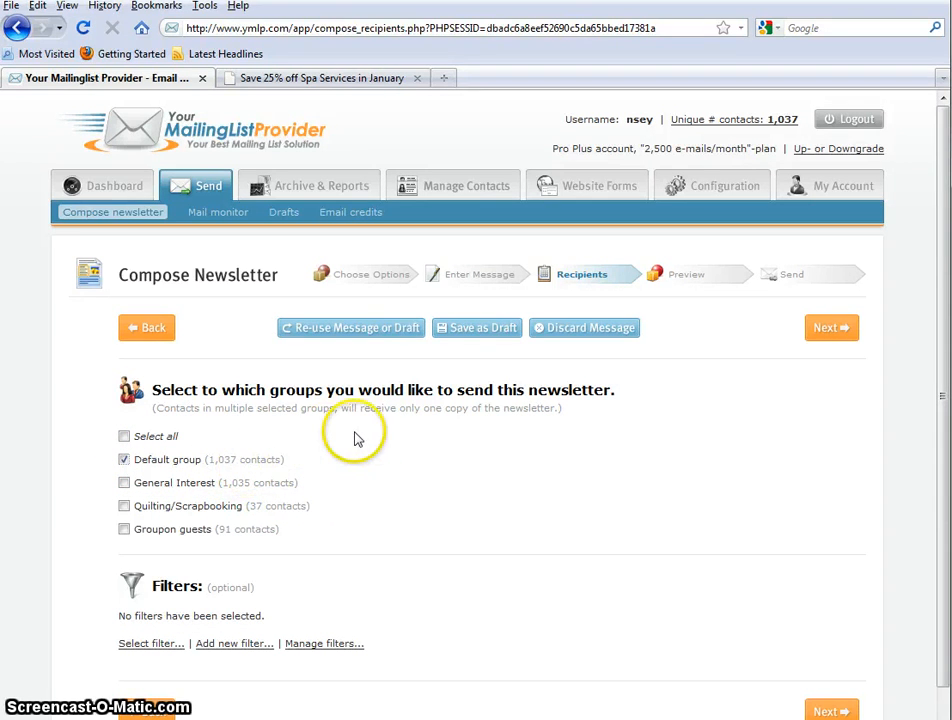
pyautogui.moveTo(370, 504)
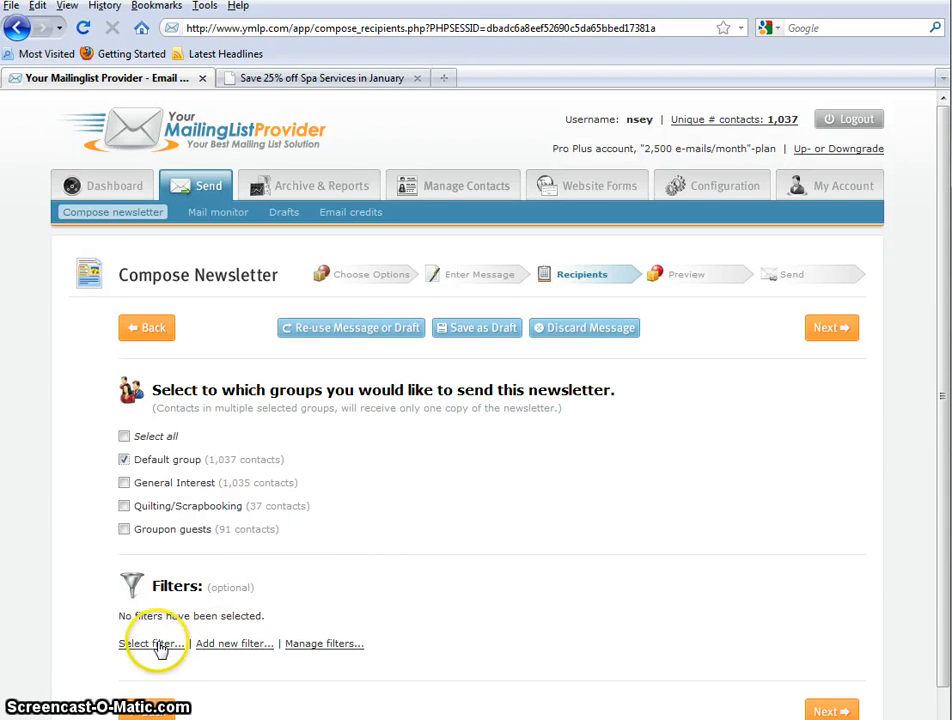
pyautogui.moveTo(220, 636)
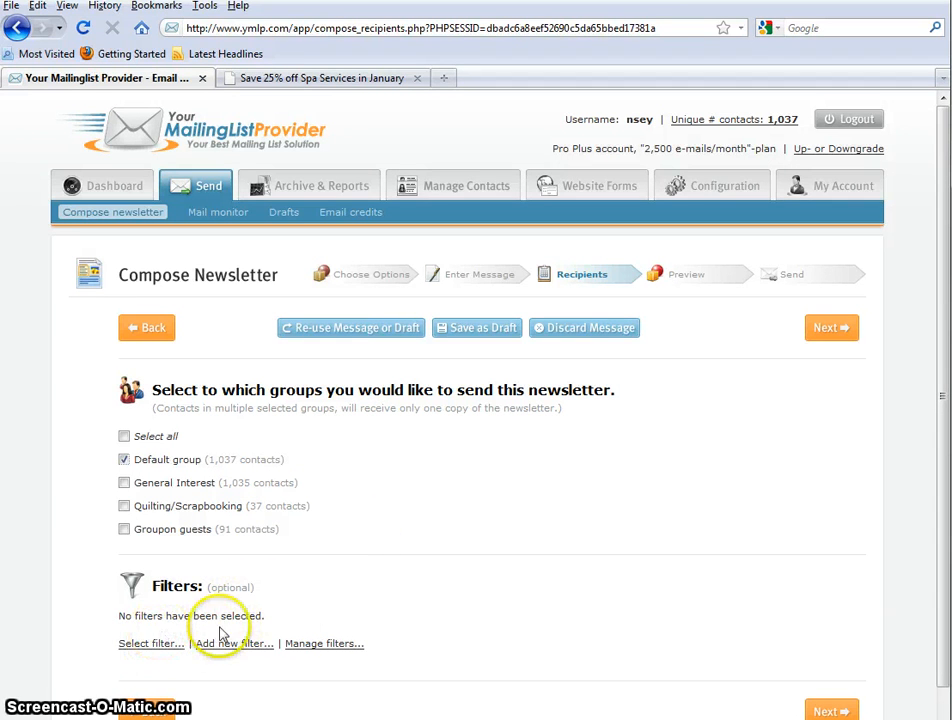
pyautogui.scroll(-3)
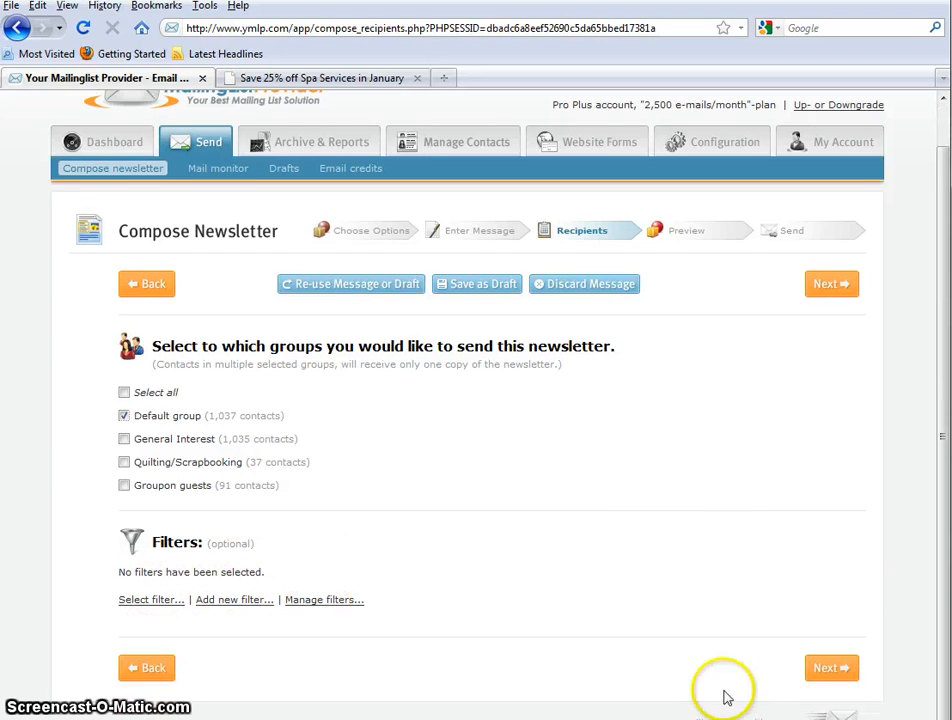
pyautogui.click(832, 668)
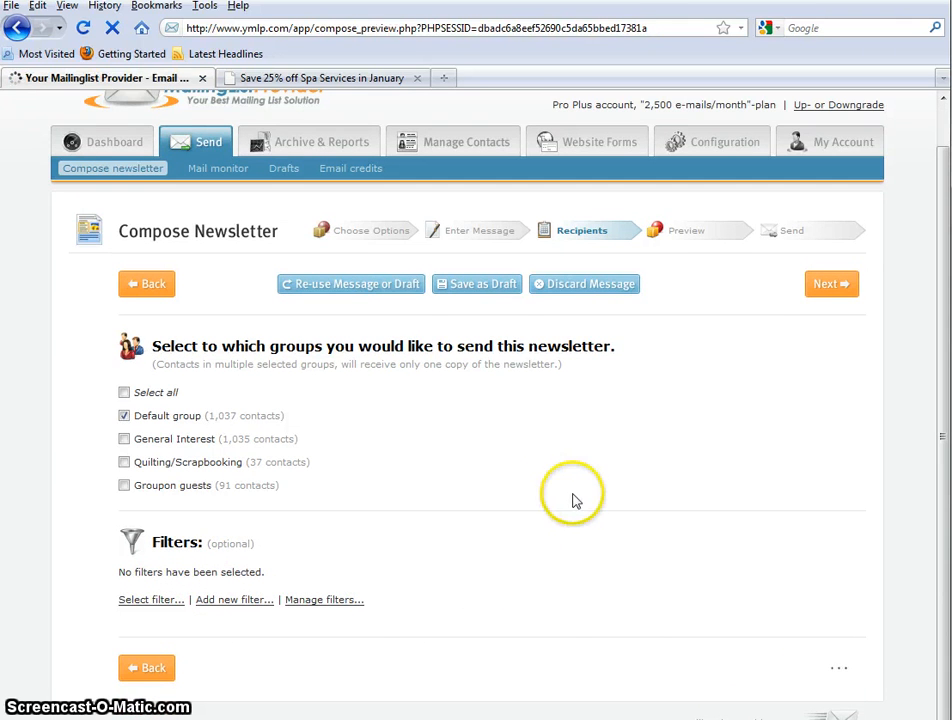
pyautogui.click(832, 284)
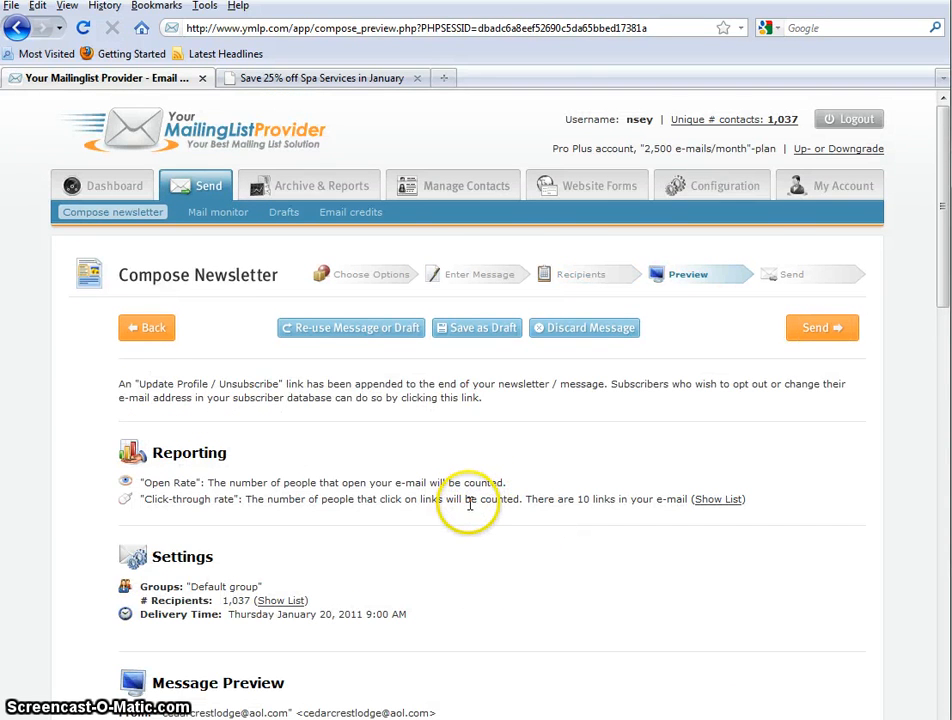
pyautogui.scroll(-3)
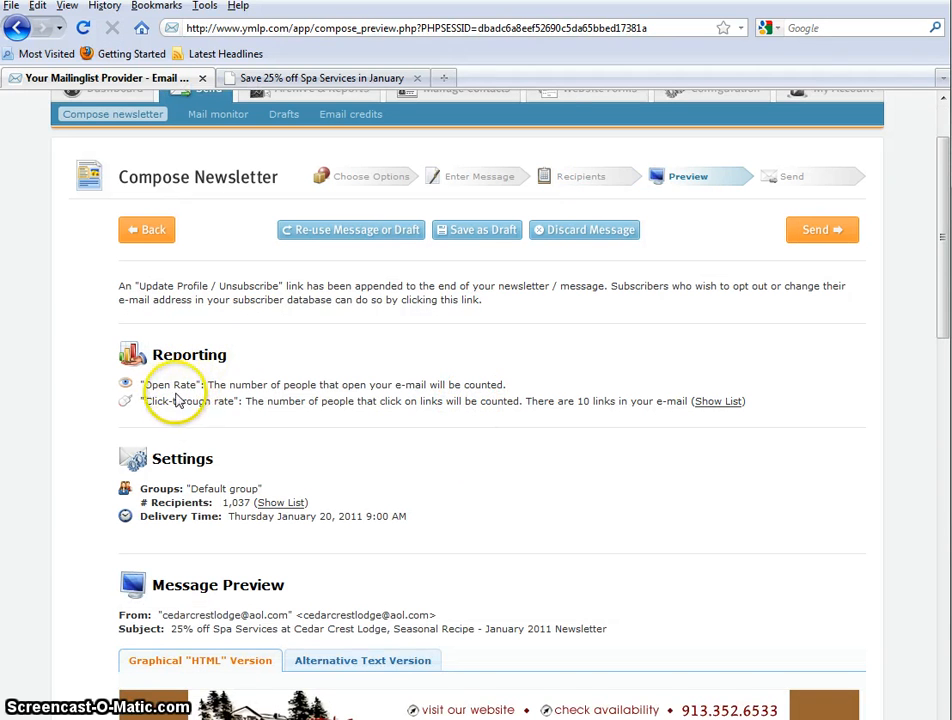
pyautogui.moveTo(230, 470)
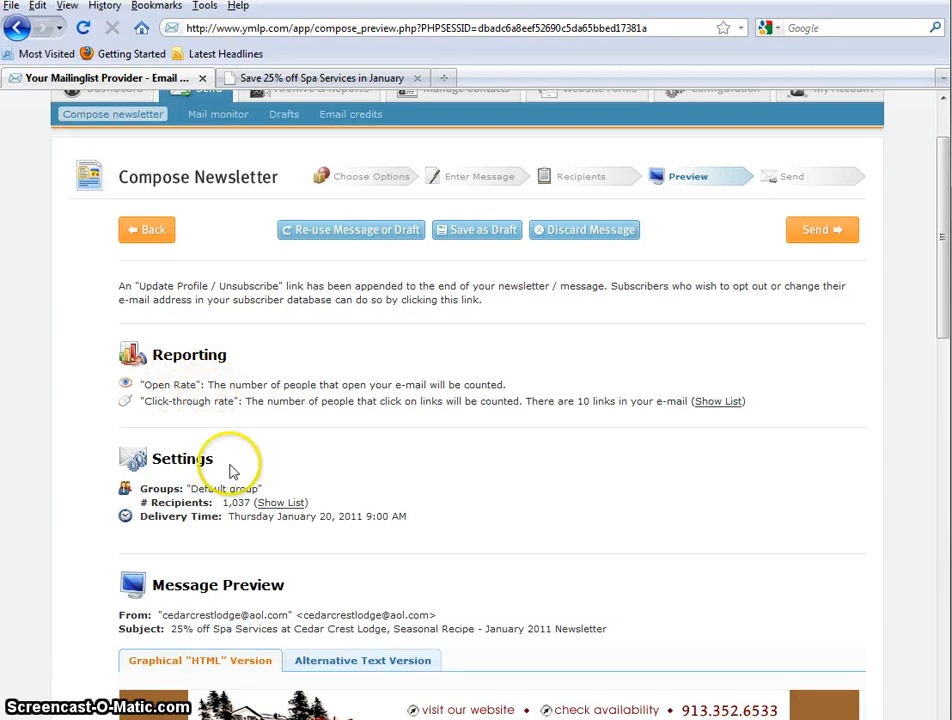
pyautogui.moveTo(200, 528)
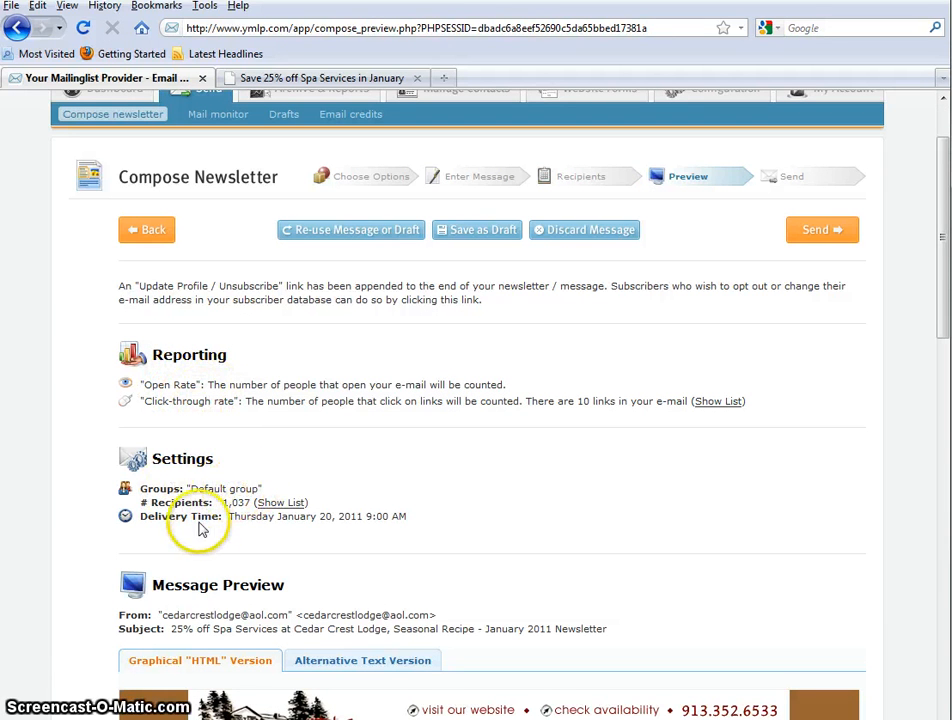
pyautogui.moveTo(508, 496)
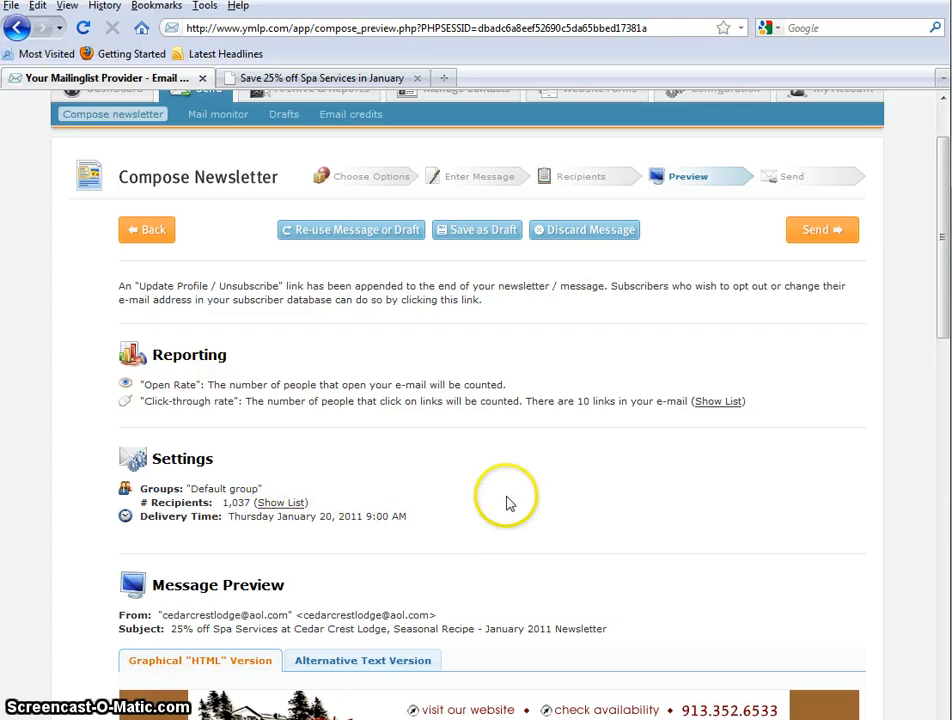
pyautogui.scroll(-3)
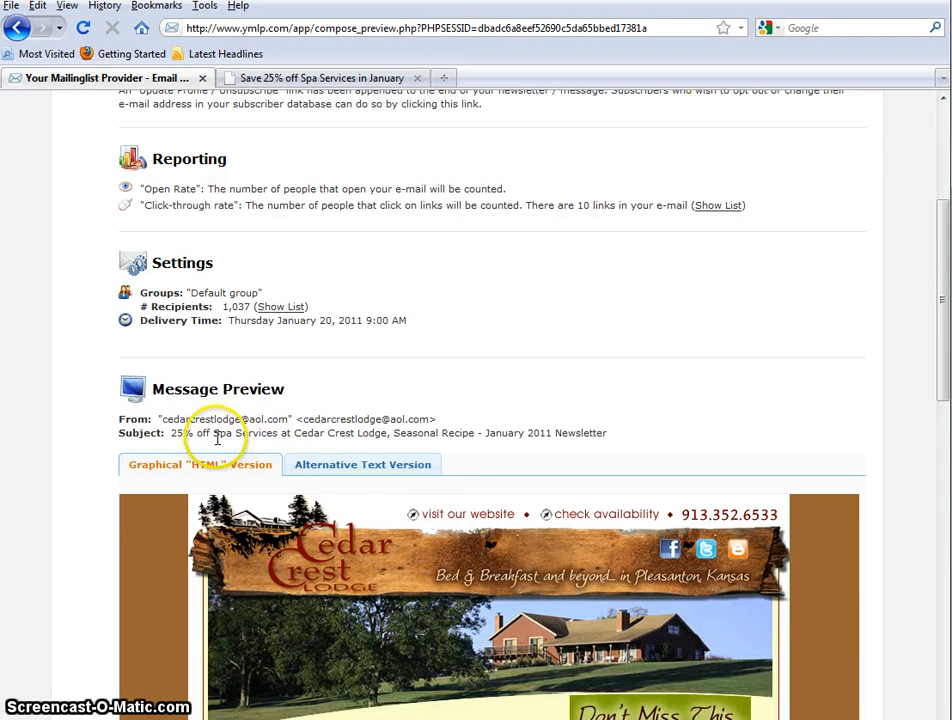
pyautogui.moveTo(528, 448)
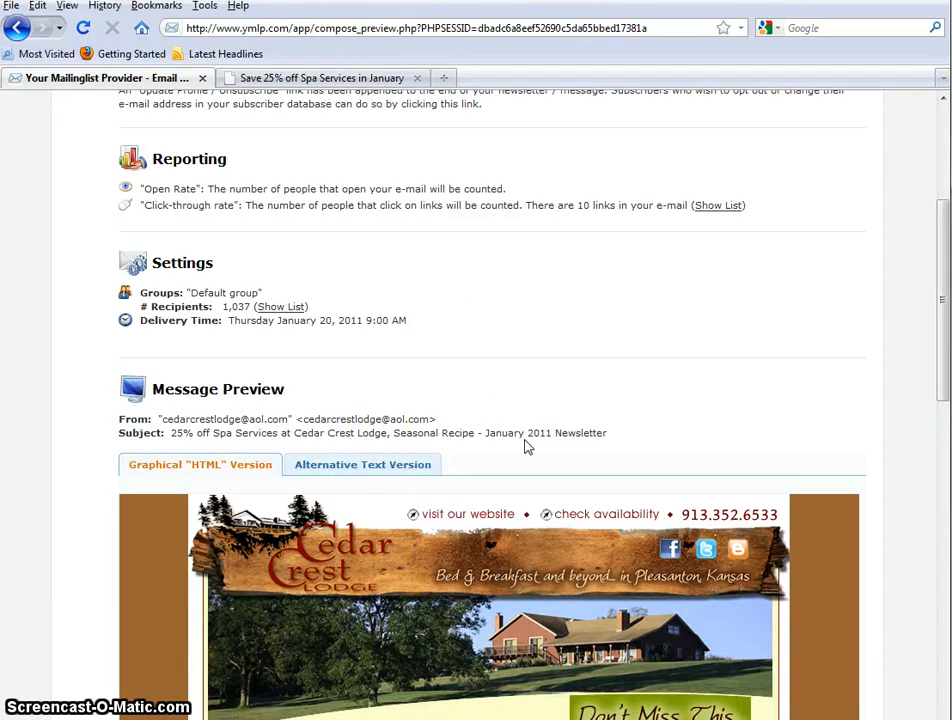
pyautogui.scroll(-3)
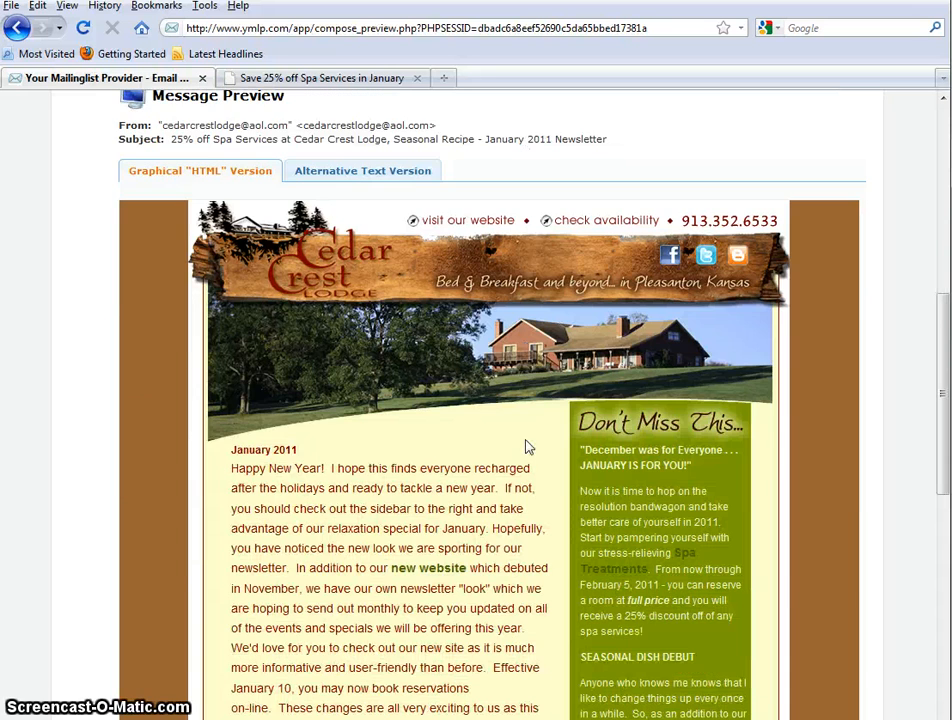
pyautogui.scroll(-3)
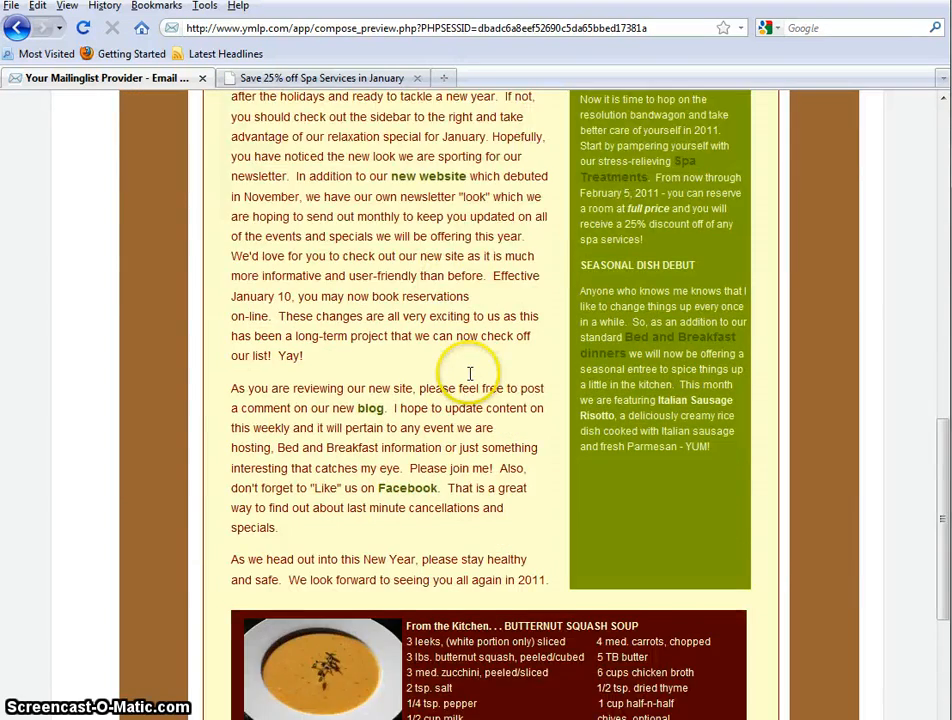
pyautogui.scroll(-3)
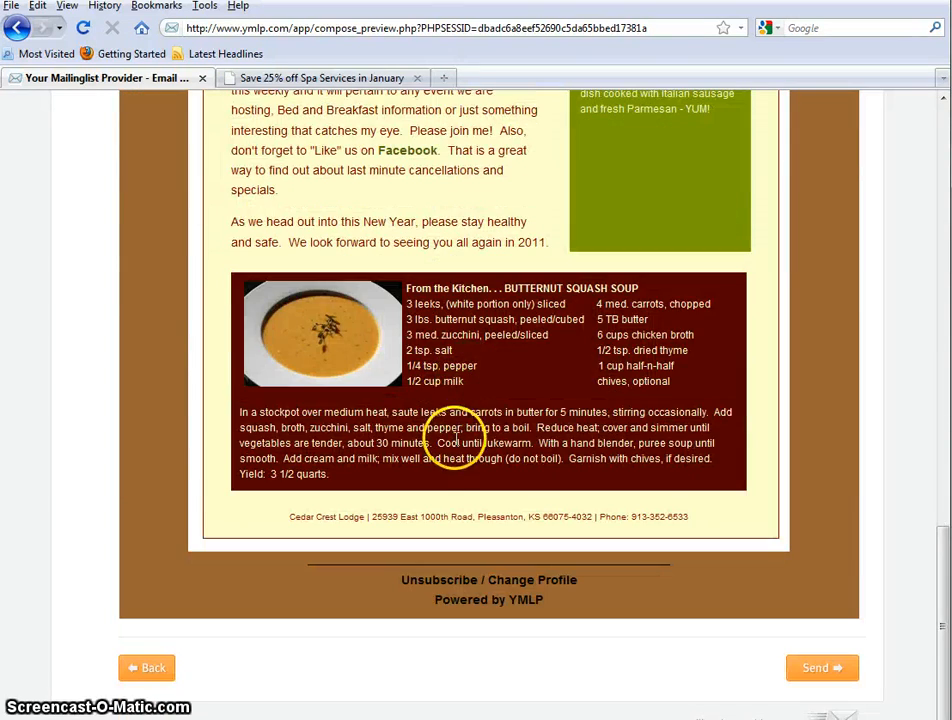
pyautogui.moveTo(372, 516)
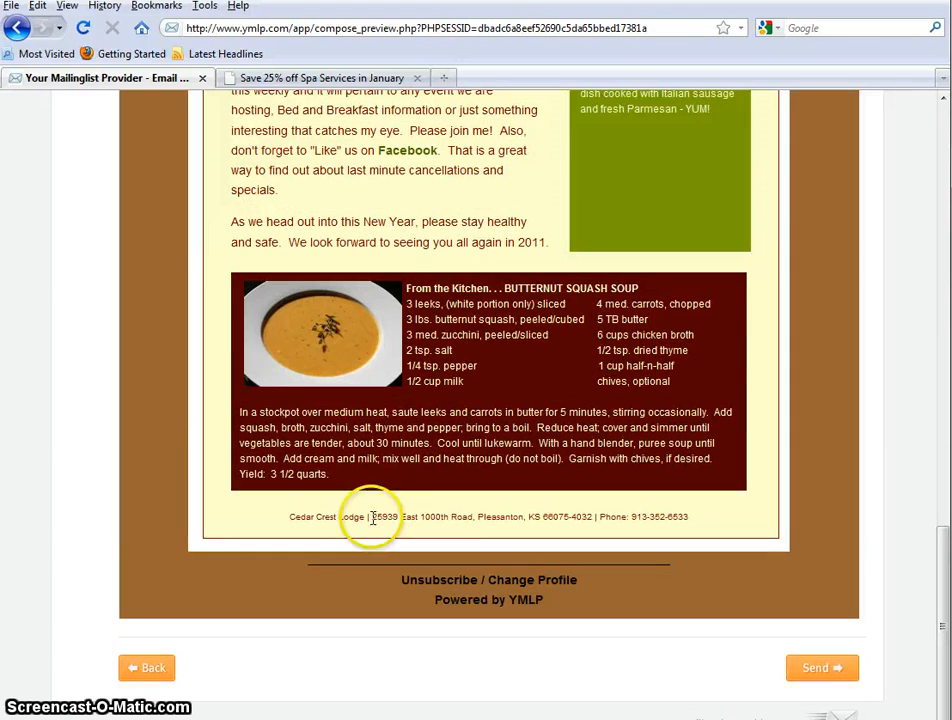
pyautogui.scroll(3)
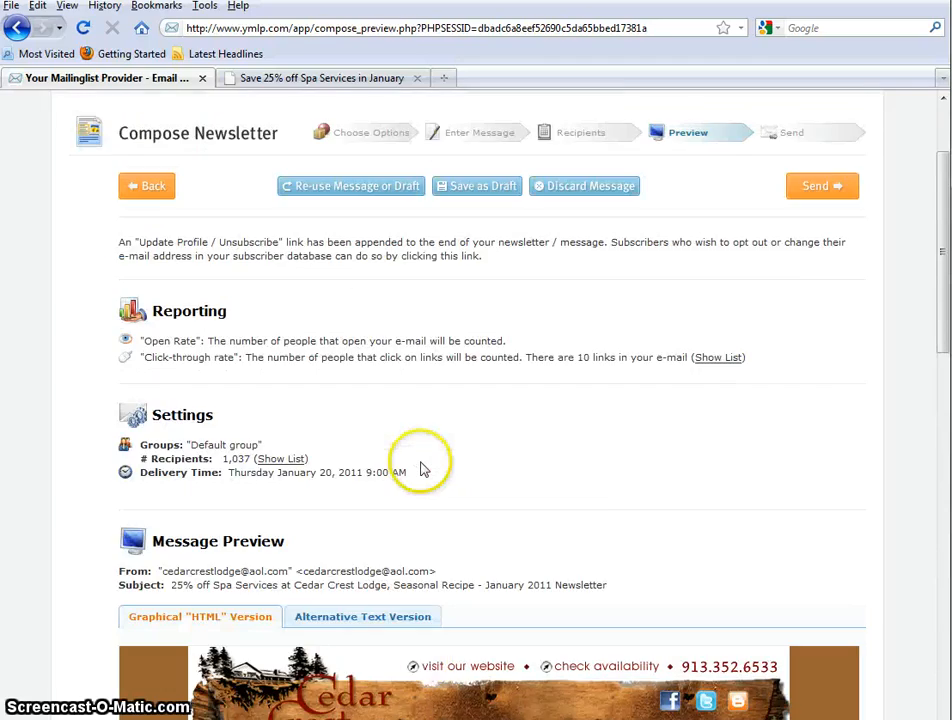
# Send the previewed newsletter to the queue for January 20, 2011 at 9:00 AM delivery.
pyautogui.scroll(3)
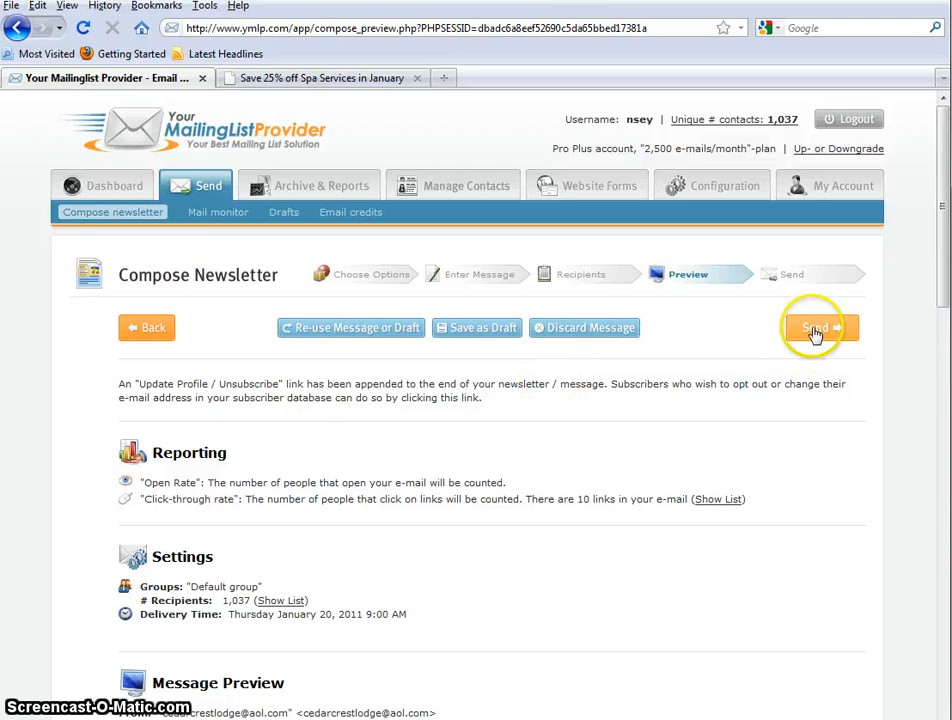
pyautogui.click(816, 328)
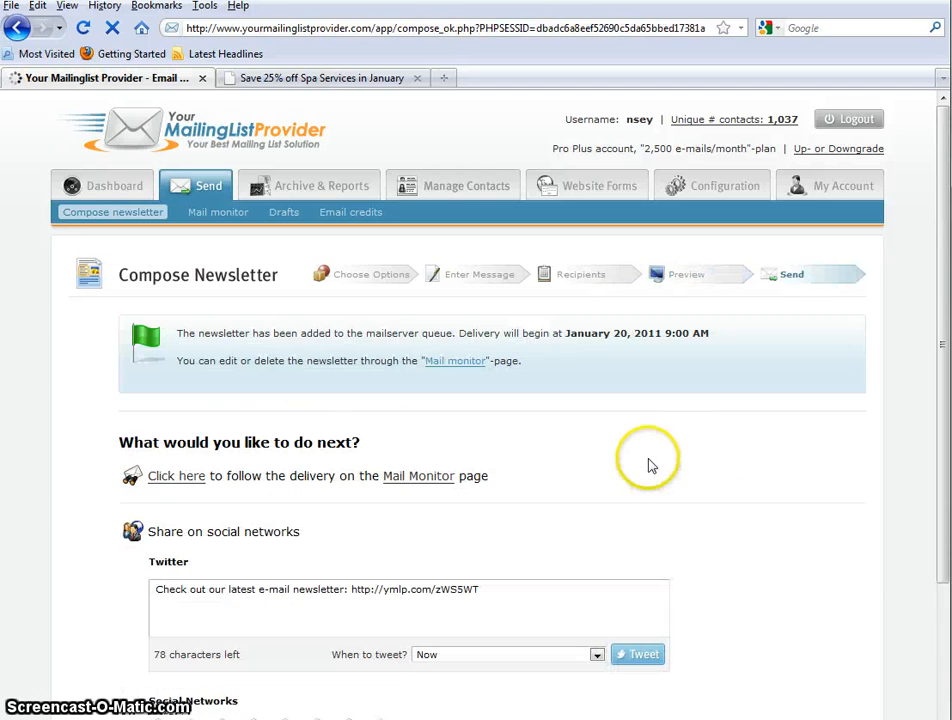
pyautogui.moveTo(350, 356)
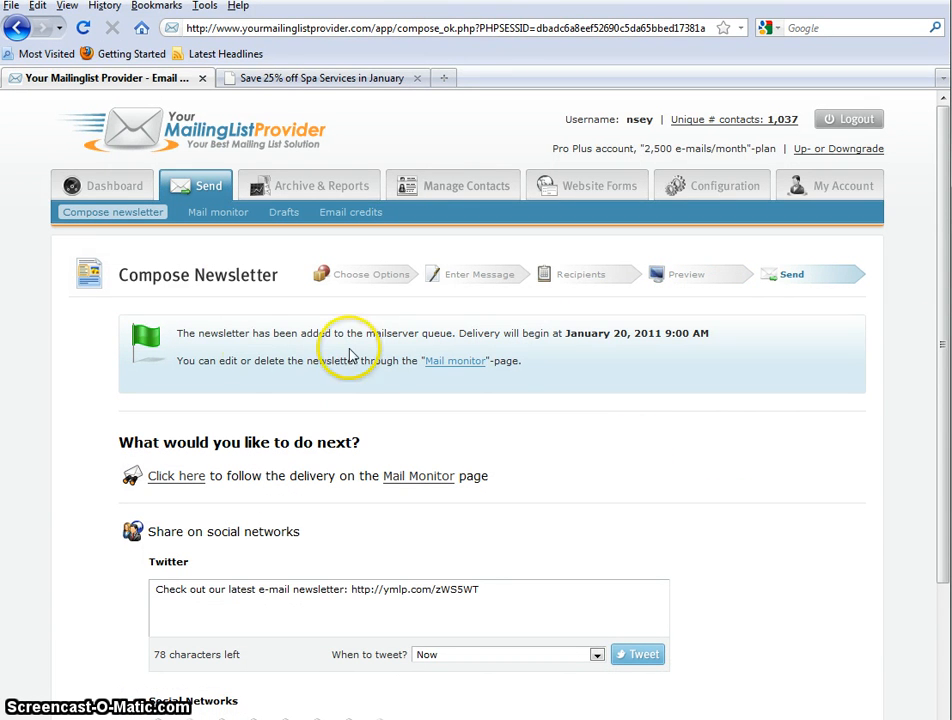
pyautogui.moveTo(416, 348)
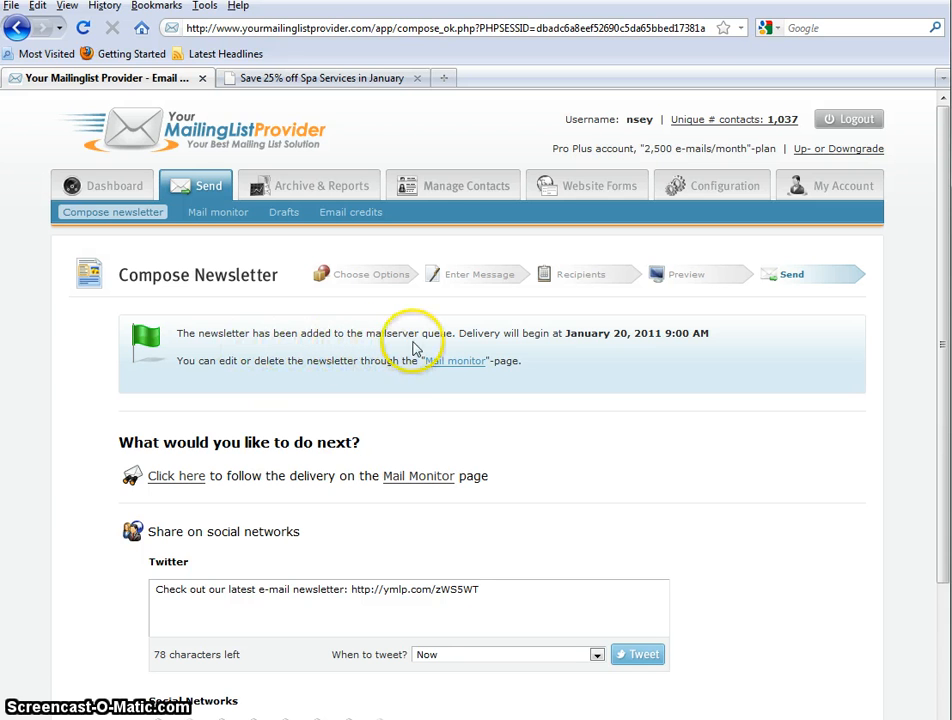
pyautogui.moveTo(604, 338)
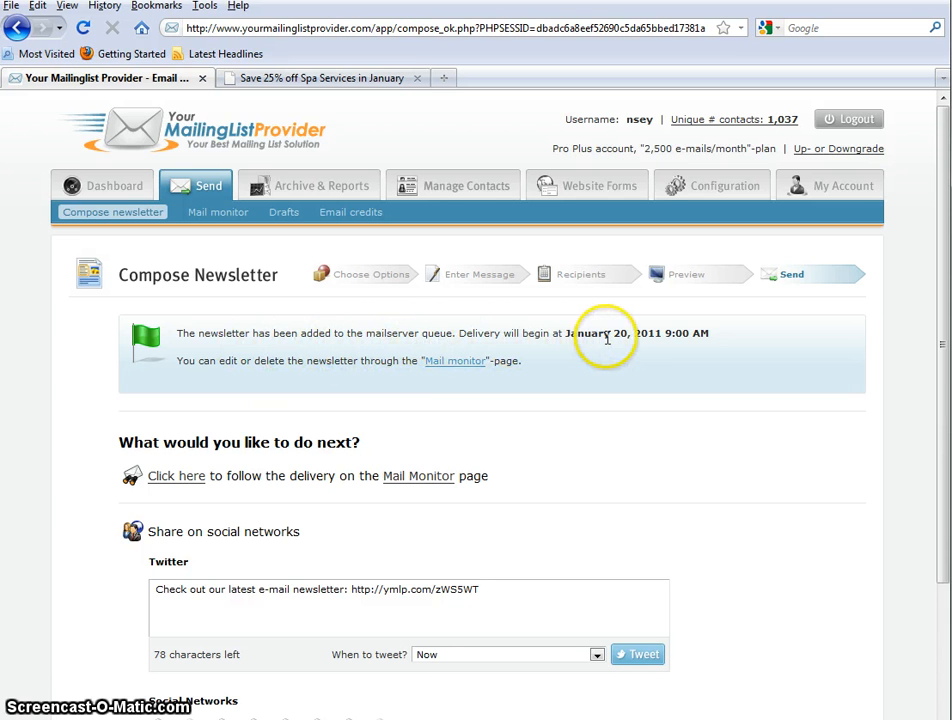
pyautogui.moveTo(722, 344)
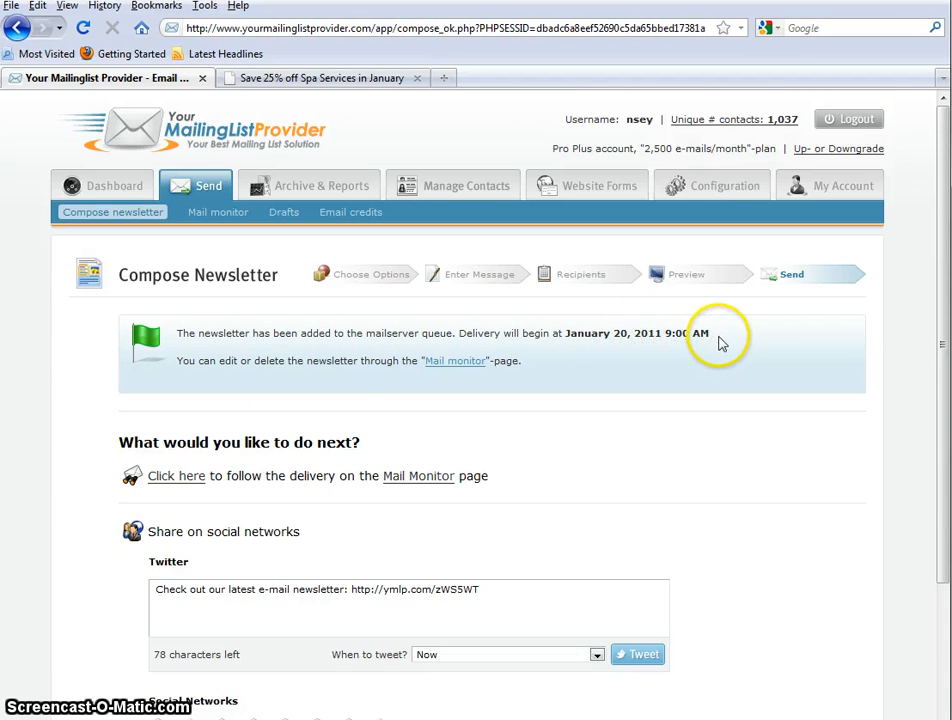
pyautogui.moveTo(290, 378)
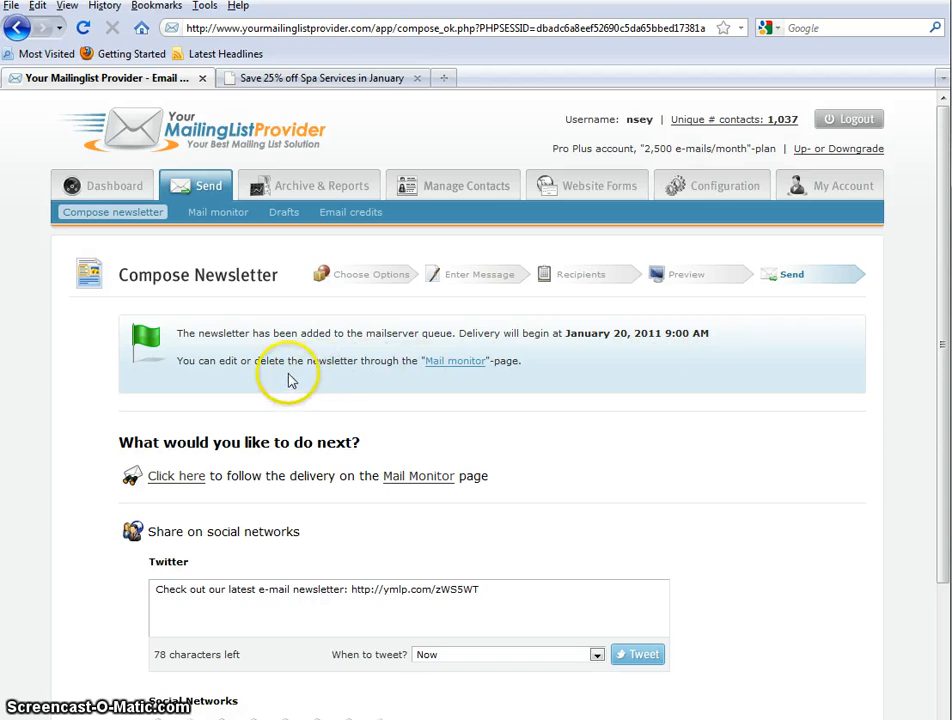
pyautogui.moveTo(320, 442)
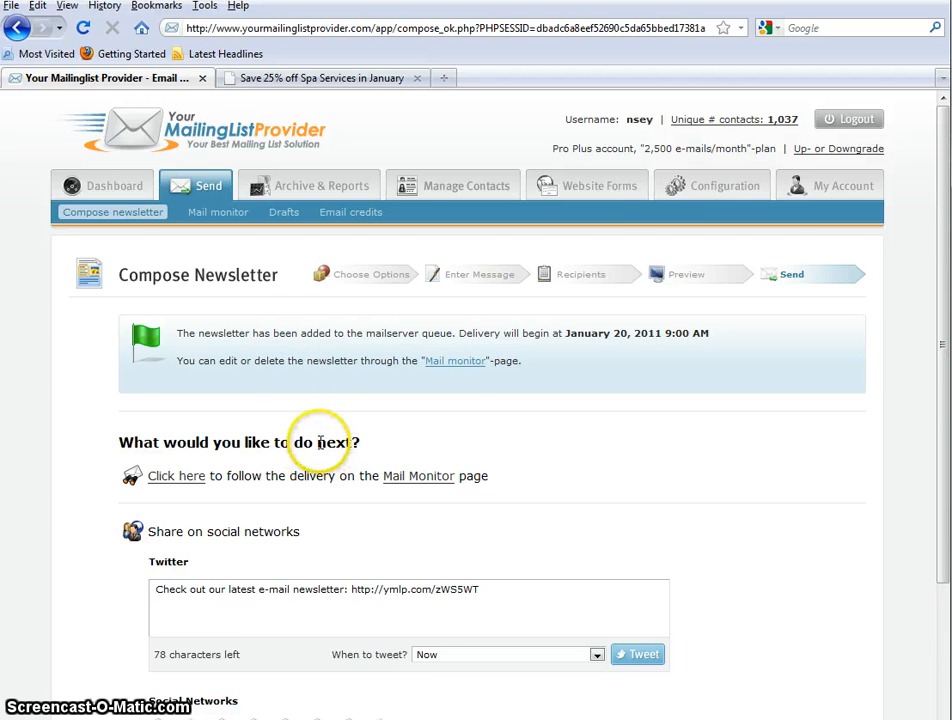
pyautogui.scroll(-3)
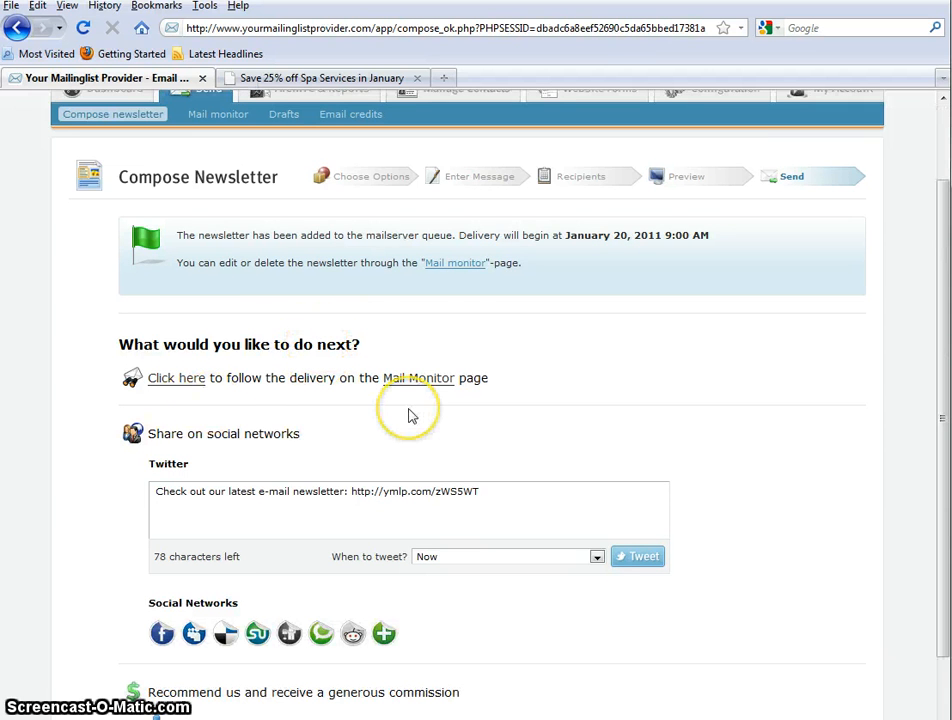
pyautogui.moveTo(500, 508)
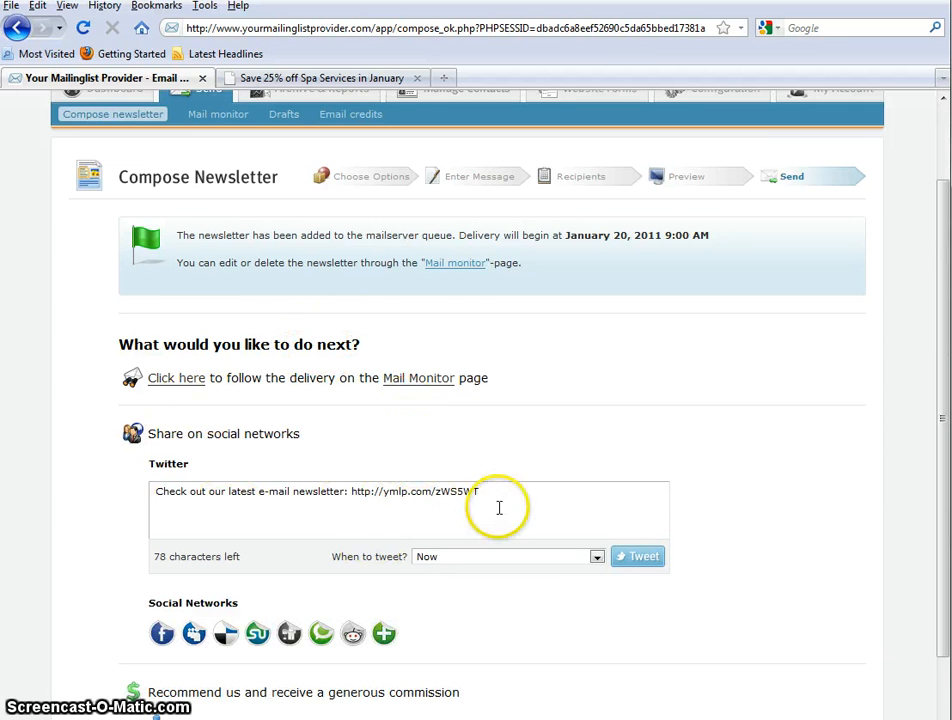
pyautogui.moveTo(222, 484)
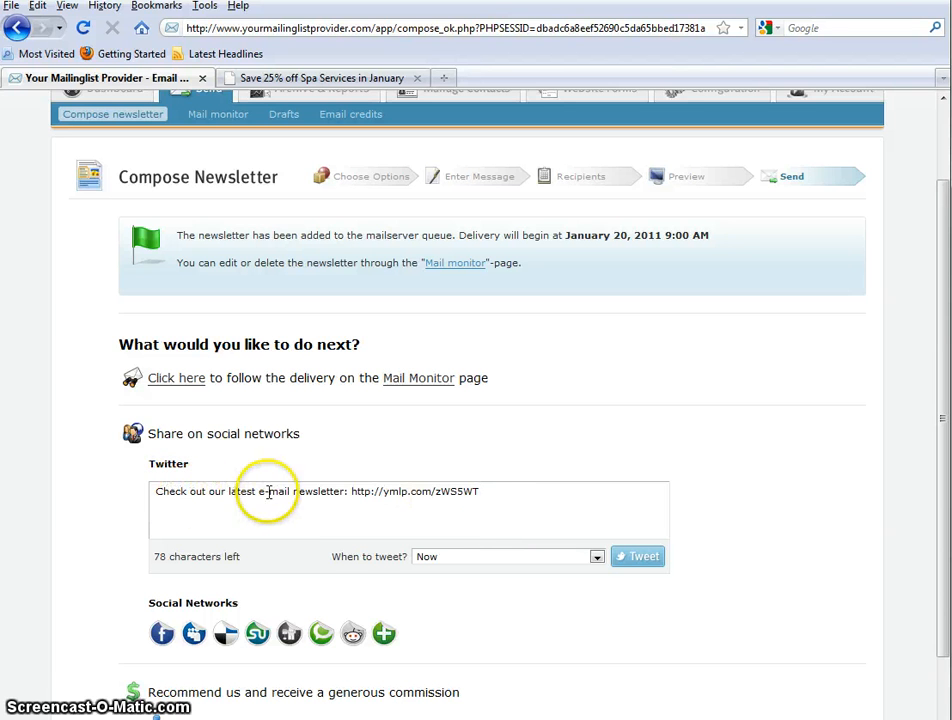
pyautogui.moveTo(524, 492)
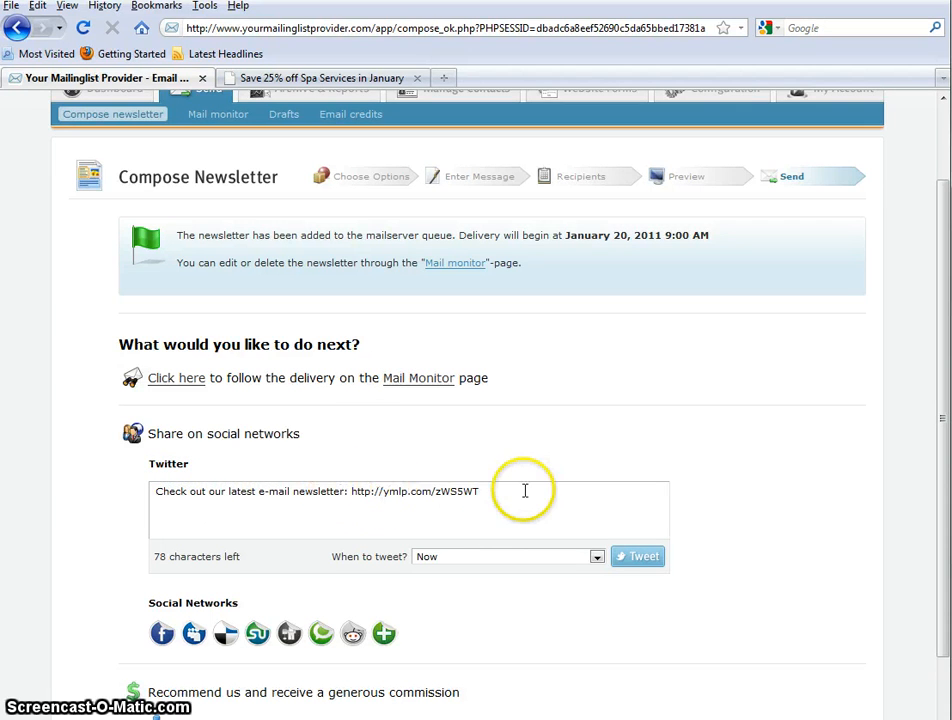
pyautogui.moveTo(590, 390)
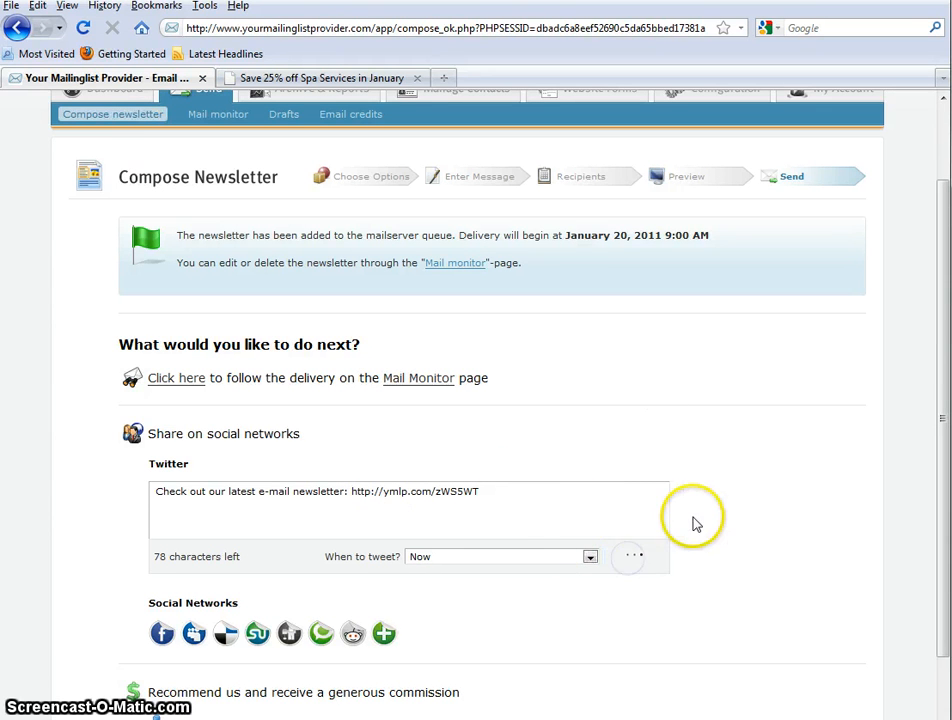
# Tweet the newsletter link and allow YourMailingListProvider access to the Twitter account.
pyautogui.click(628, 556)
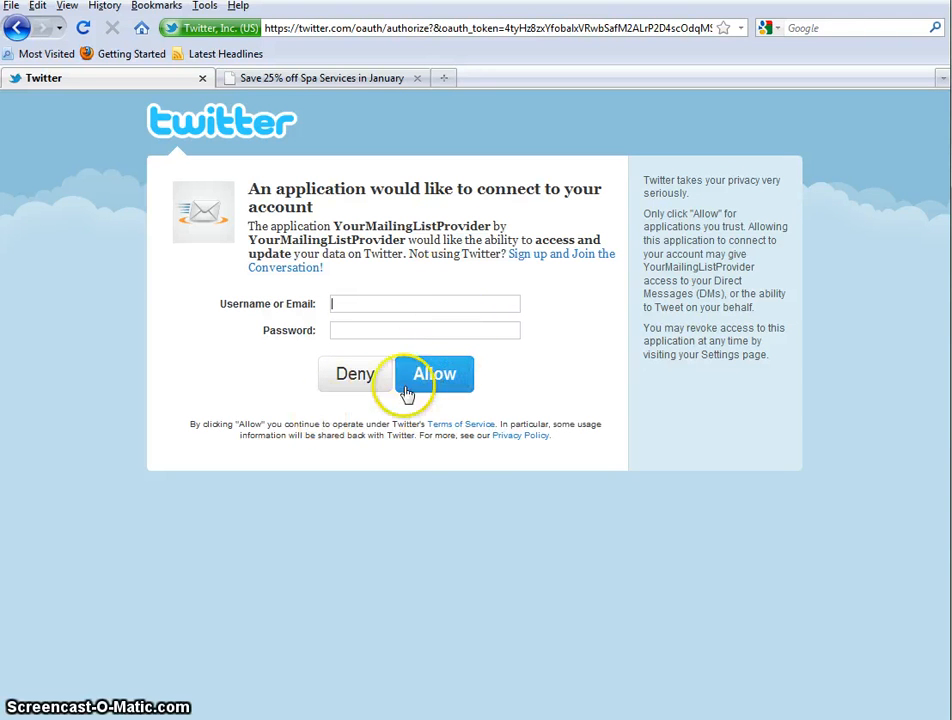
pyautogui.click(434, 374)
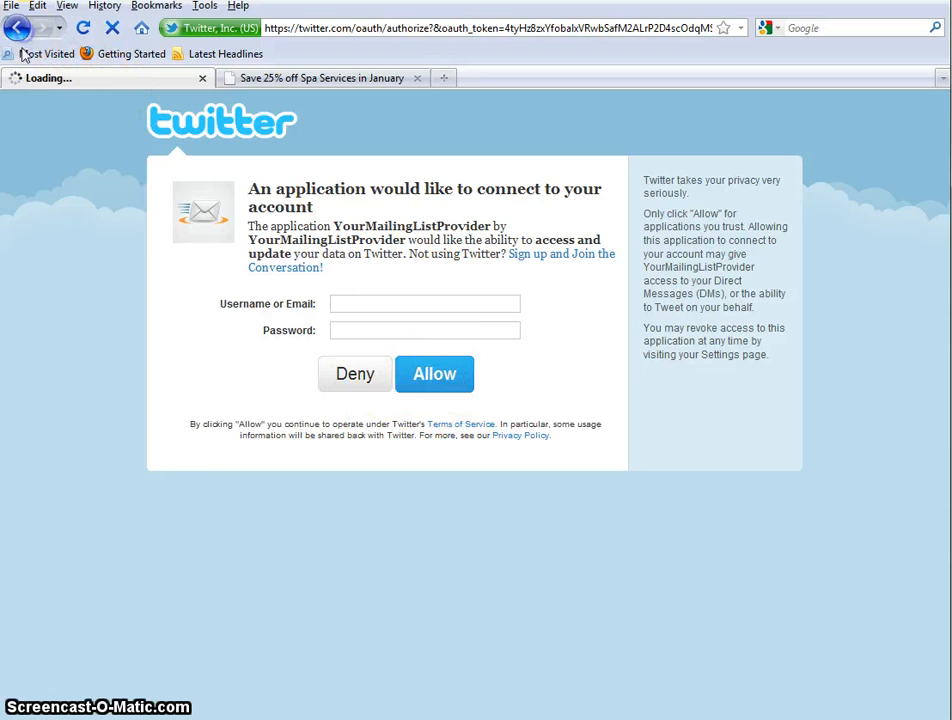
pyautogui.click(434, 374)
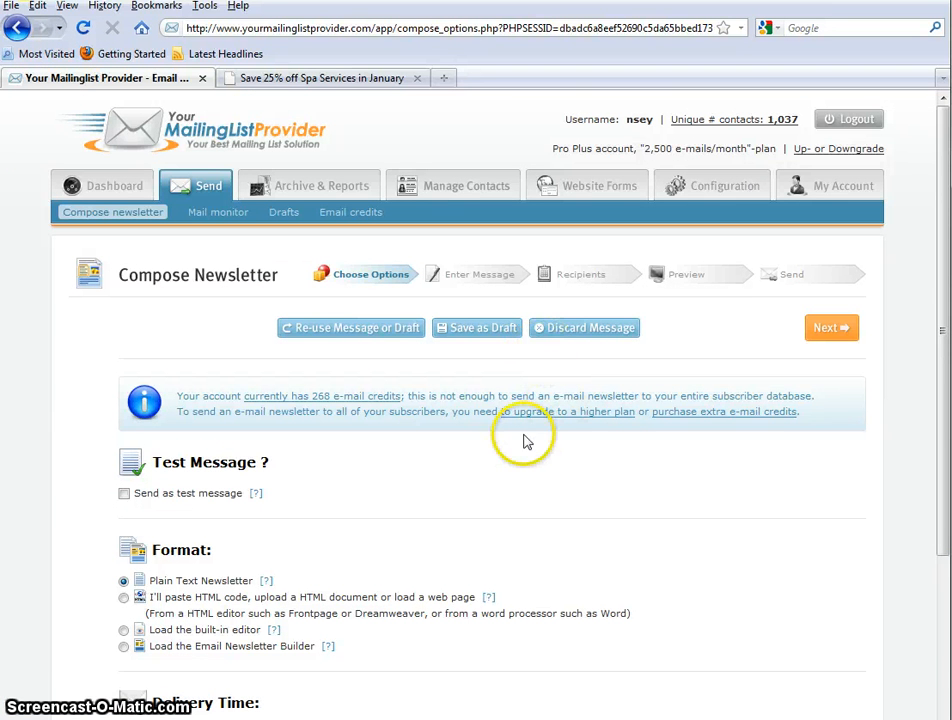
pyautogui.moveTo(310, 224)
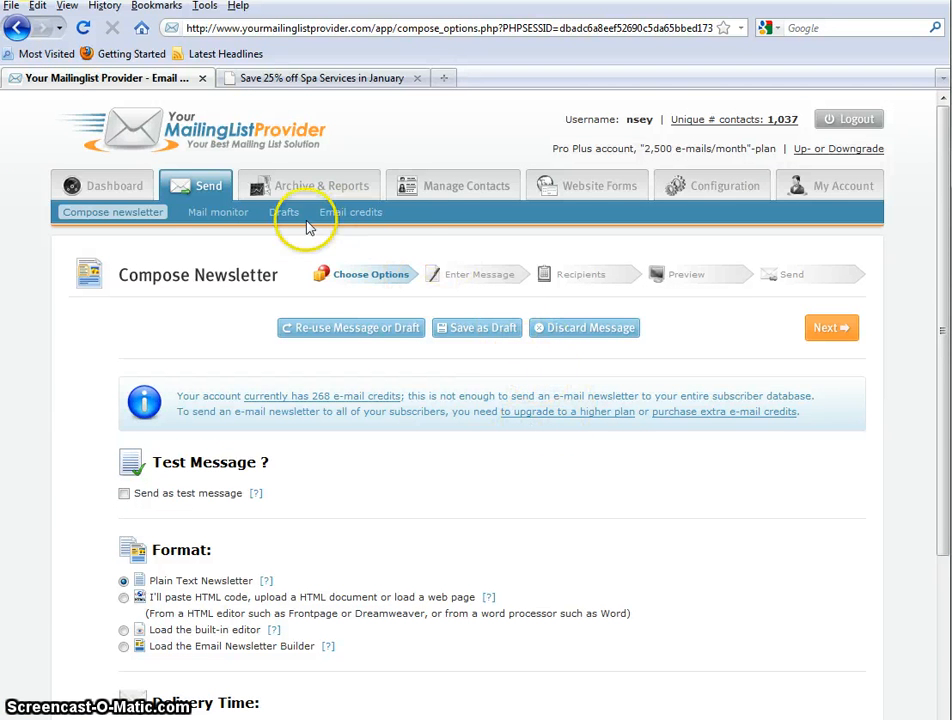
pyautogui.moveTo(372, 490)
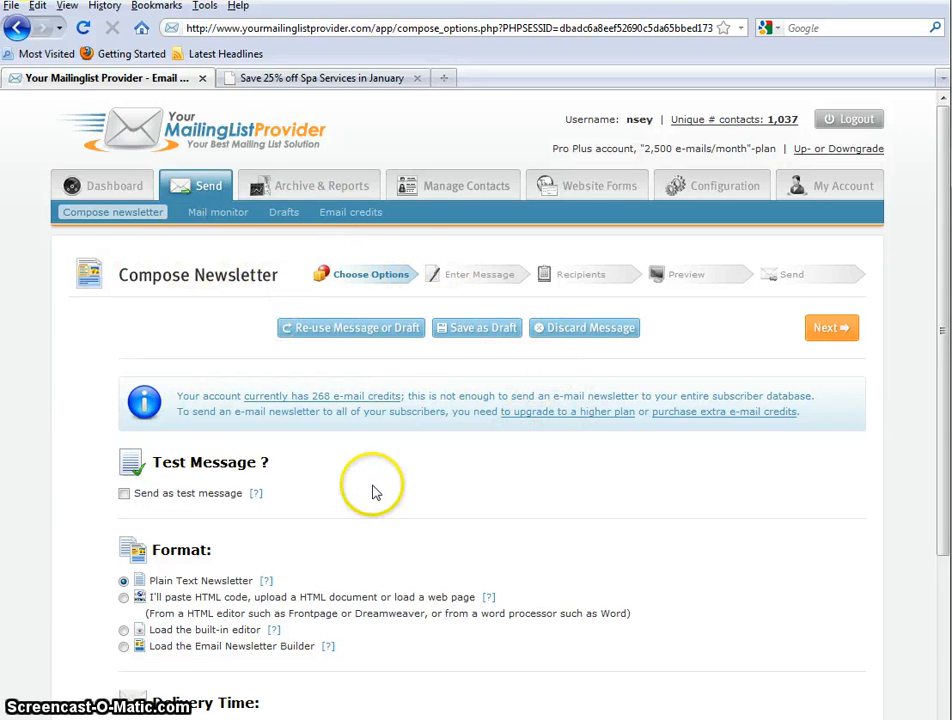
pyautogui.moveTo(510, 424)
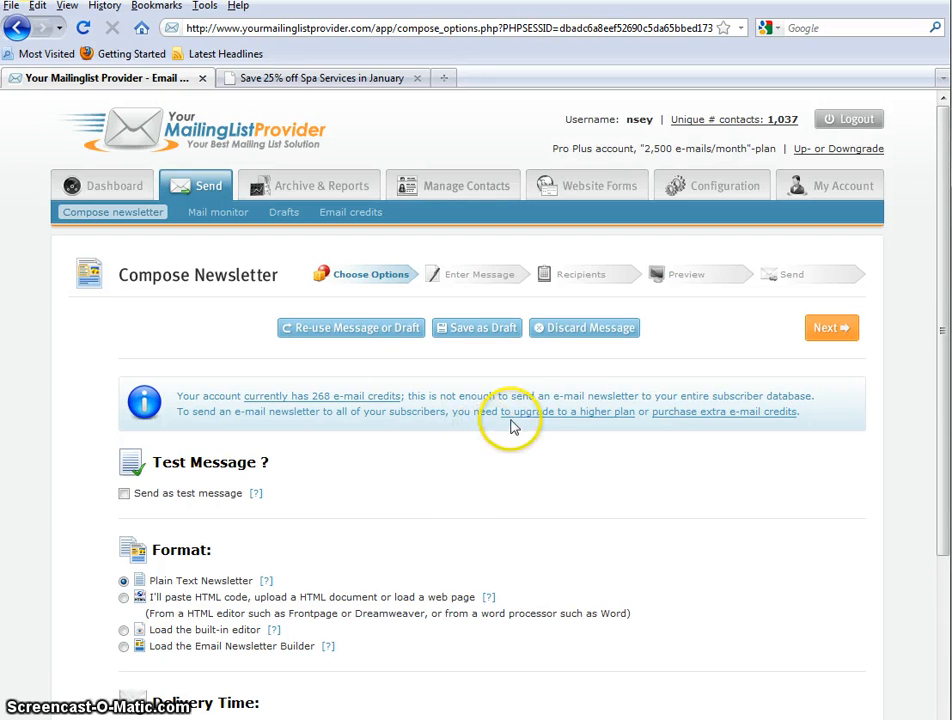
pyautogui.moveTo(444, 328)
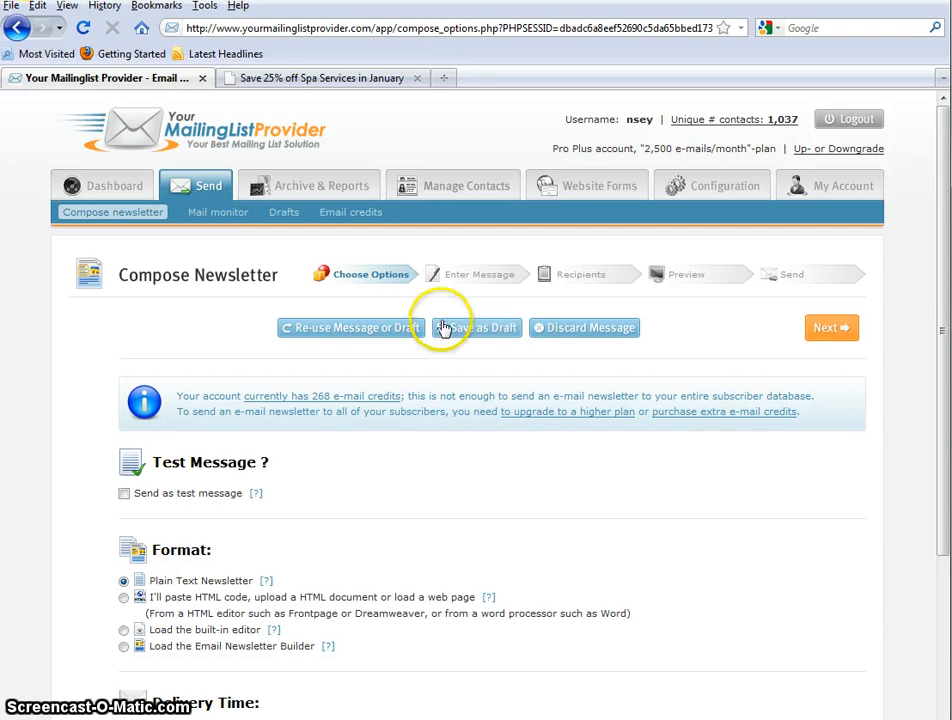
pyautogui.moveTo(230, 220)
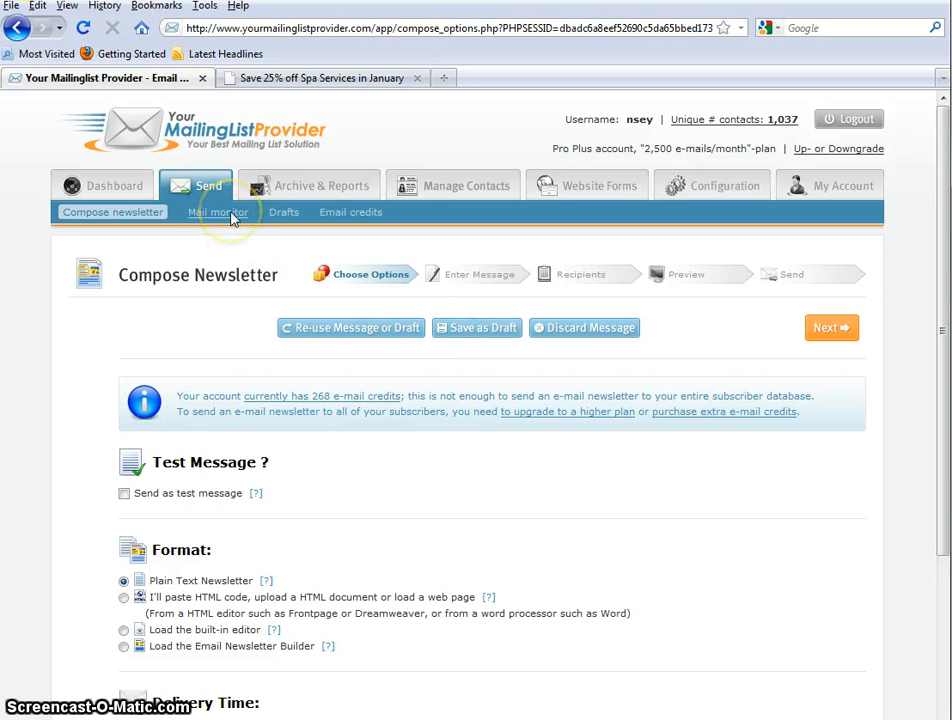
# Show the Mail Monitor listing the test message and Spa Services newsletter scheduled January 20, 2011 9:00 AM.
pyautogui.click(212, 212)
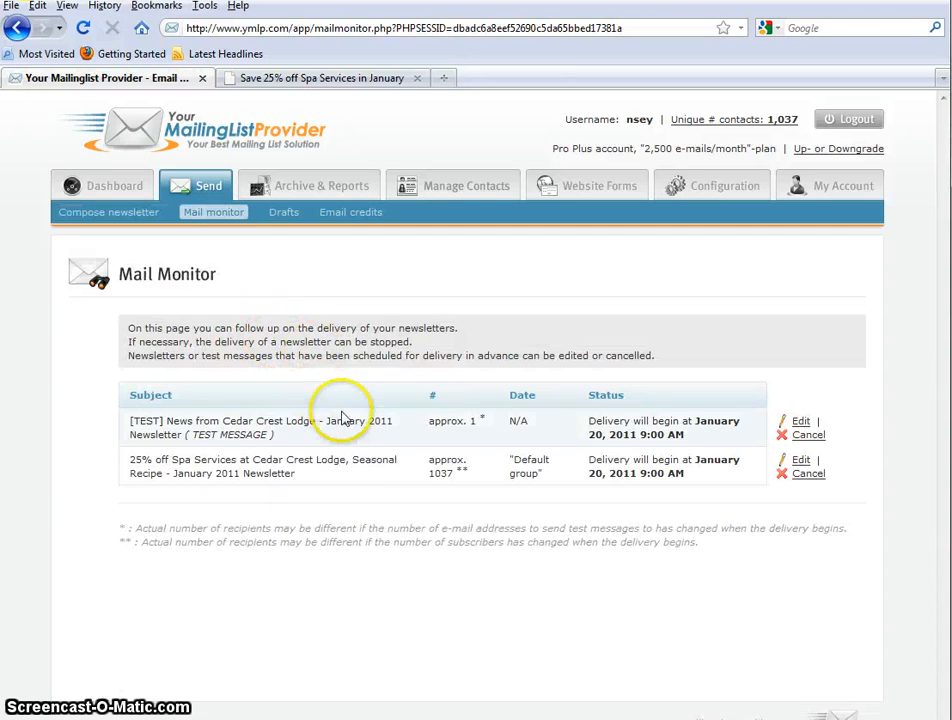
pyautogui.moveTo(378, 472)
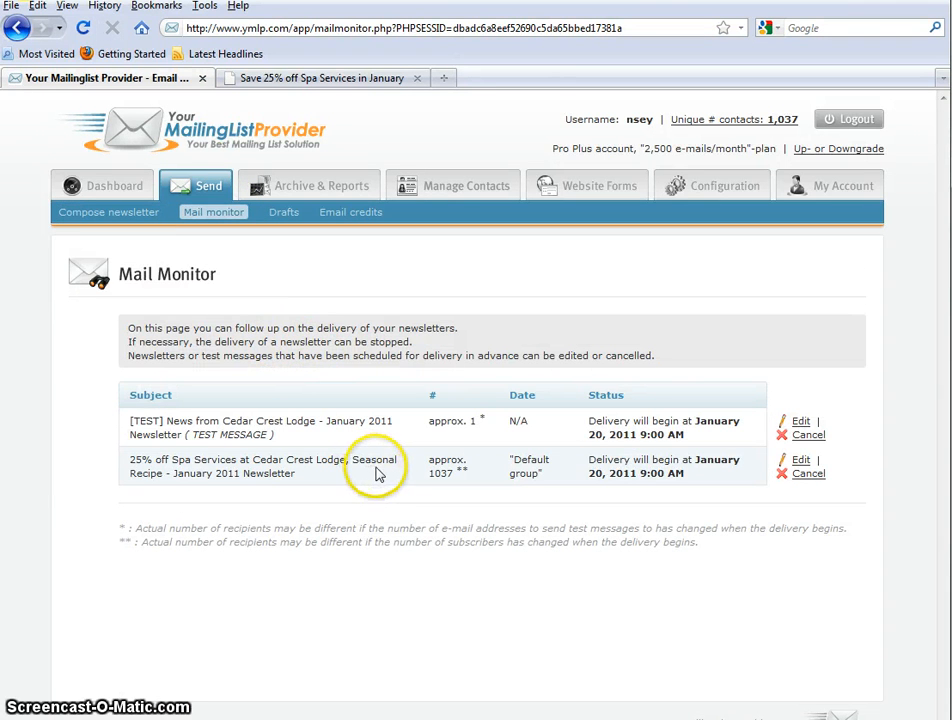
pyautogui.moveTo(430, 444)
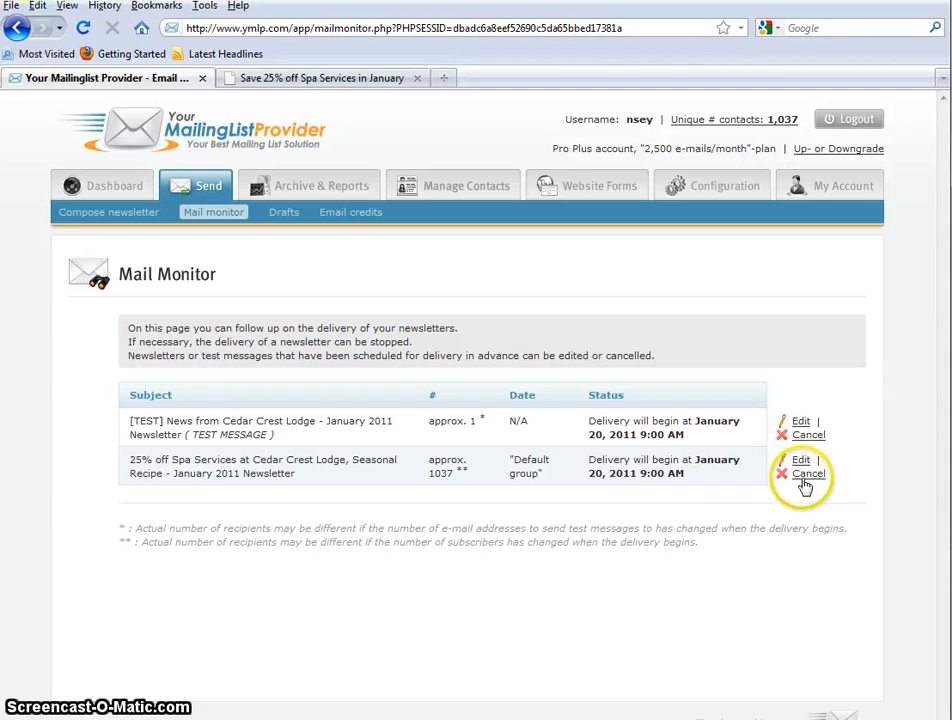
pyautogui.moveTo(848, 472)
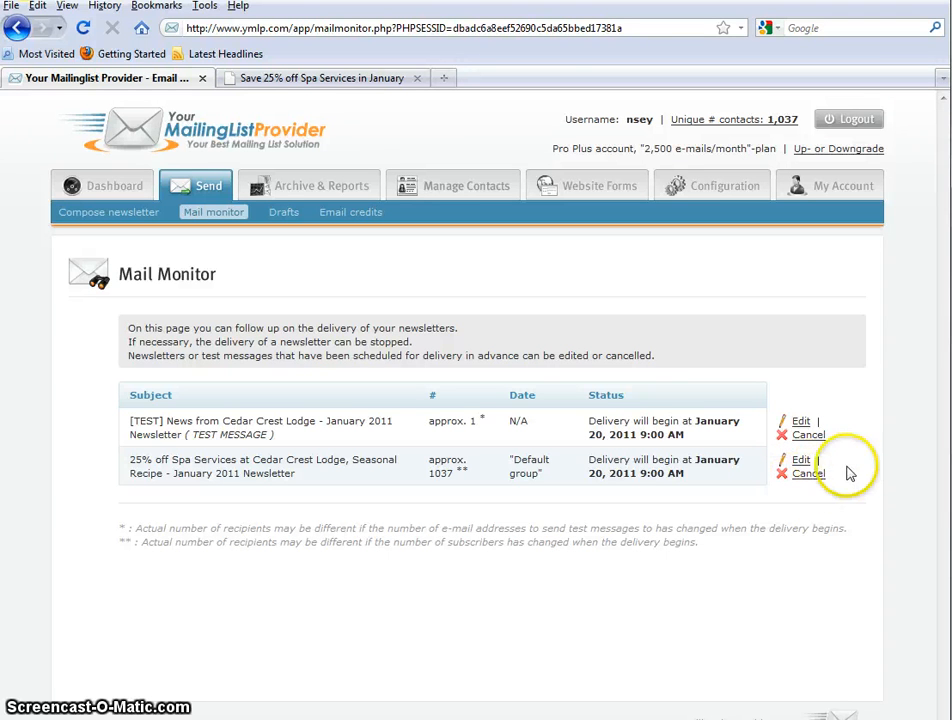
pyautogui.moveTo(342, 458)
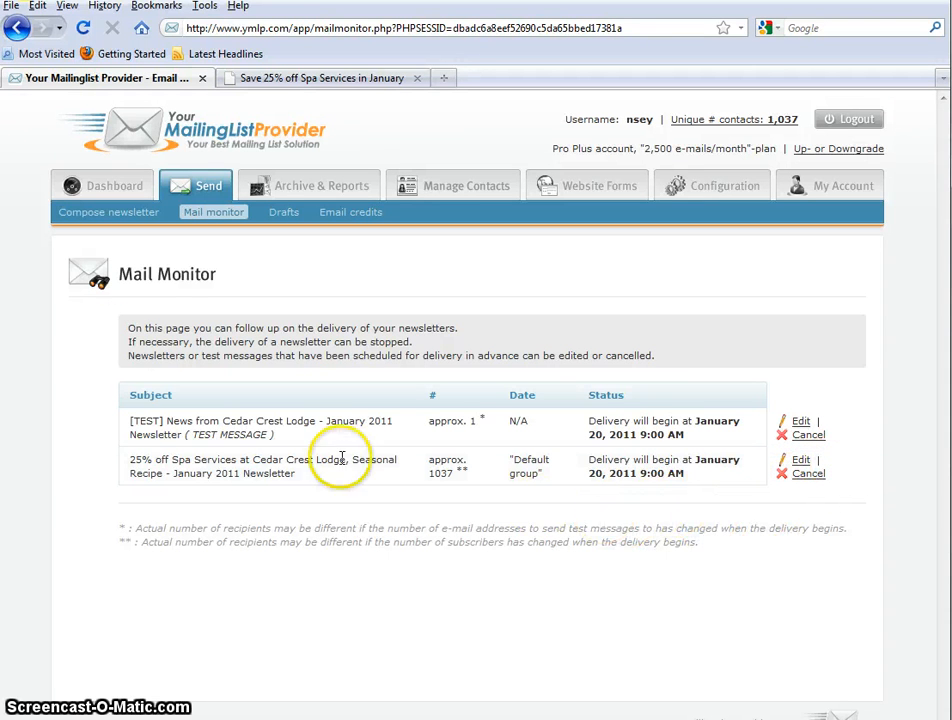
pyautogui.moveTo(340, 400)
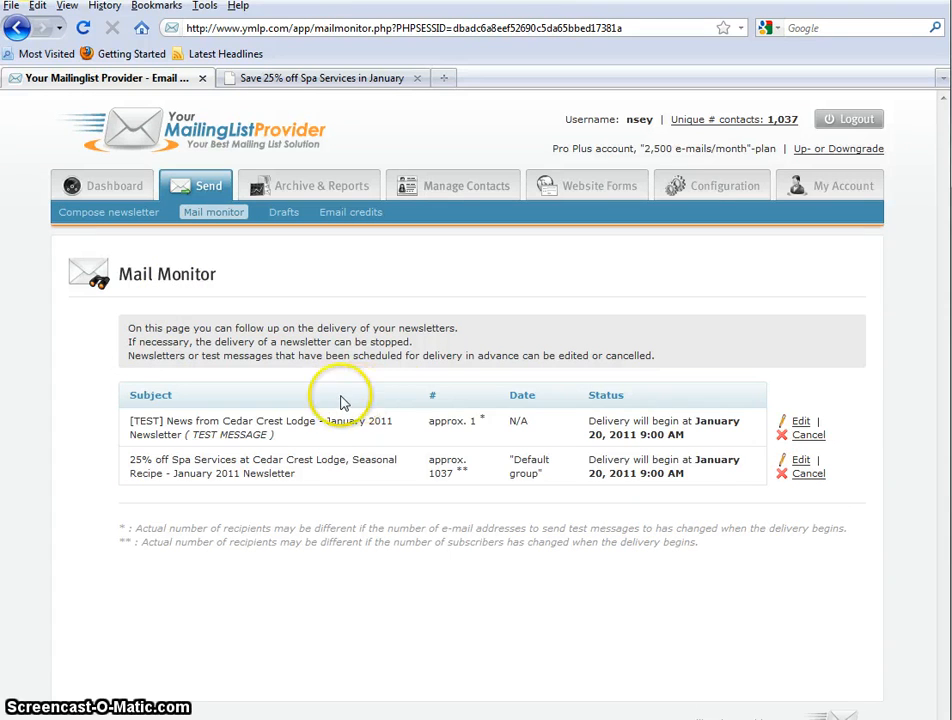
pyautogui.moveTo(128, 368)
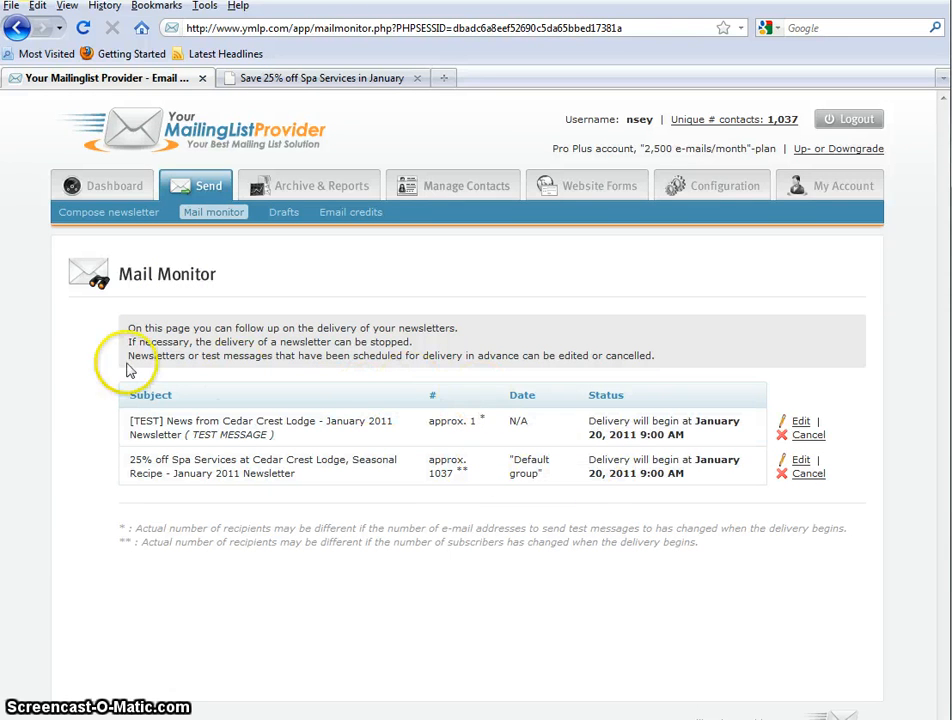
pyautogui.moveTo(572, 420)
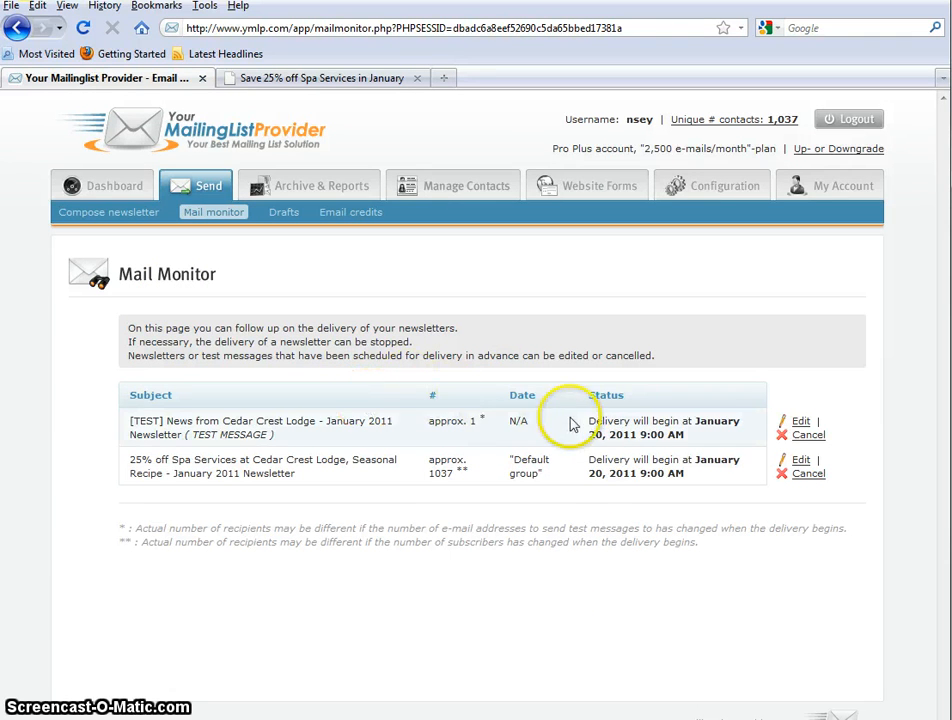
pyautogui.moveTo(214, 434)
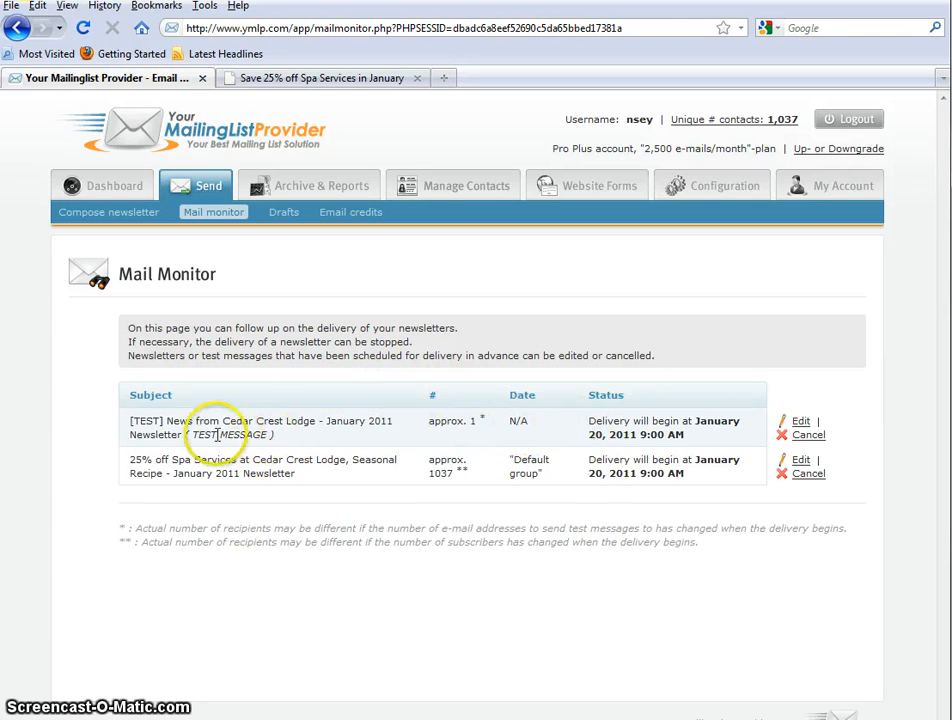
pyautogui.moveTo(588, 430)
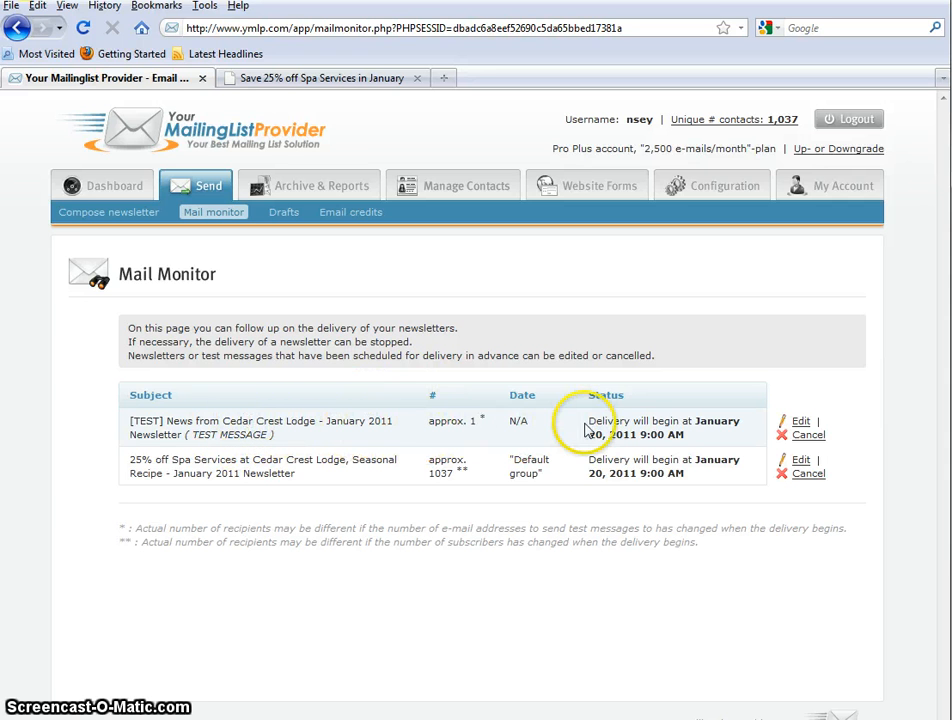
pyautogui.moveTo(750, 414)
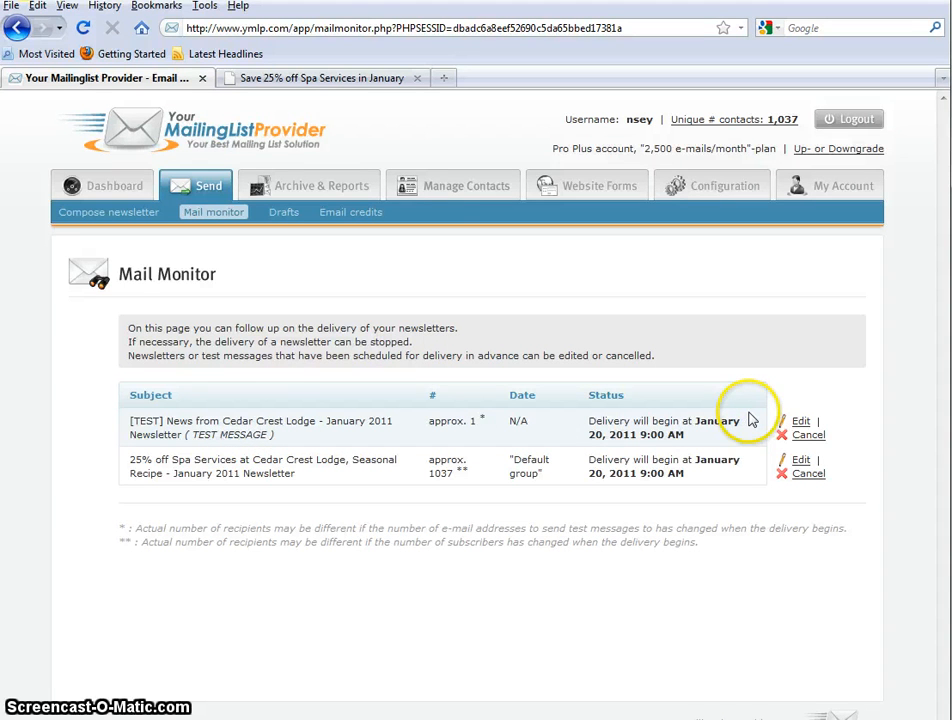
pyautogui.moveTo(770, 420)
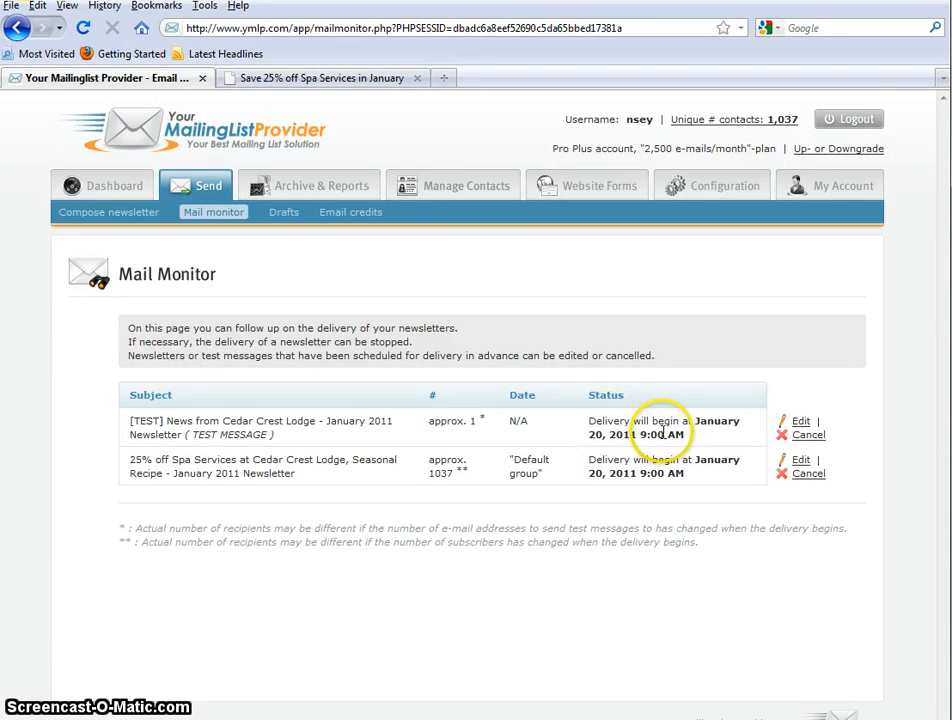
pyautogui.moveTo(696, 438)
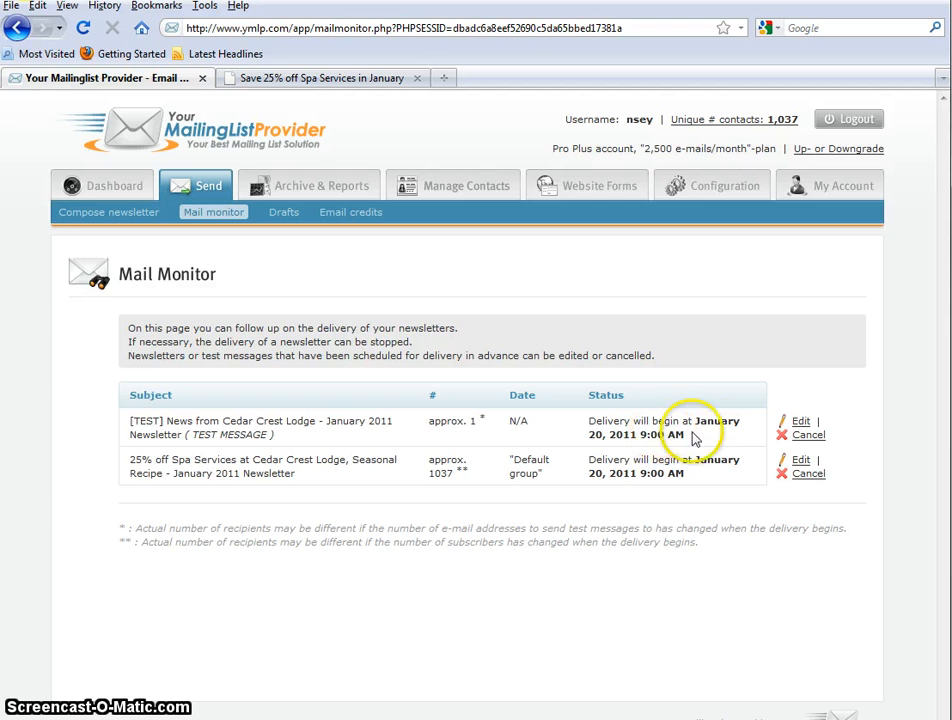
pyautogui.moveTo(808, 440)
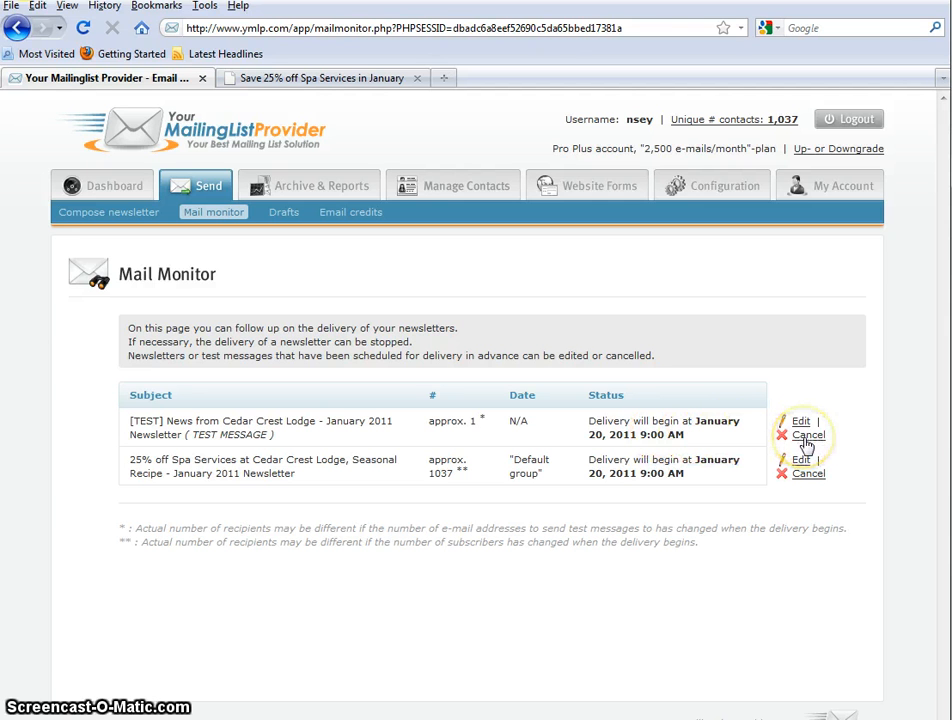
# Cancel the scheduled [TEST] News from Cedar Crest Lodge message, raising the are-you-sure prompt.
pyautogui.click(808, 434)
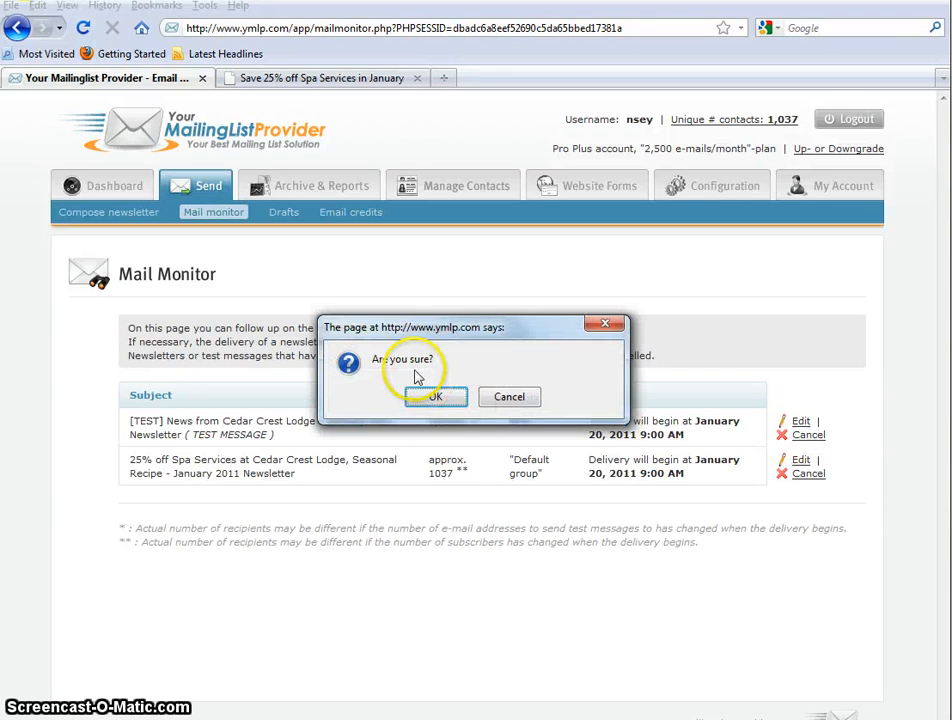
# Confirm the test message cancellation, then return to the Cedar Crest Lodge newsletter page.
pyautogui.click(436, 396)
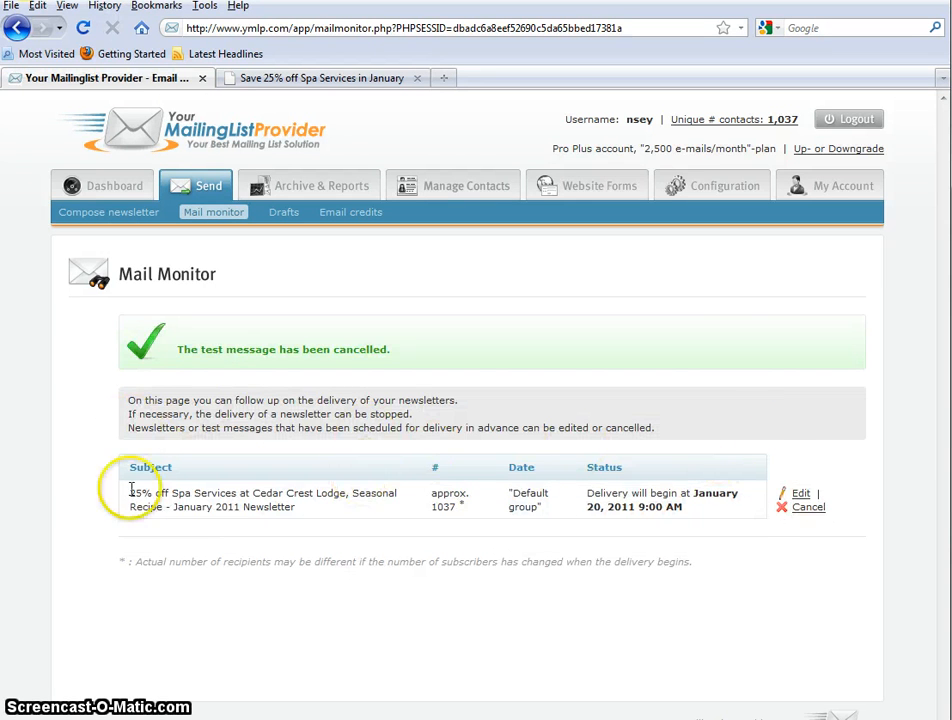
pyautogui.moveTo(712, 388)
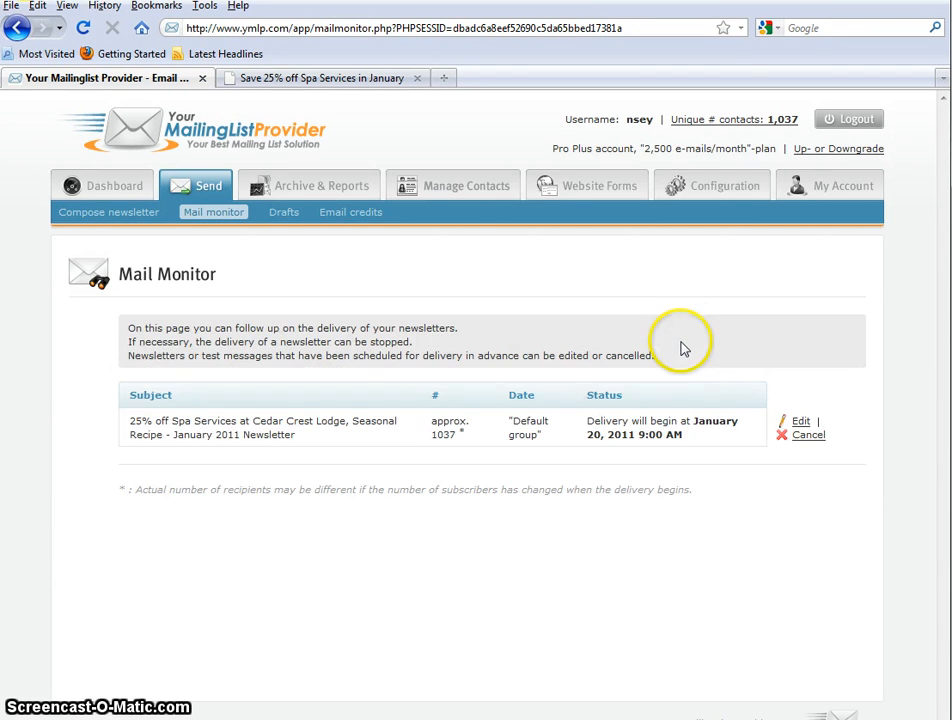
pyautogui.moveTo(340, 78)
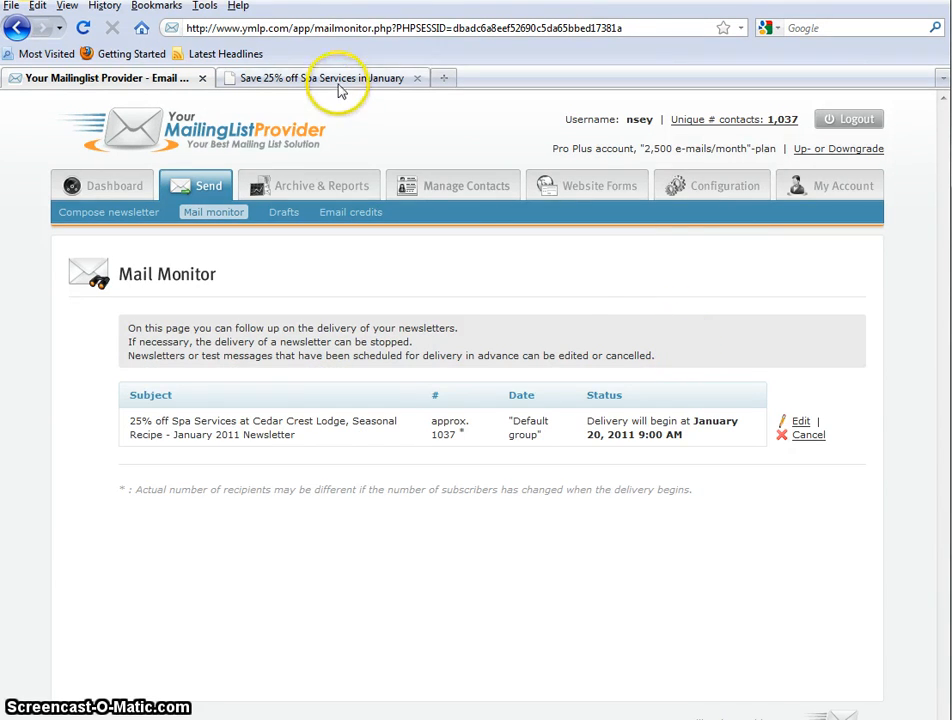
pyautogui.click(320, 78)
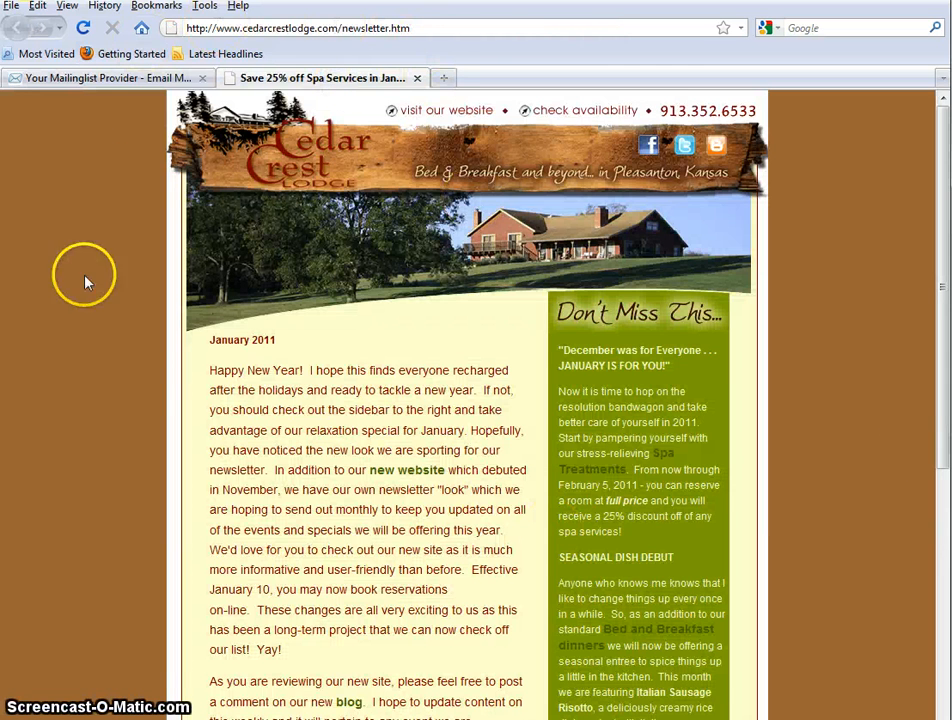